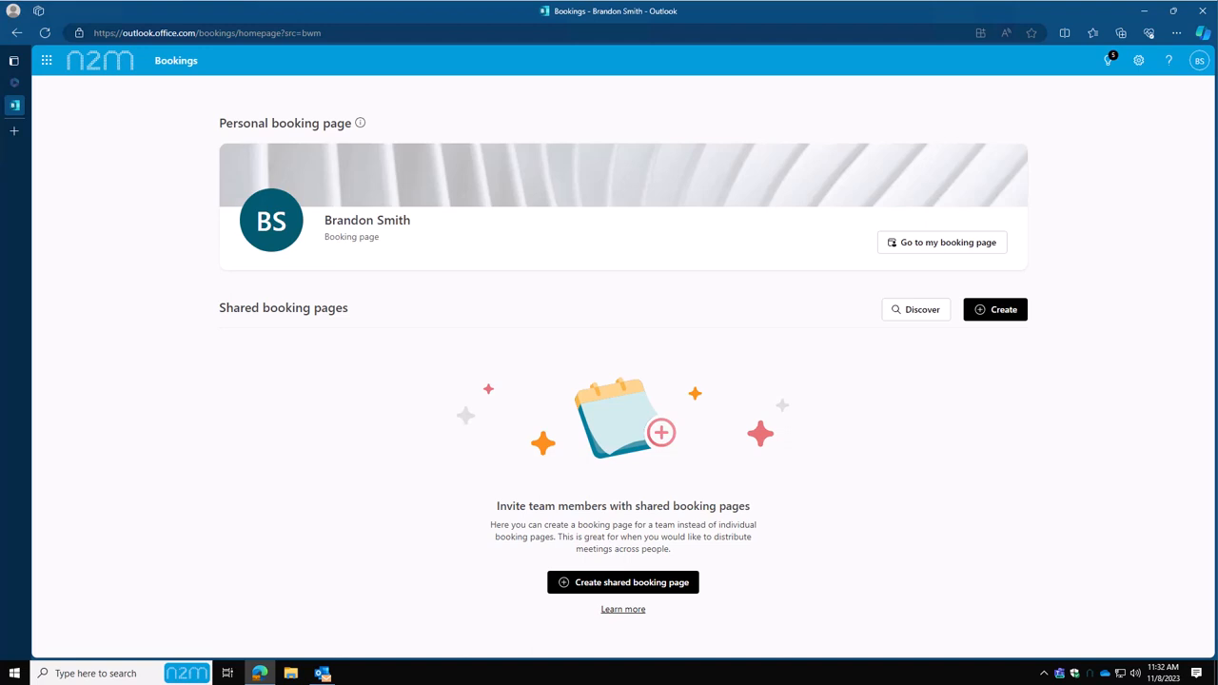
{"action": "mouse_move", "coordinate": [837, 466]}
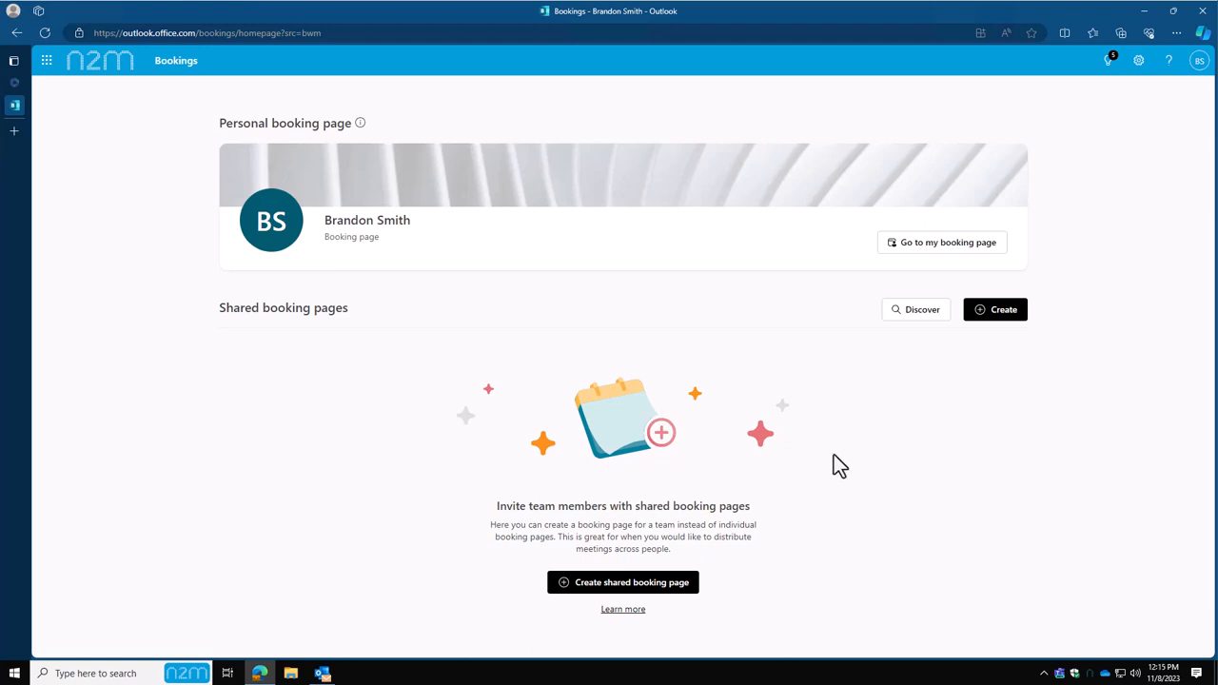
Launch 'Go to my booking page' under Personal booking page on the Bookings home page.
{"action": "left_click", "coordinate": [942, 242]}
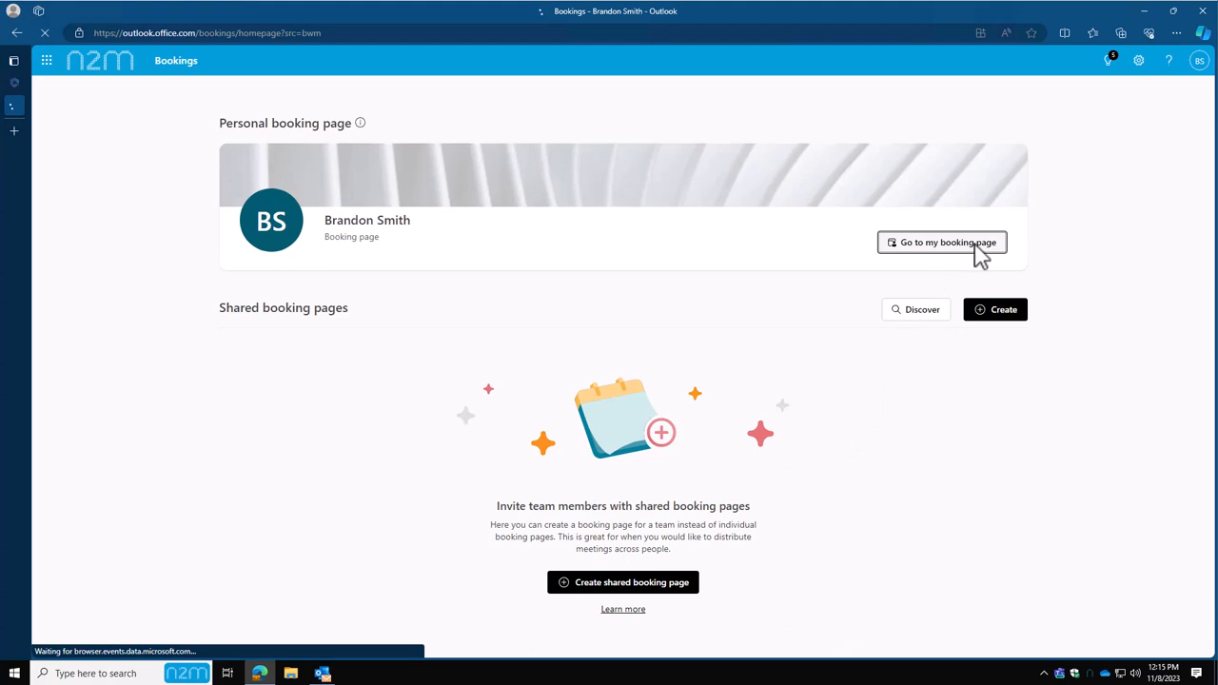
{"action": "left_click", "coordinate": [941, 242]}
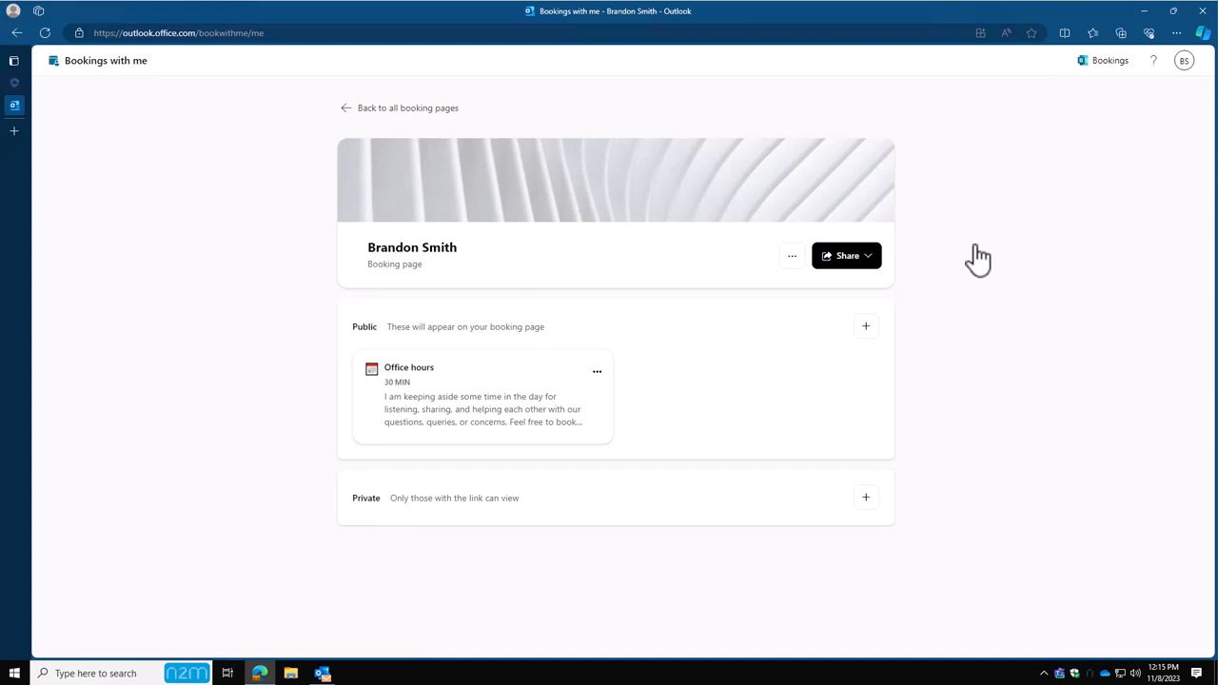
{"action": "mouse_move", "coordinate": [647, 369]}
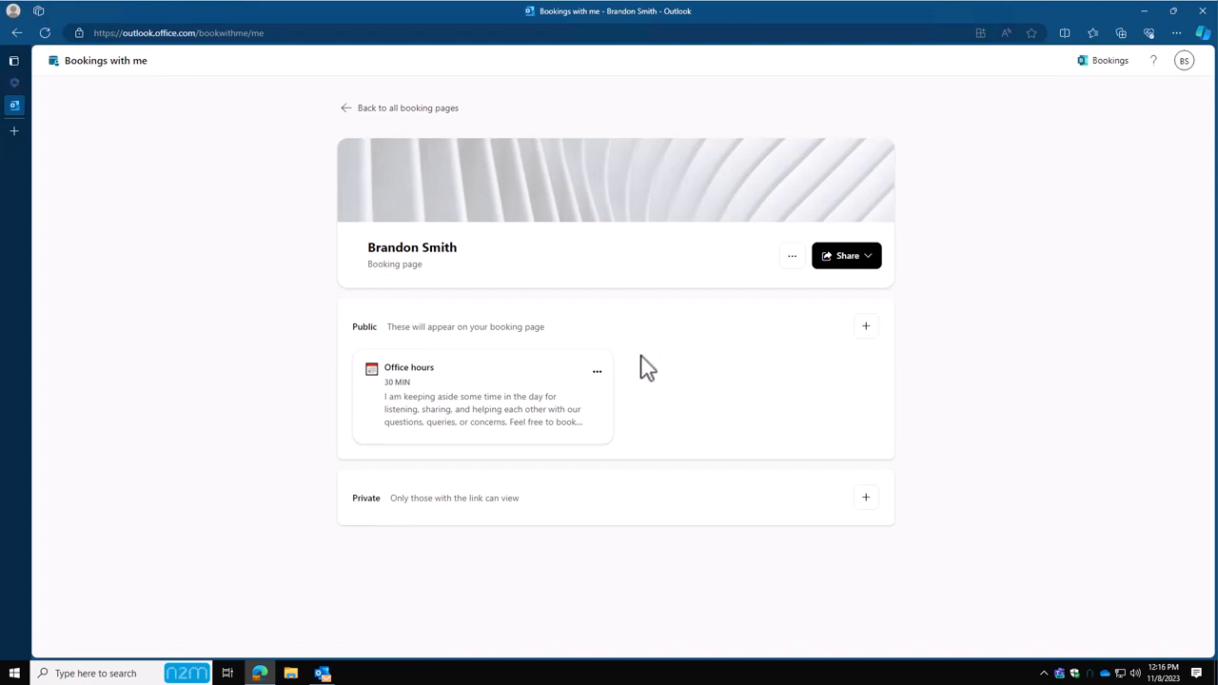
{"action": "left_click", "coordinate": [597, 372]}
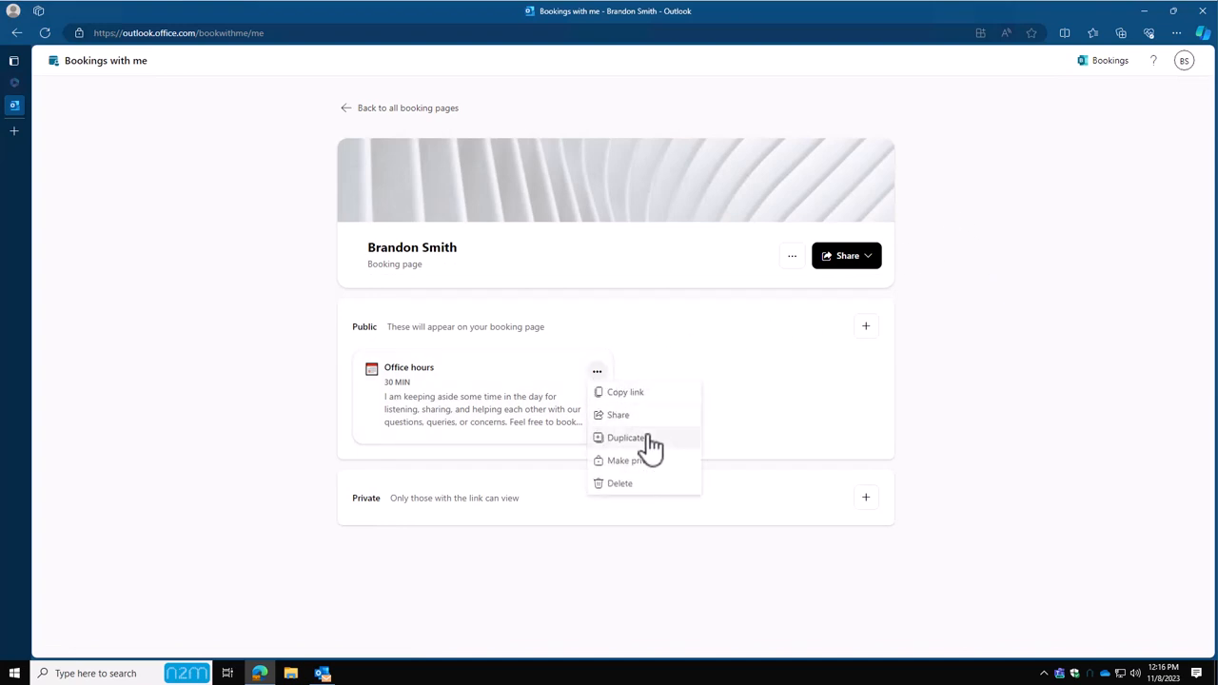
{"action": "left_click", "coordinate": [742, 452]}
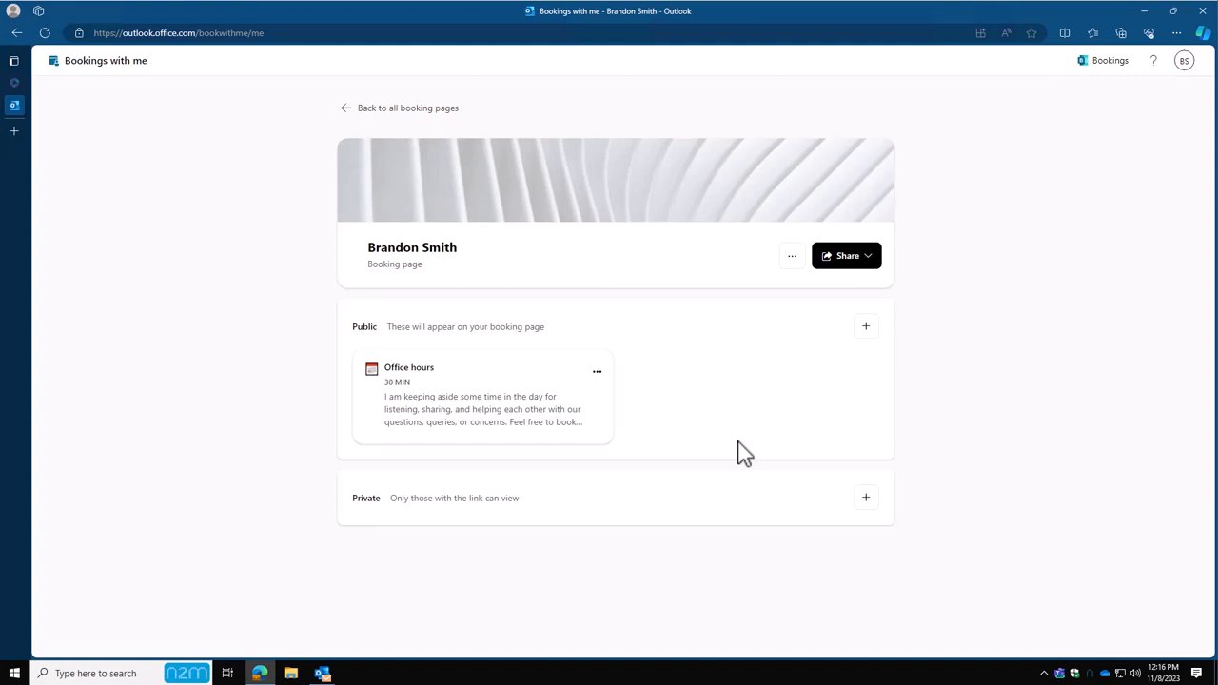
{"action": "mouse_move", "coordinate": [374, 338]}
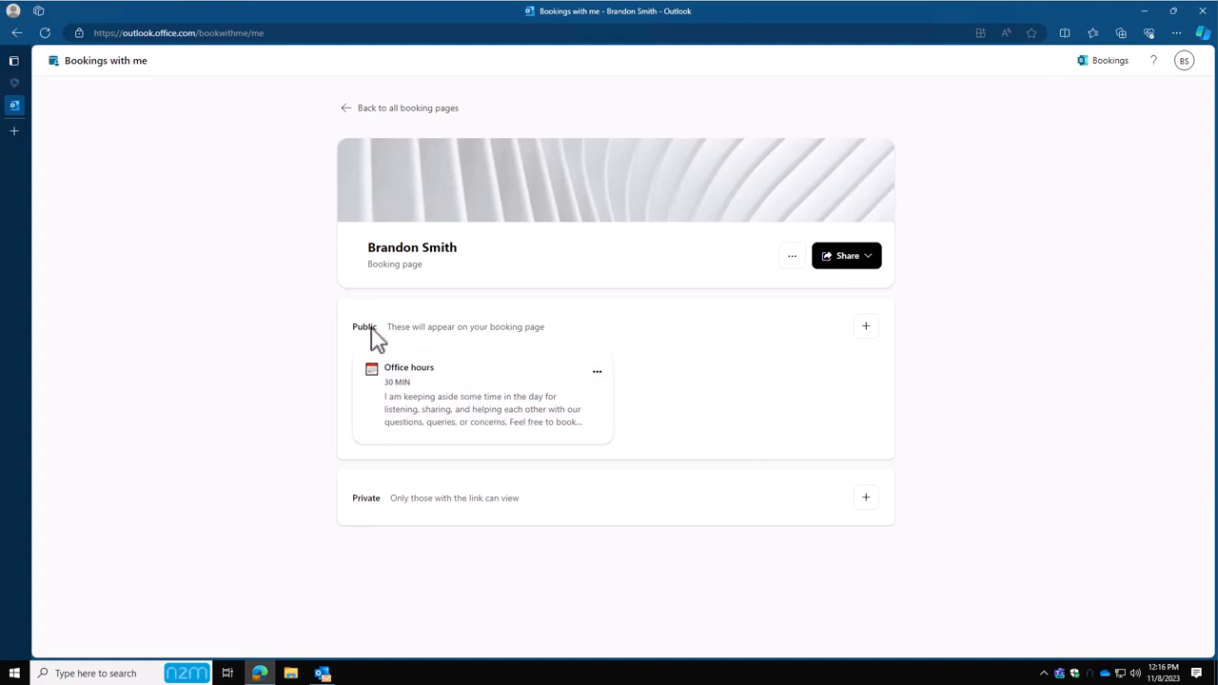
{"action": "mouse_move", "coordinate": [320, 468]}
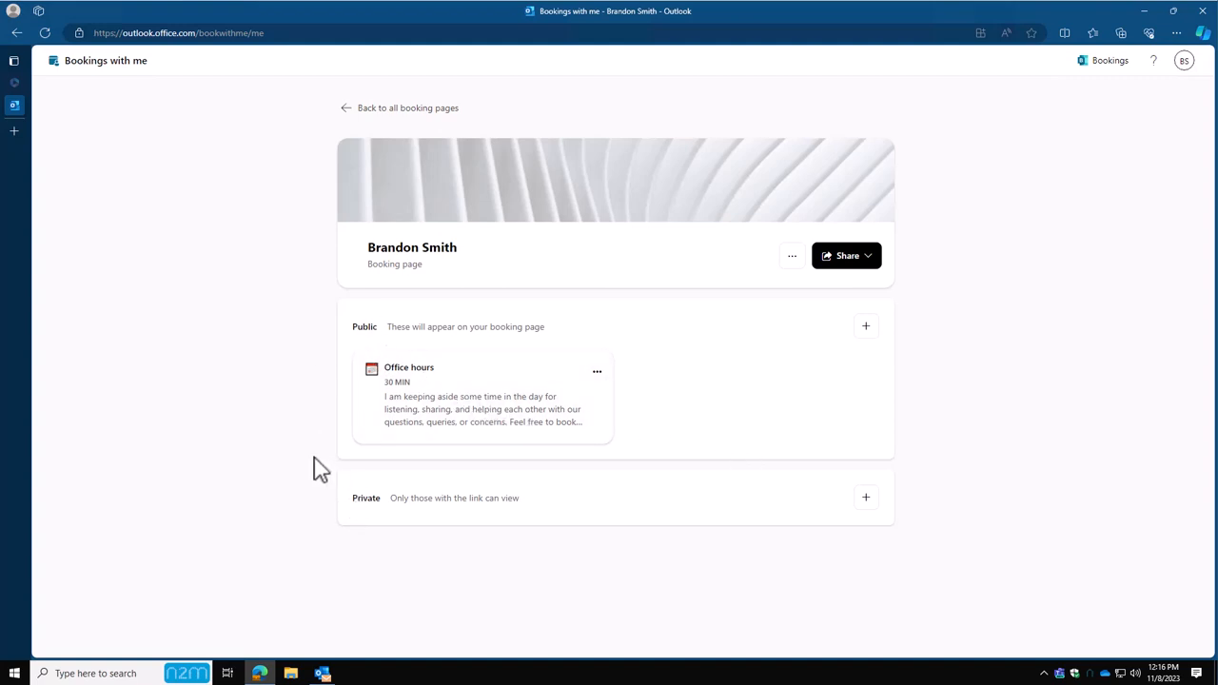
{"action": "mouse_move", "coordinate": [303, 453]}
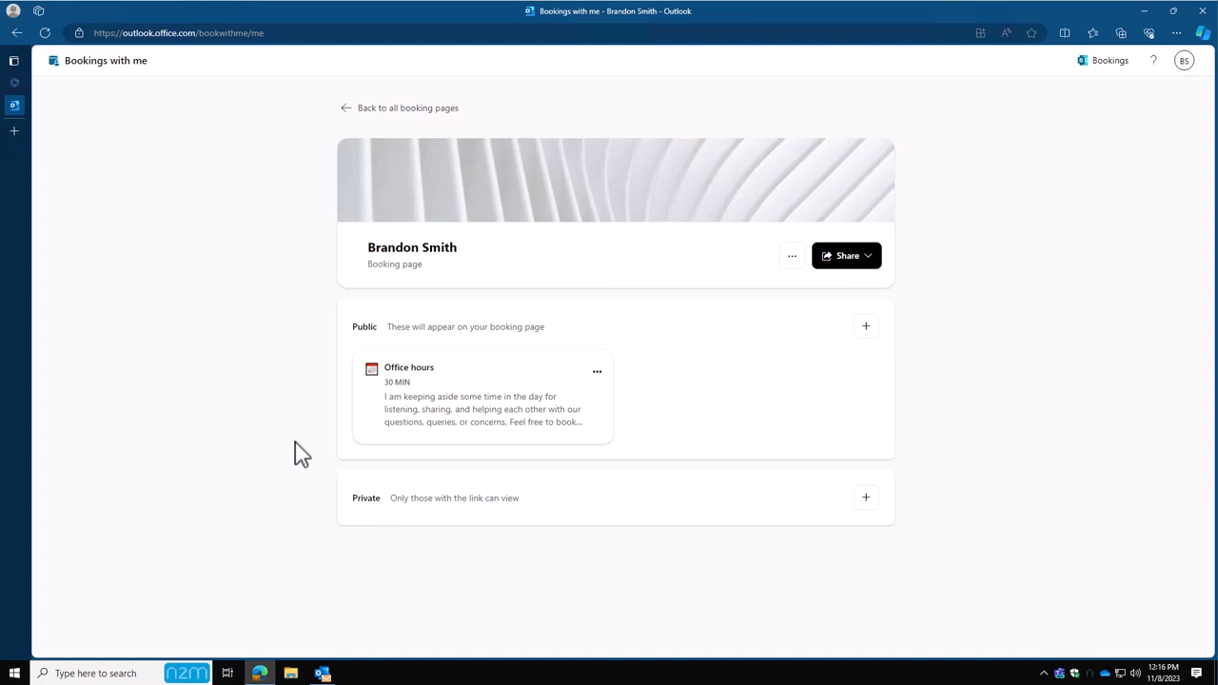
{"action": "mouse_move", "coordinate": [866, 325]}
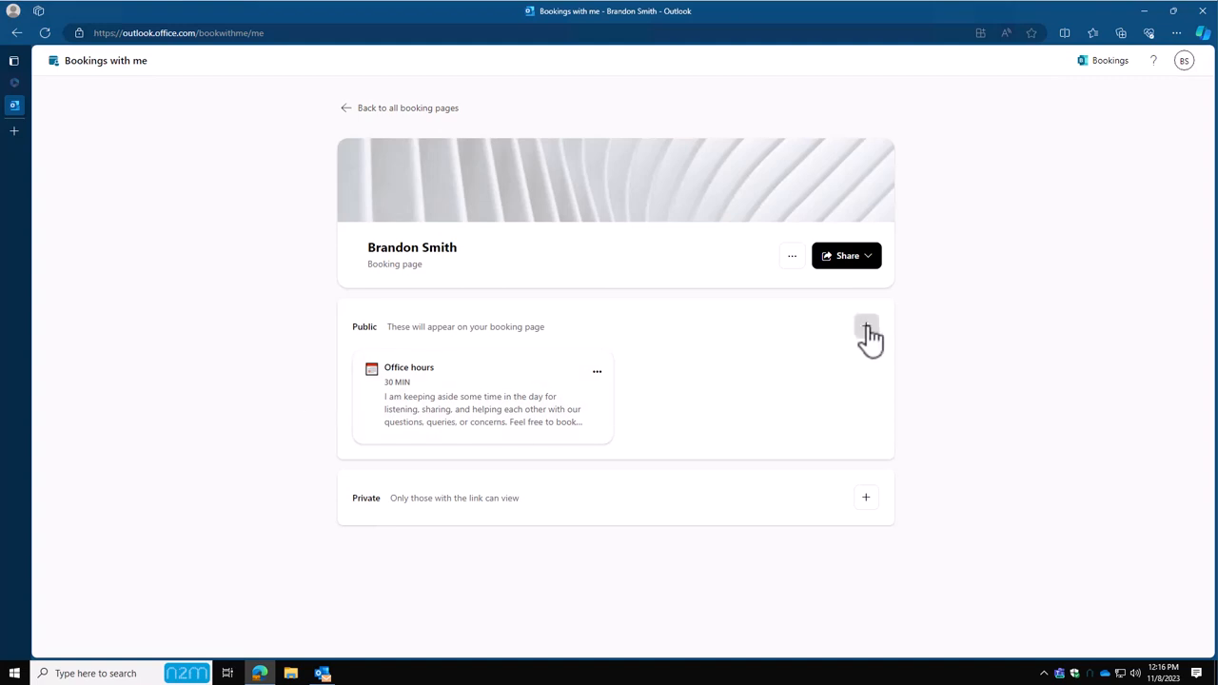
Draft a public meeting type titled 'Content Creation', trying Red category then leaving it uncategorized.
{"action": "left_click", "coordinate": [865, 326]}
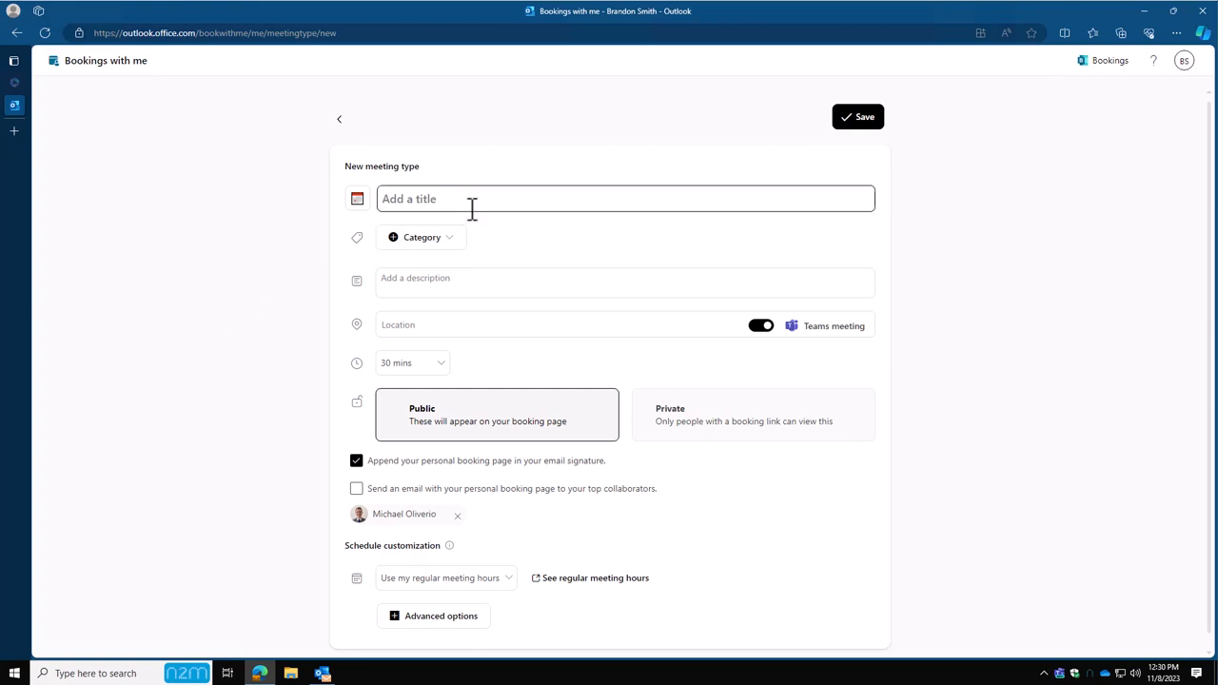
{"action": "type", "text": "Content"}
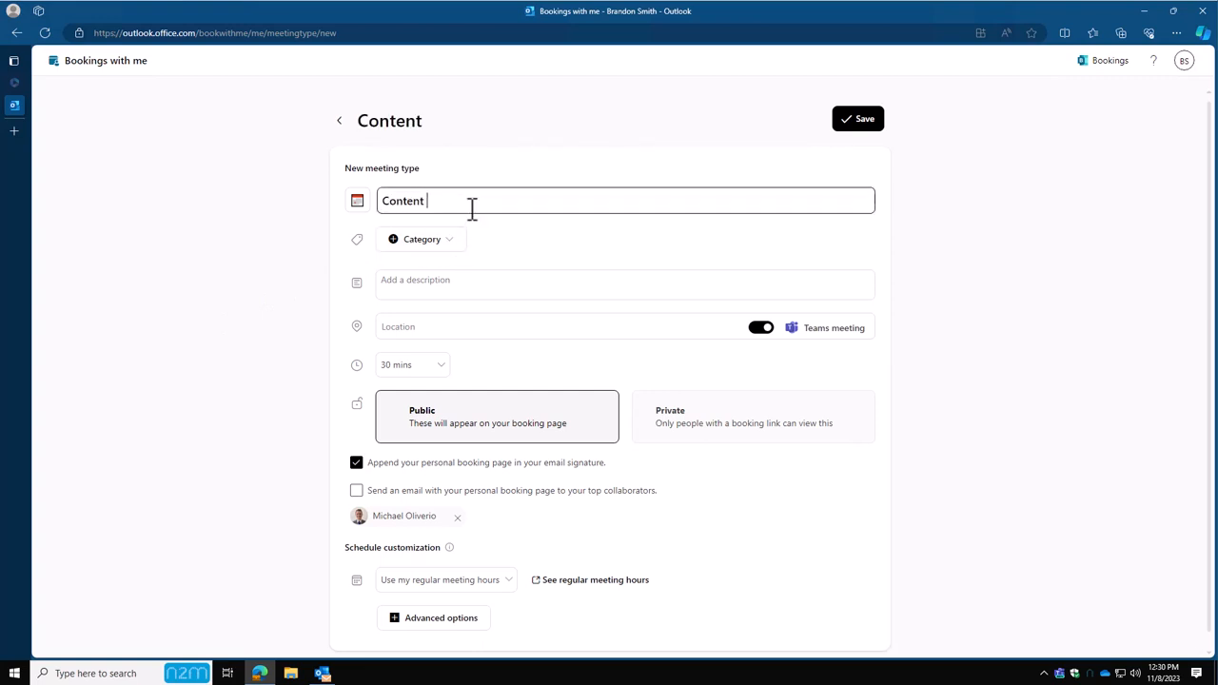
{"action": "type", "text": "Creation"}
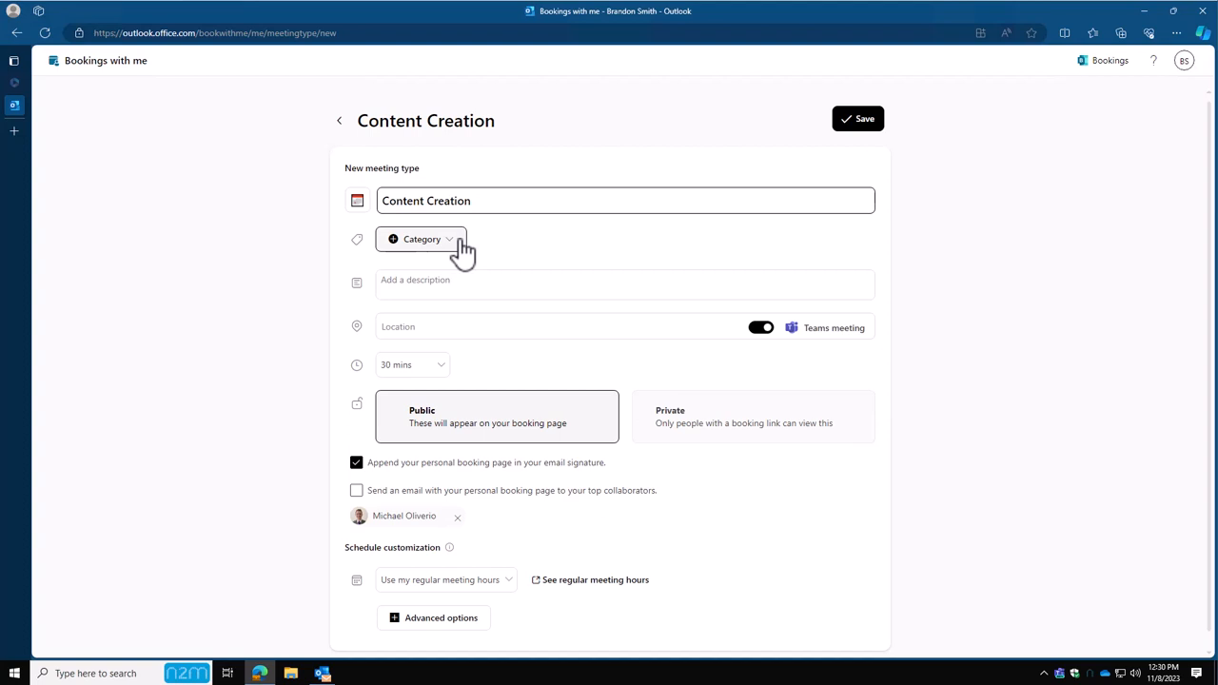
{"action": "left_click", "coordinate": [422, 239]}
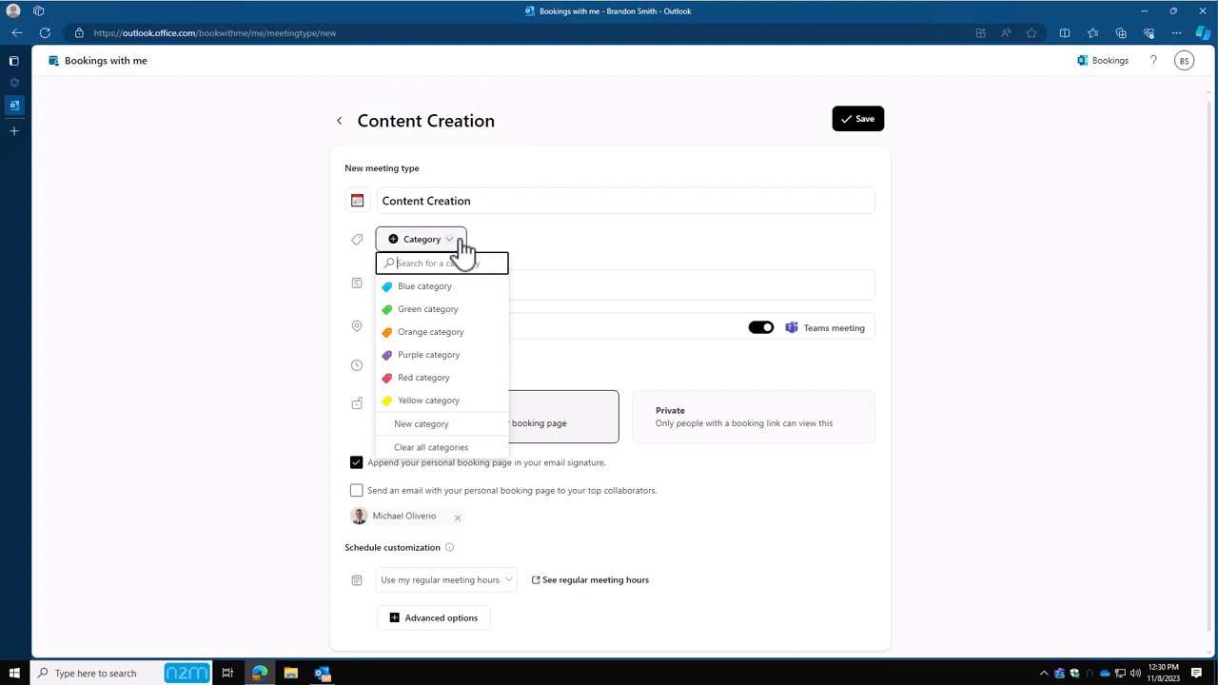
{"action": "left_click", "coordinate": [423, 377]}
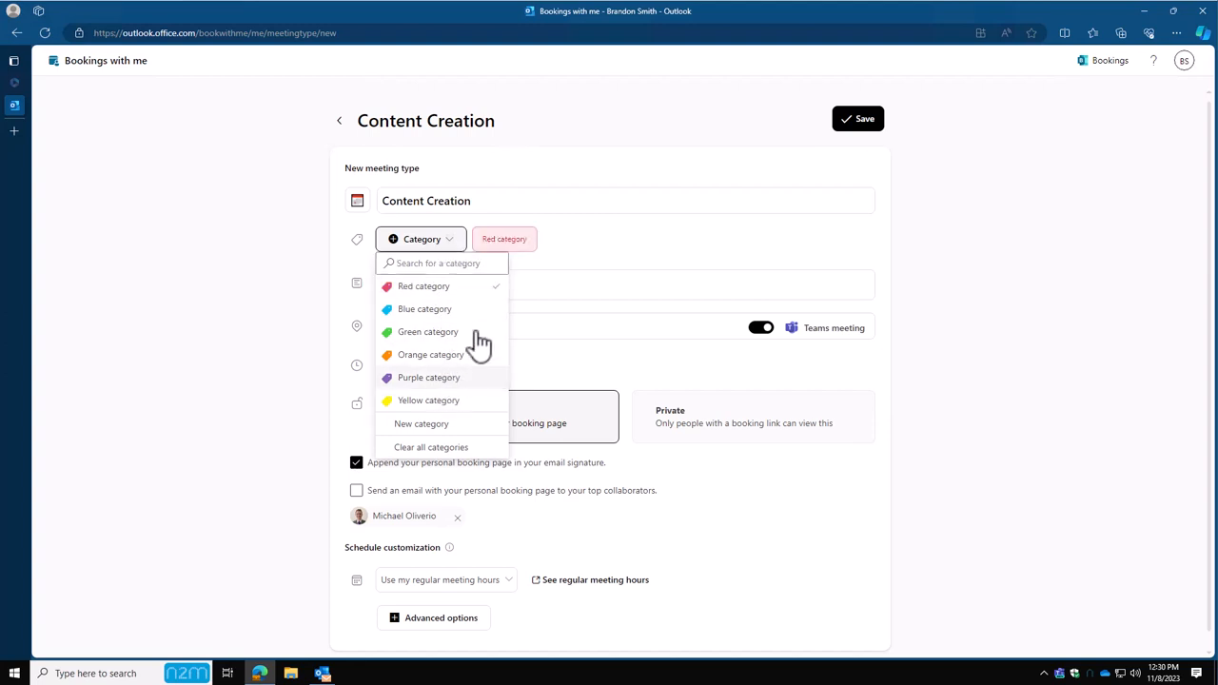
{"action": "left_click", "coordinate": [592, 257]}
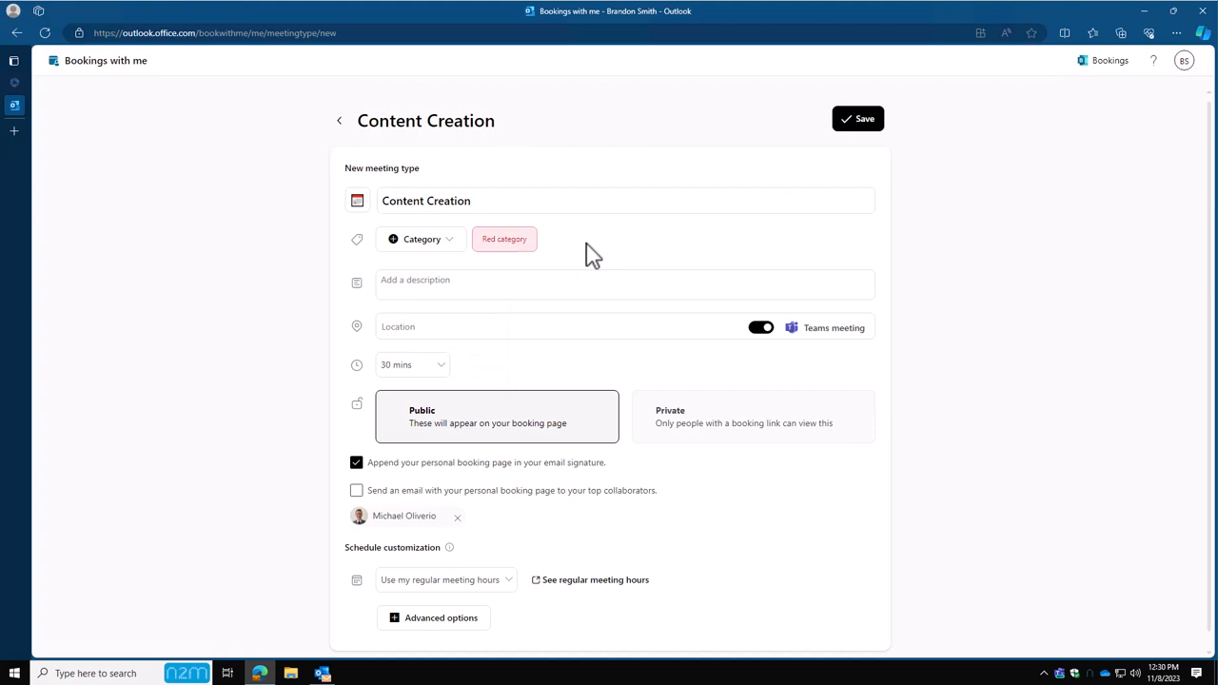
{"action": "left_click", "coordinate": [421, 238]}
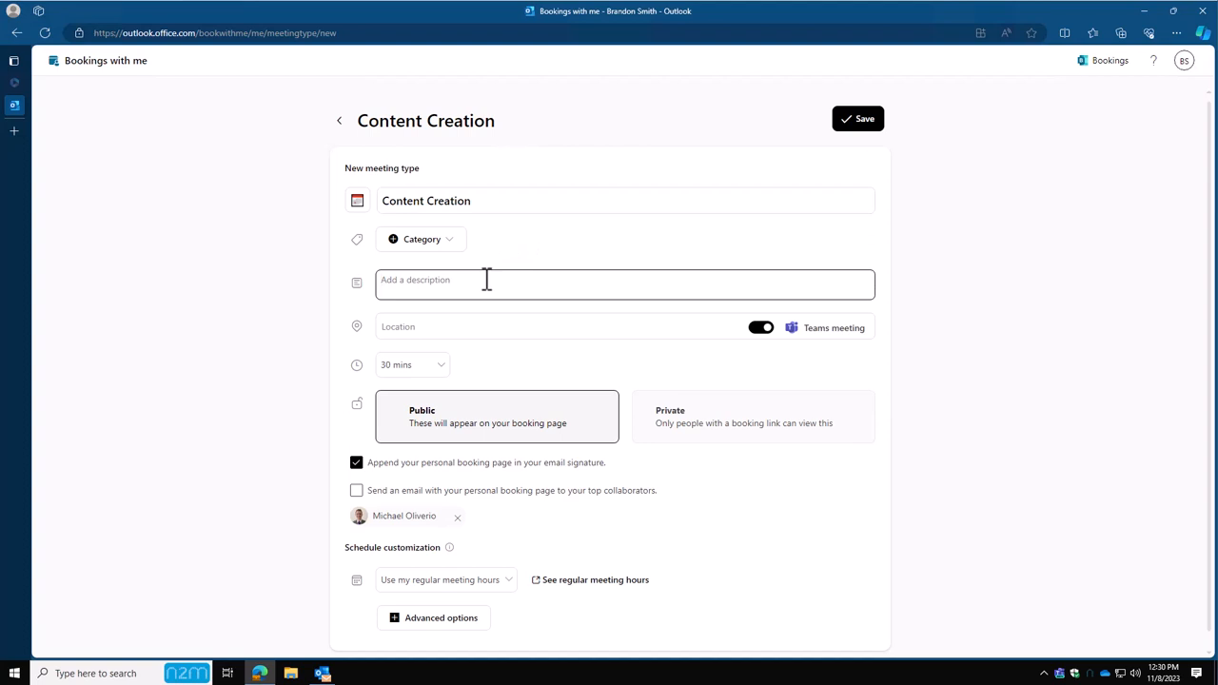
Give Content Creation the description 'Website Design' and keep the duration at 30 mins.
{"action": "type", "text": "Webs"}
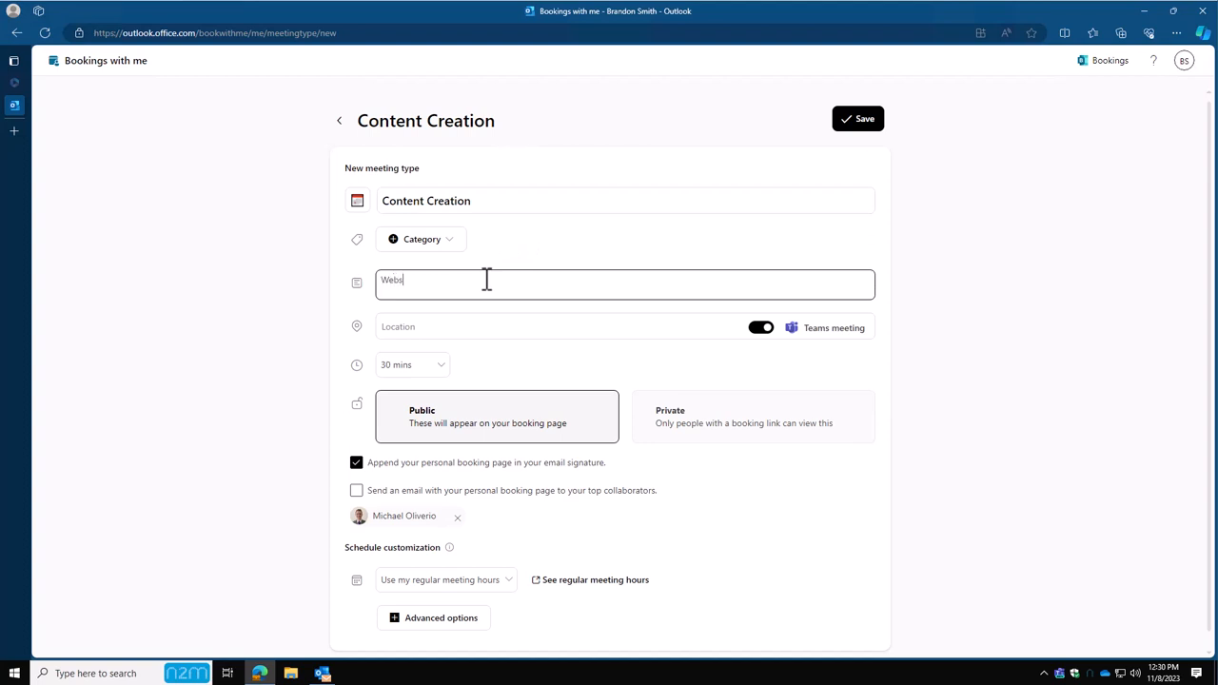
{"action": "type", "text": "Website Design"}
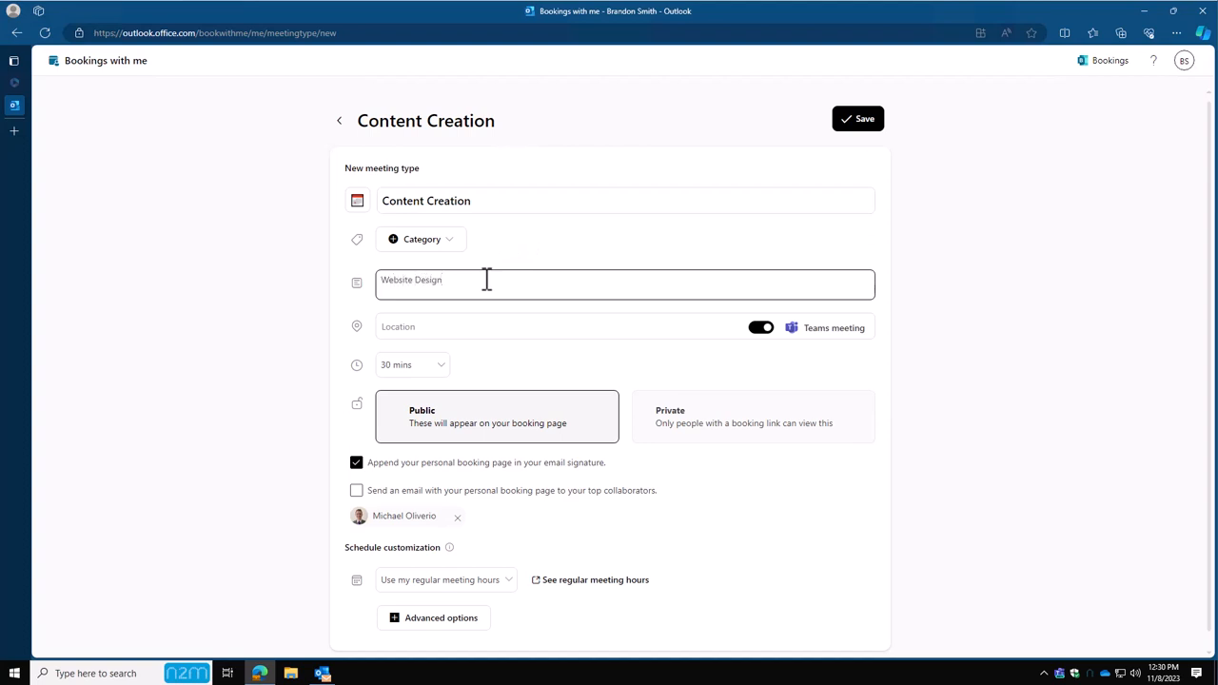
{"action": "left_click", "coordinate": [476, 327]}
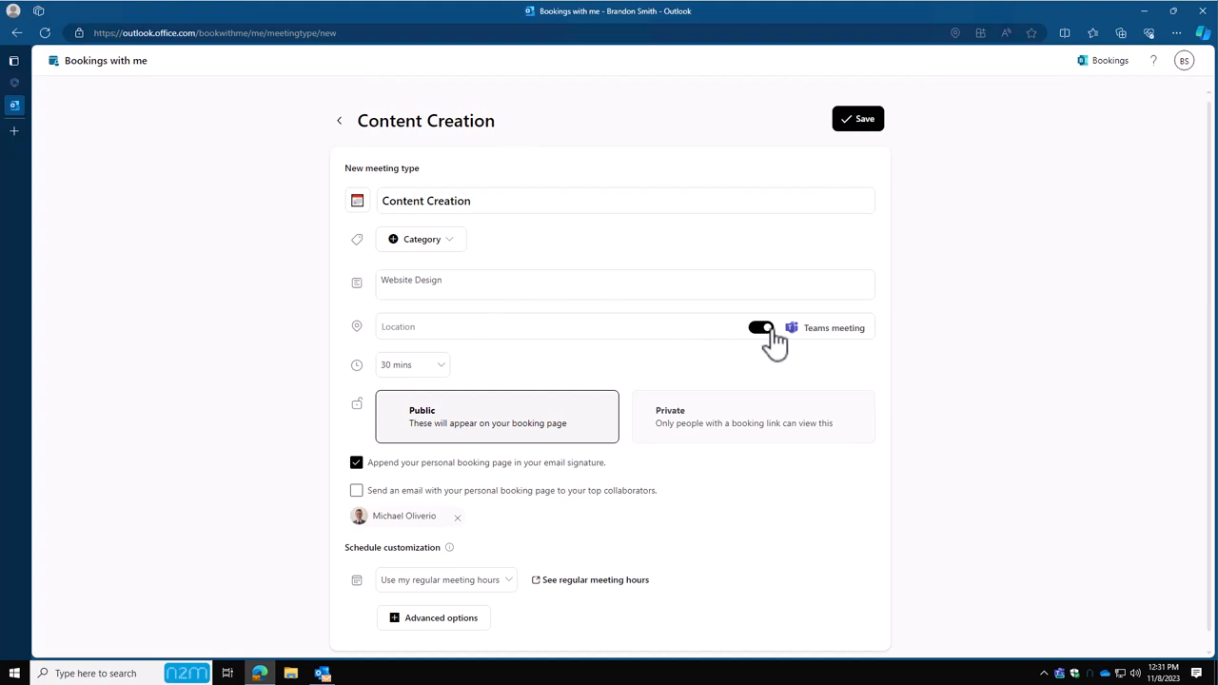
{"action": "mouse_move", "coordinate": [666, 332]}
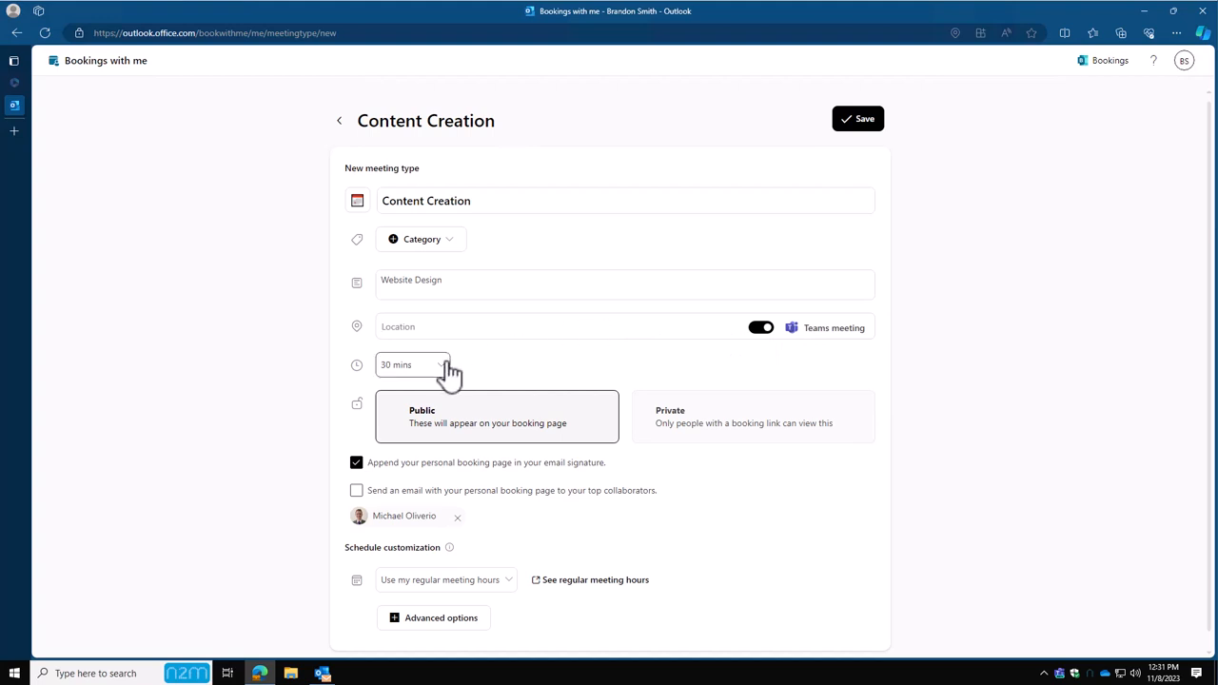
{"action": "left_click", "coordinate": [411, 364]}
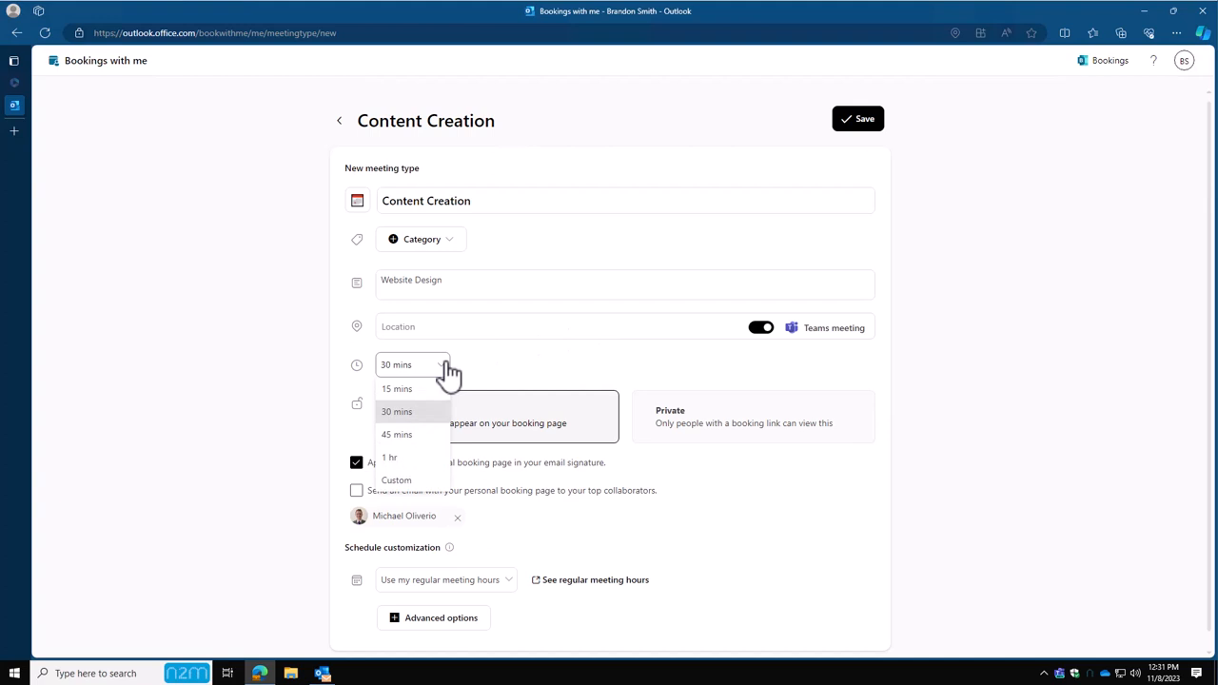
{"action": "left_click", "coordinate": [395, 411]}
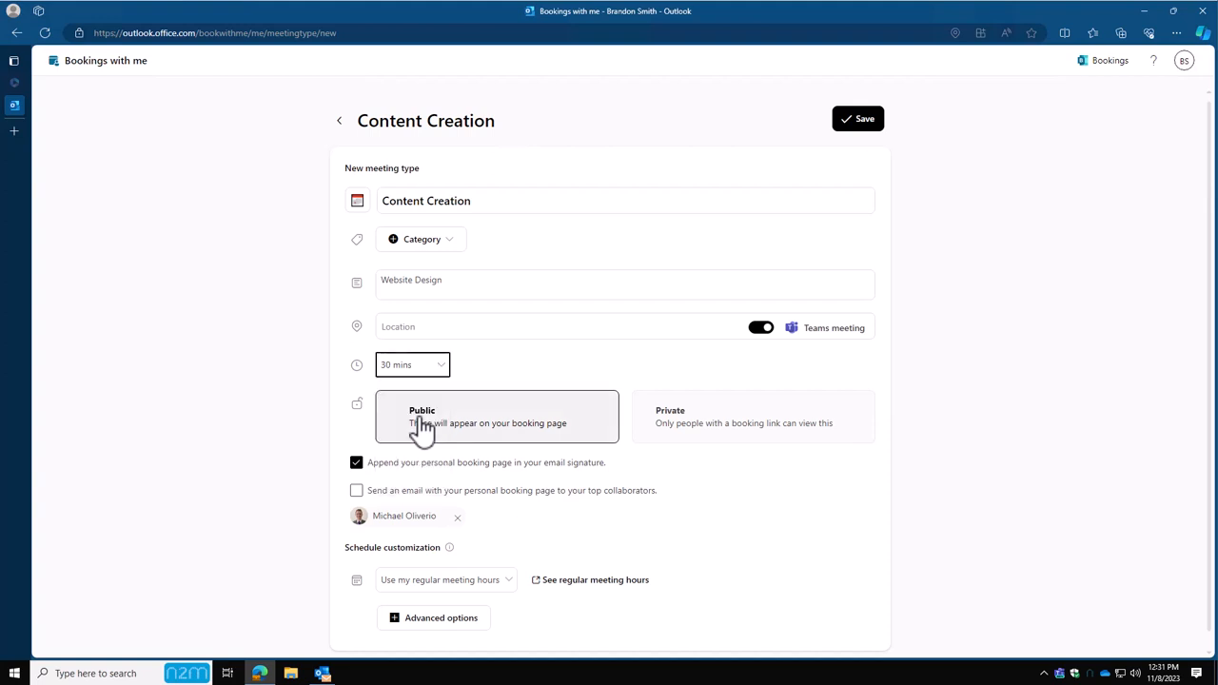
{"action": "mouse_move", "coordinate": [490, 414]}
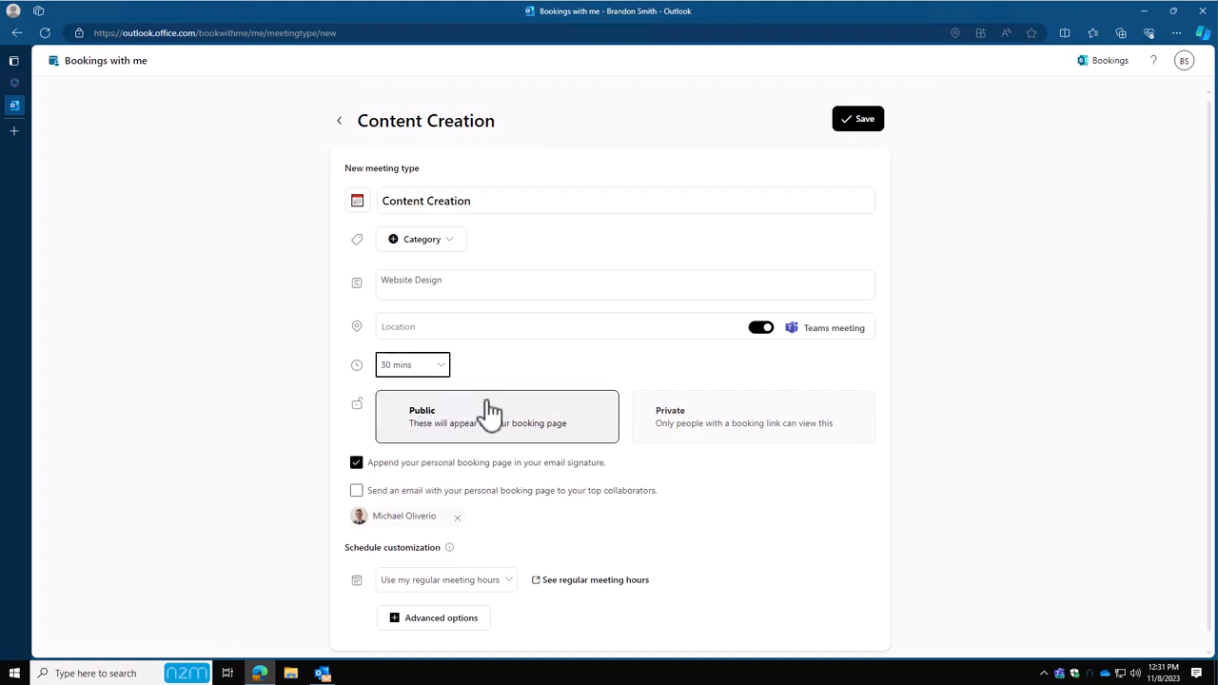
{"action": "mouse_move", "coordinate": [495, 419]}
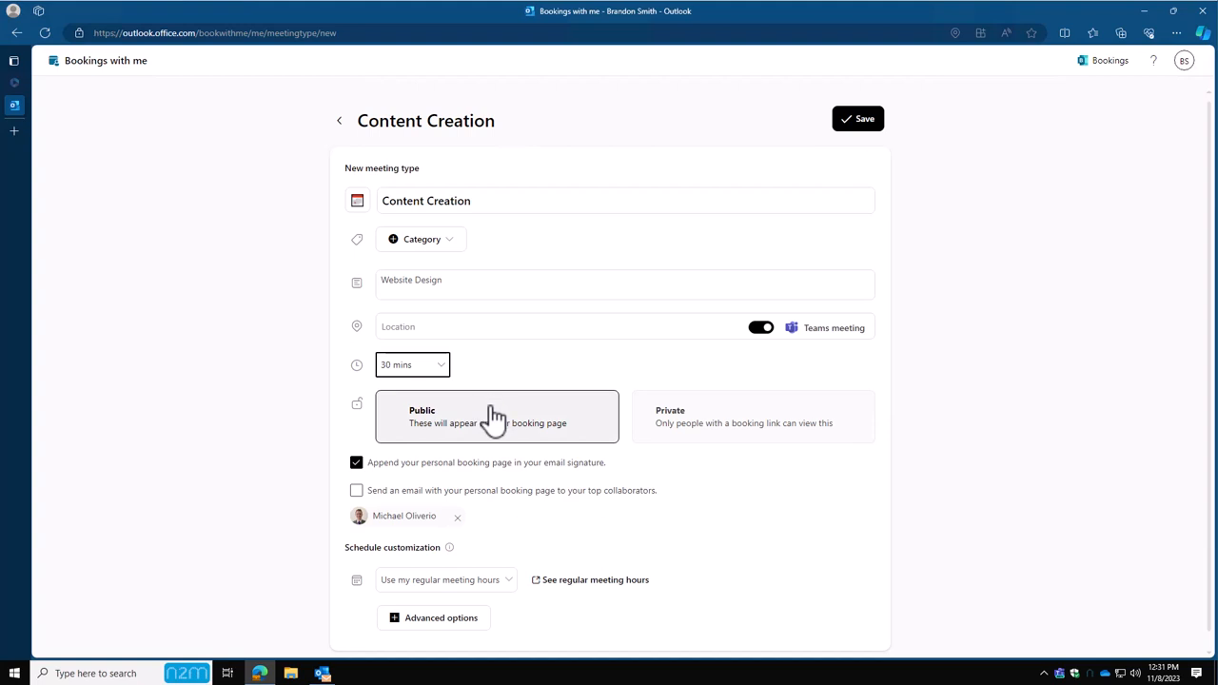
{"action": "mouse_move", "coordinate": [466, 480]}
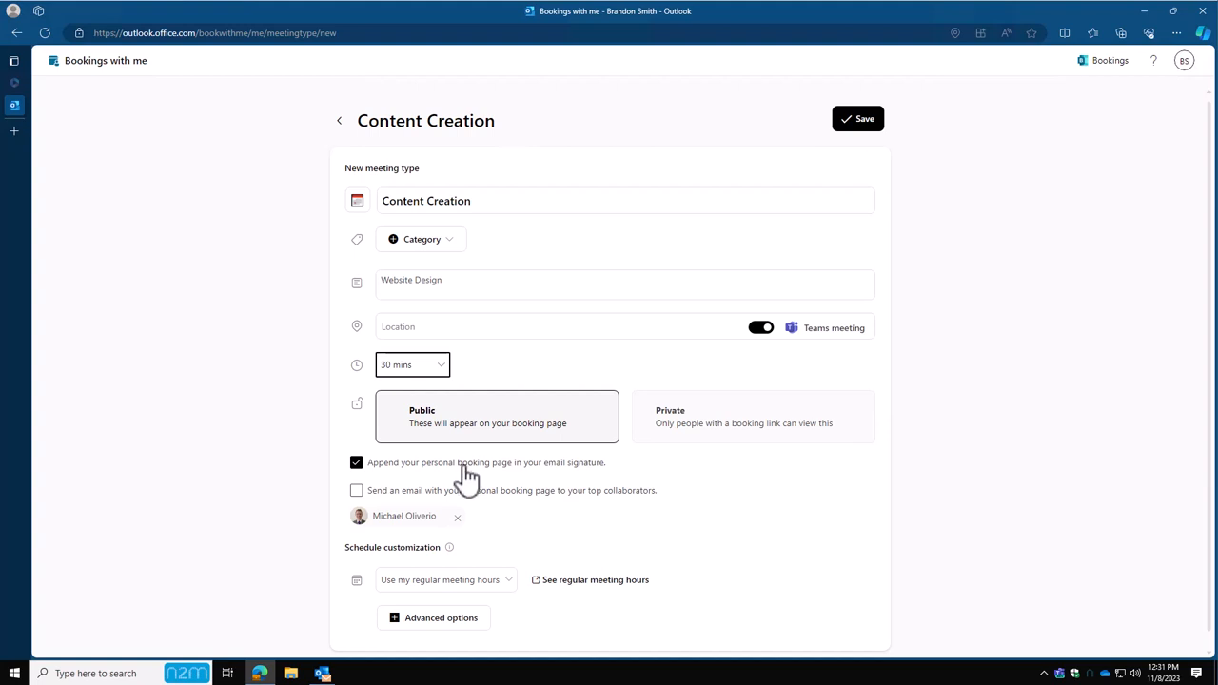
{"action": "mouse_move", "coordinate": [463, 536]}
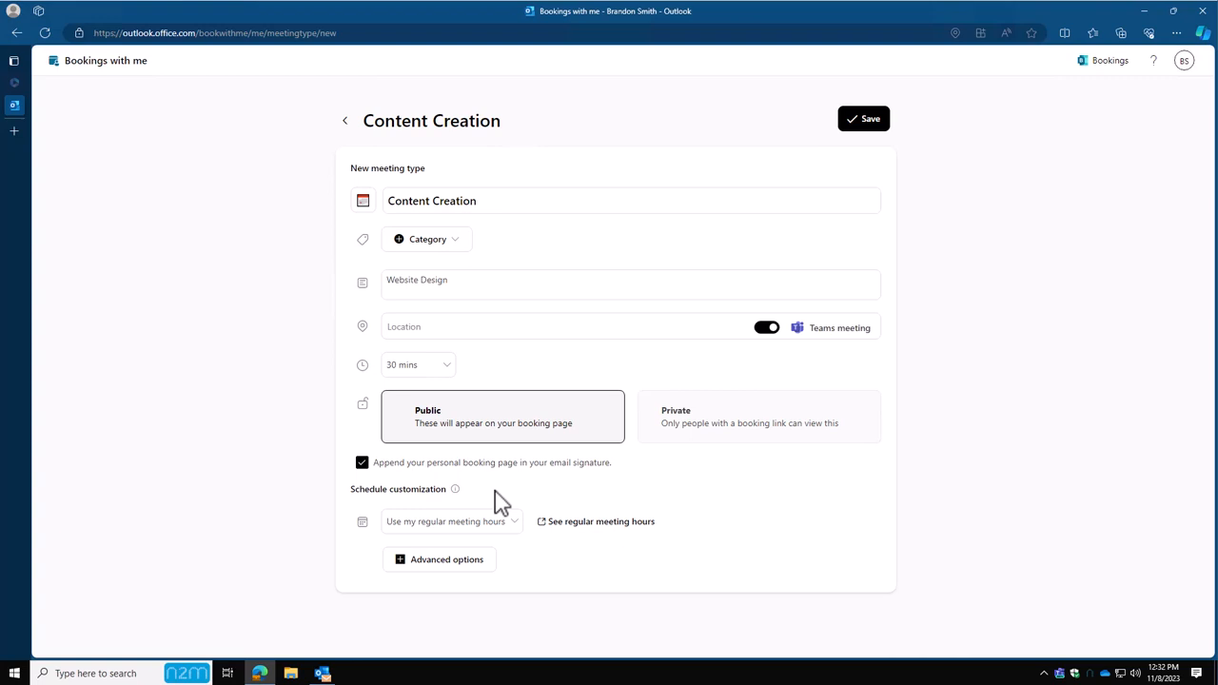
{"action": "mouse_move", "coordinate": [476, 521]}
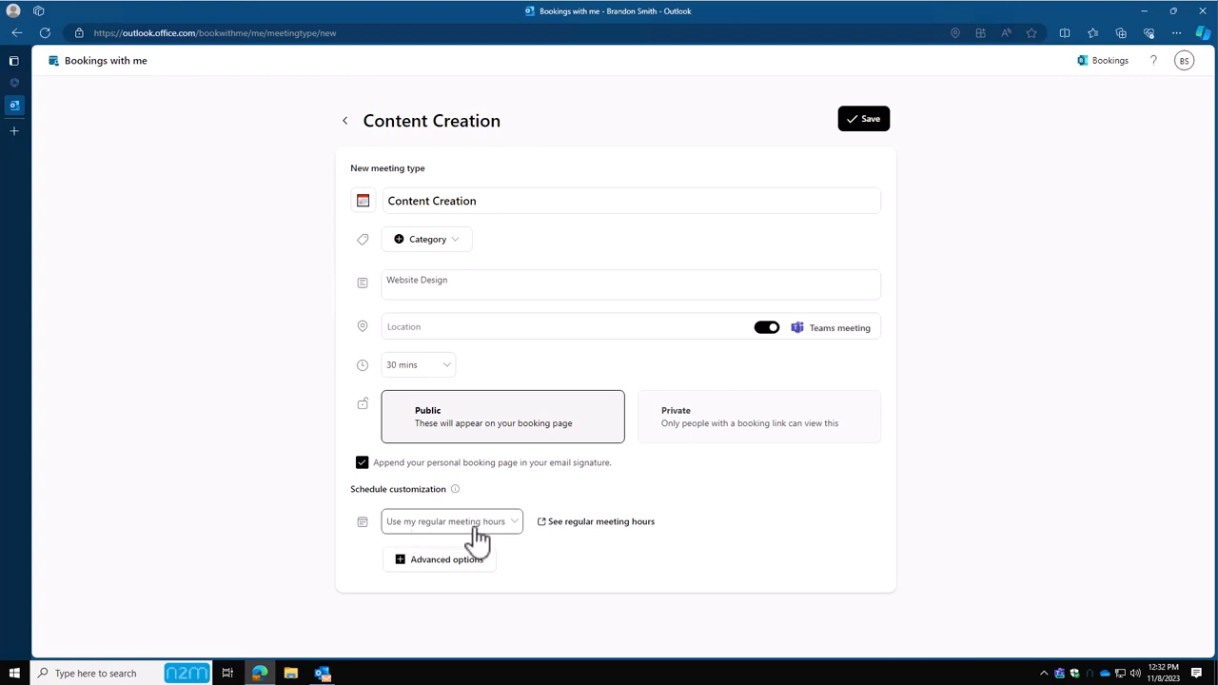
{"action": "mouse_move", "coordinate": [521, 531]}
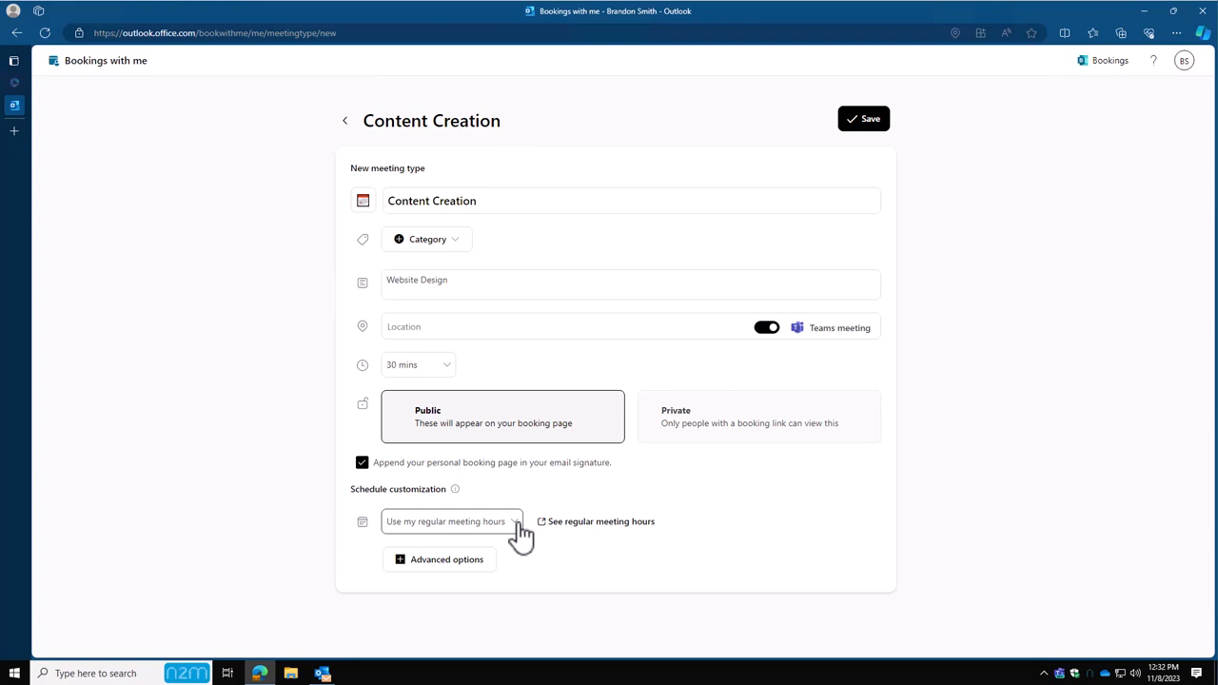
Switch to custom availability hours, make Monday unbookable, and end Wednesday at 2:00 PM.
{"action": "left_click", "coordinate": [447, 521]}
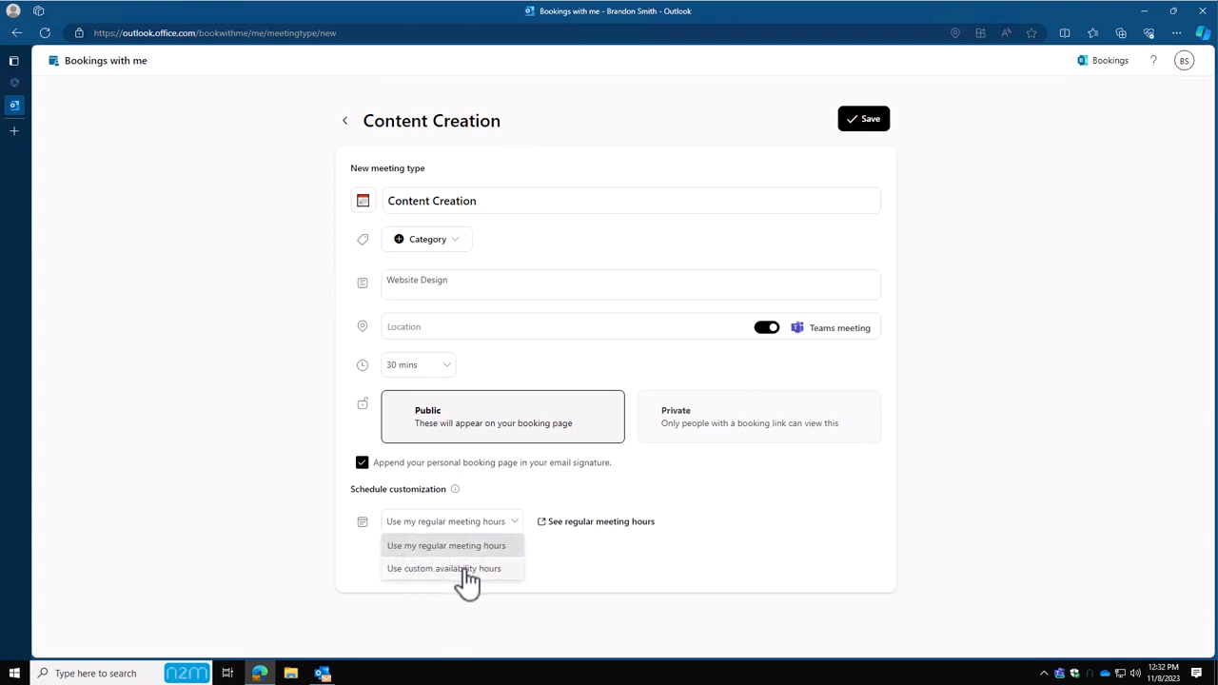
{"action": "mouse_move", "coordinate": [514, 582]}
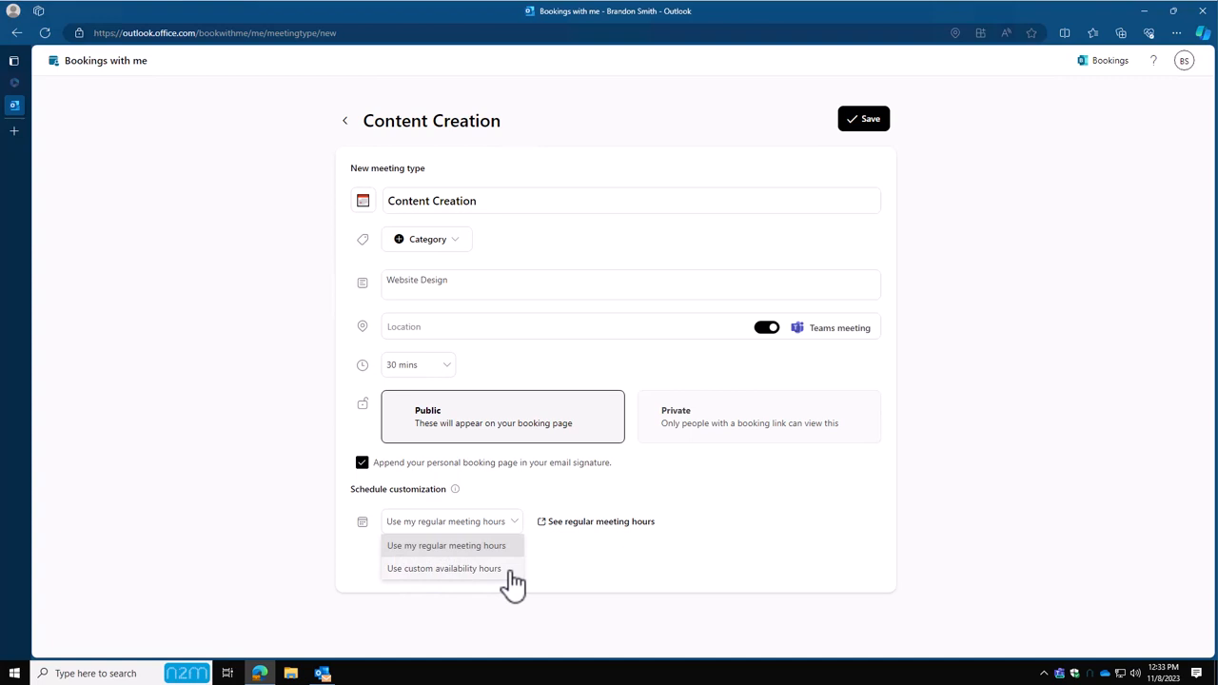
{"action": "left_click", "coordinate": [444, 568]}
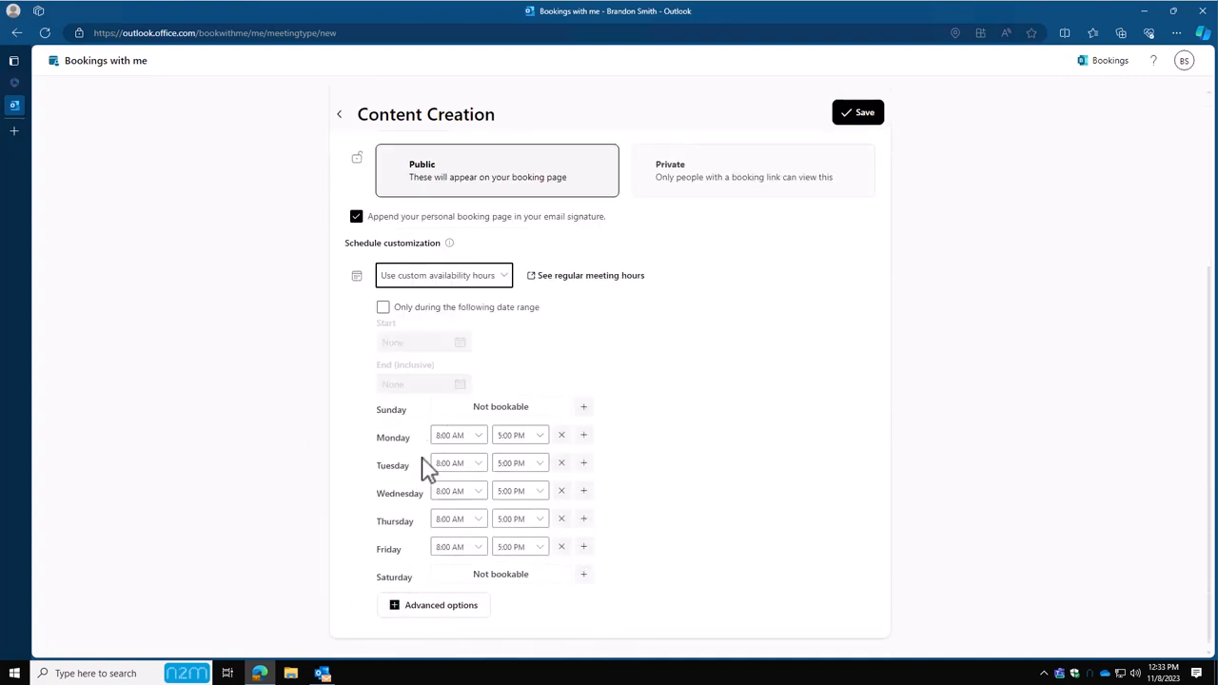
{"action": "mouse_move", "coordinate": [509, 576]}
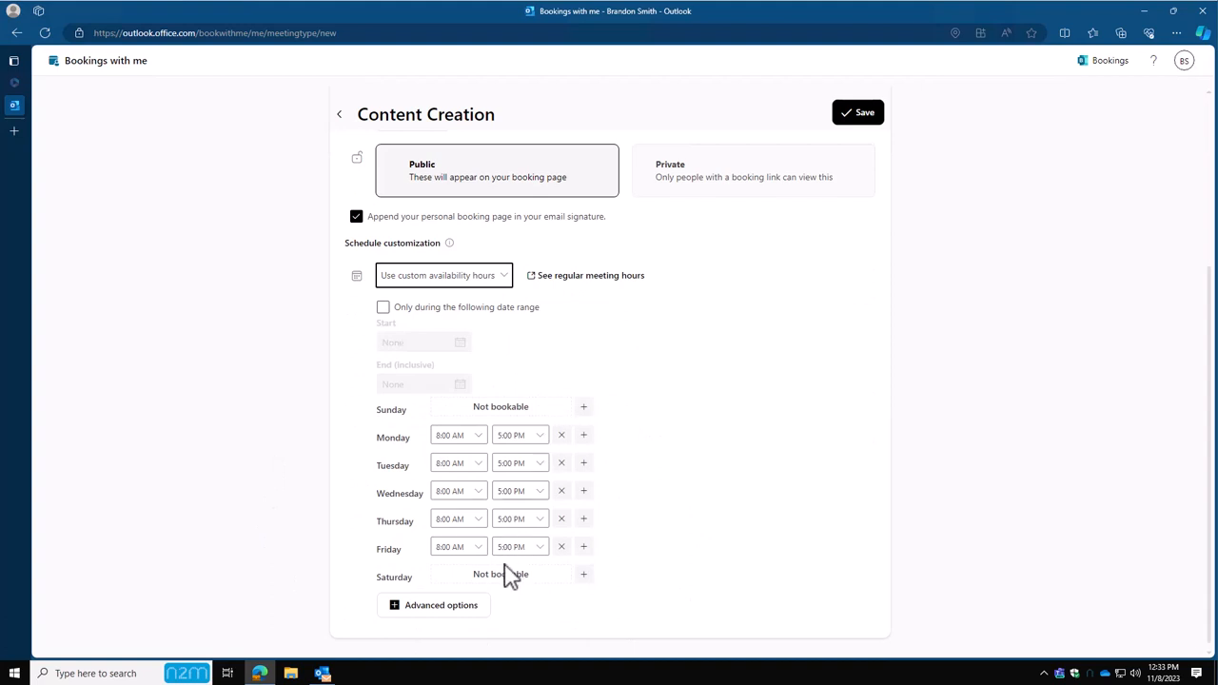
{"action": "mouse_move", "coordinate": [618, 504]}
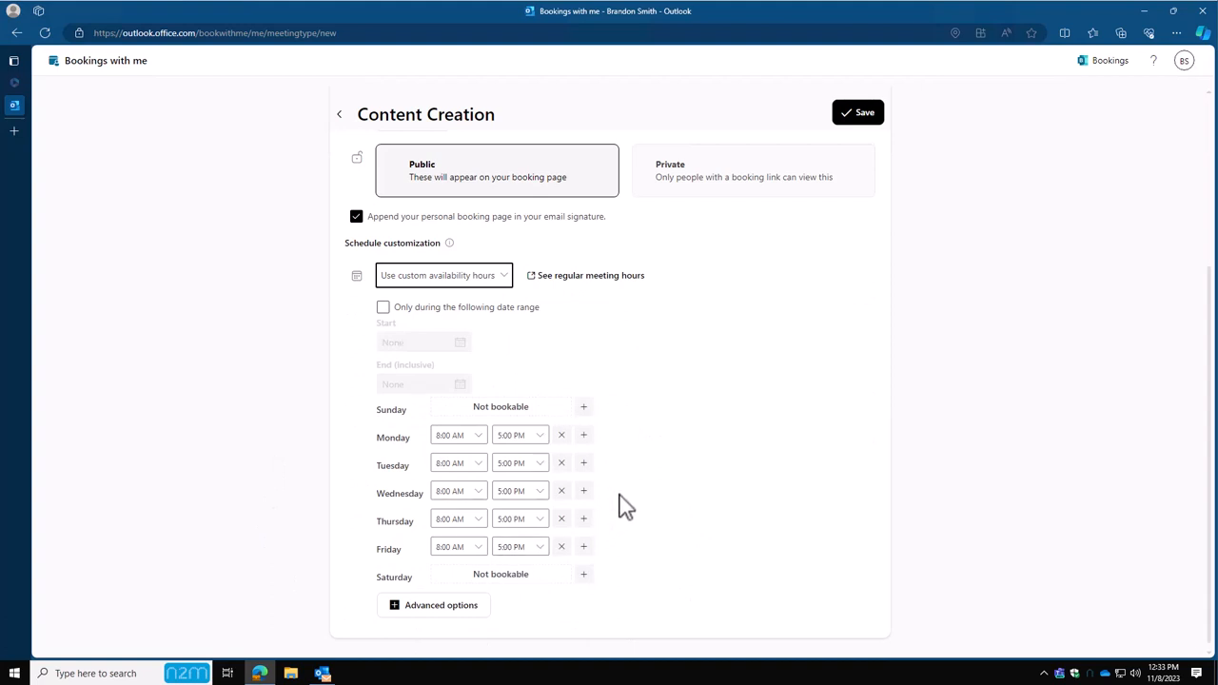
{"action": "mouse_move", "coordinate": [566, 444]}
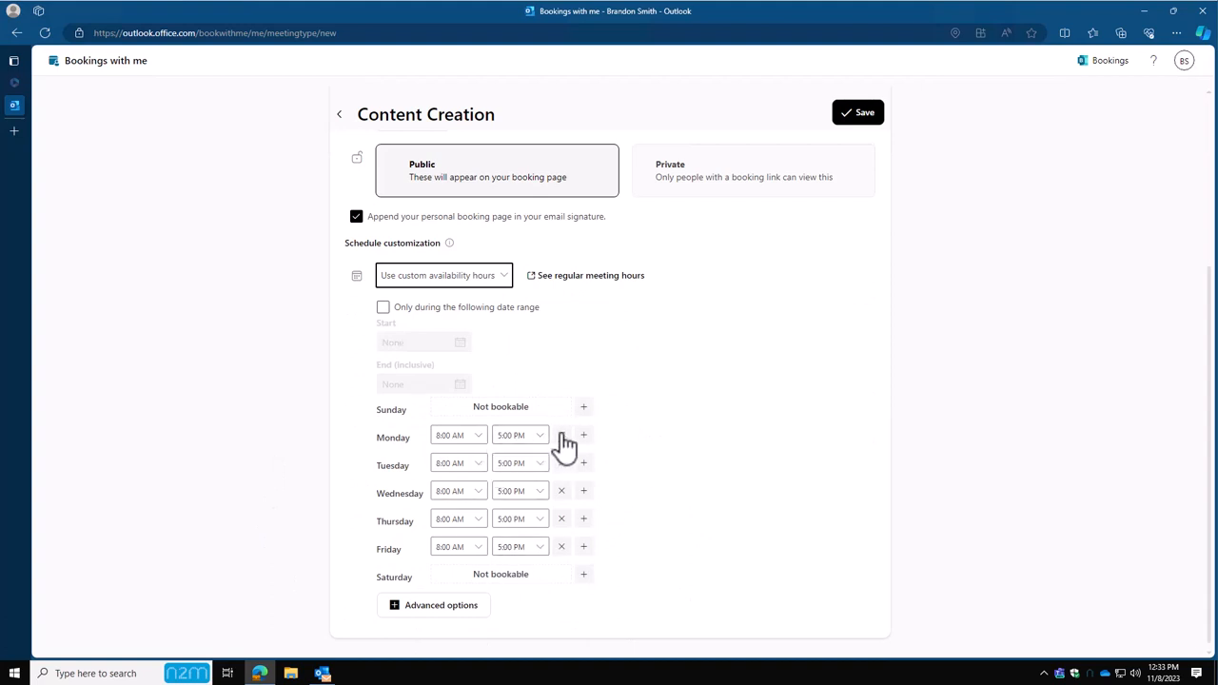
{"action": "mouse_move", "coordinate": [562, 436]}
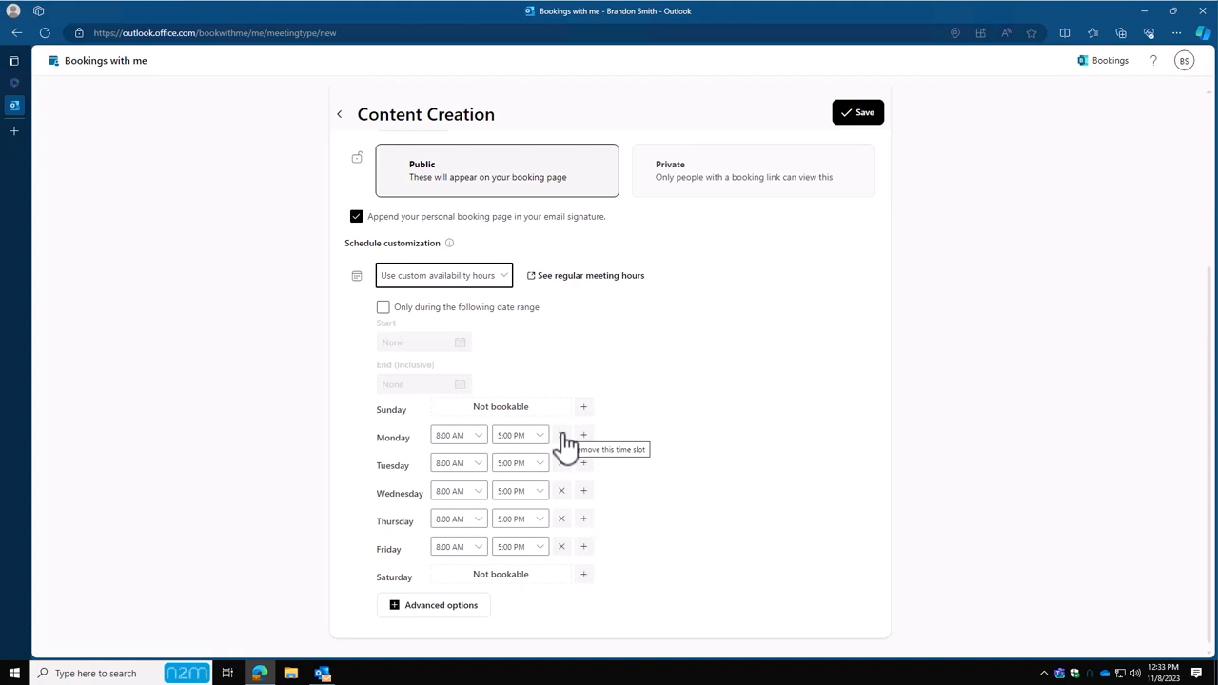
{"action": "left_click", "coordinate": [561, 435]}
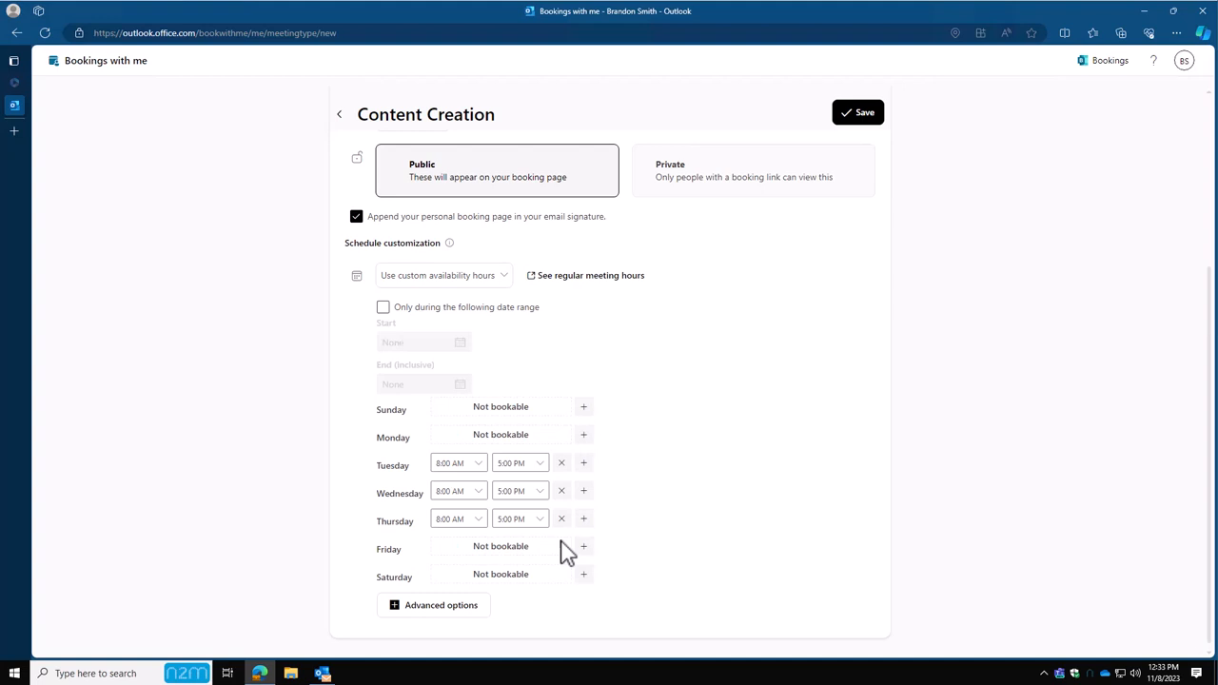
{"action": "left_click", "coordinate": [457, 463]}
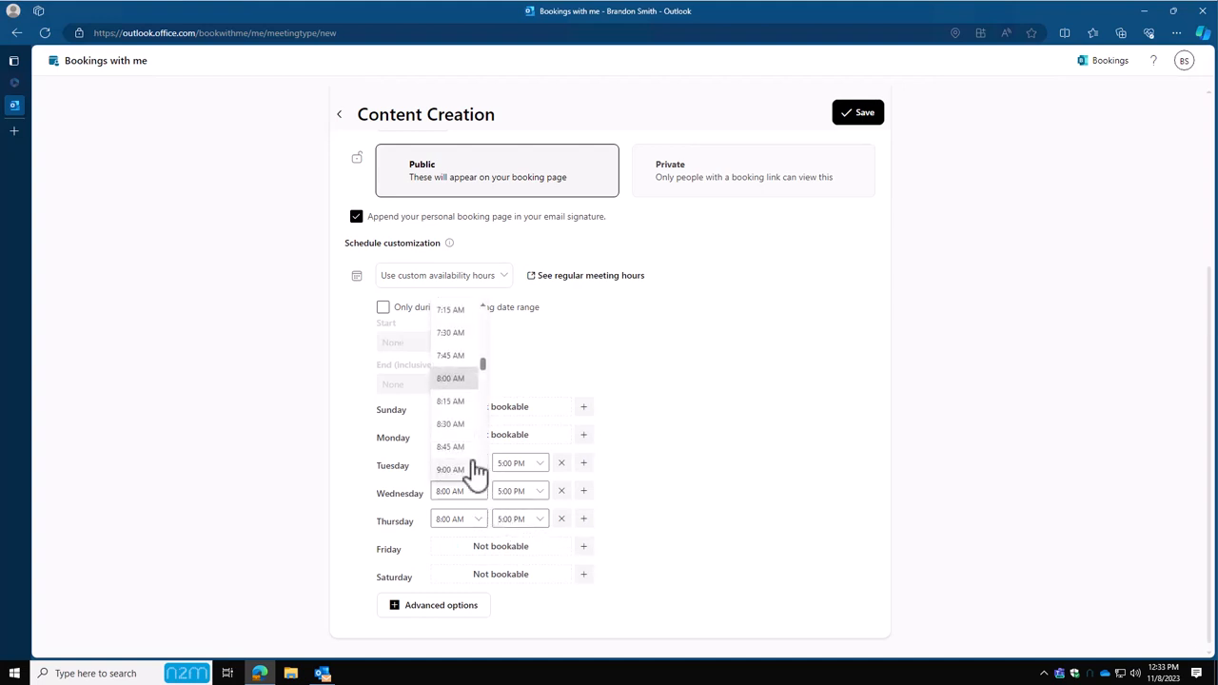
{"action": "scroll", "scroll_direction": "down", "scroll_amount": 3}
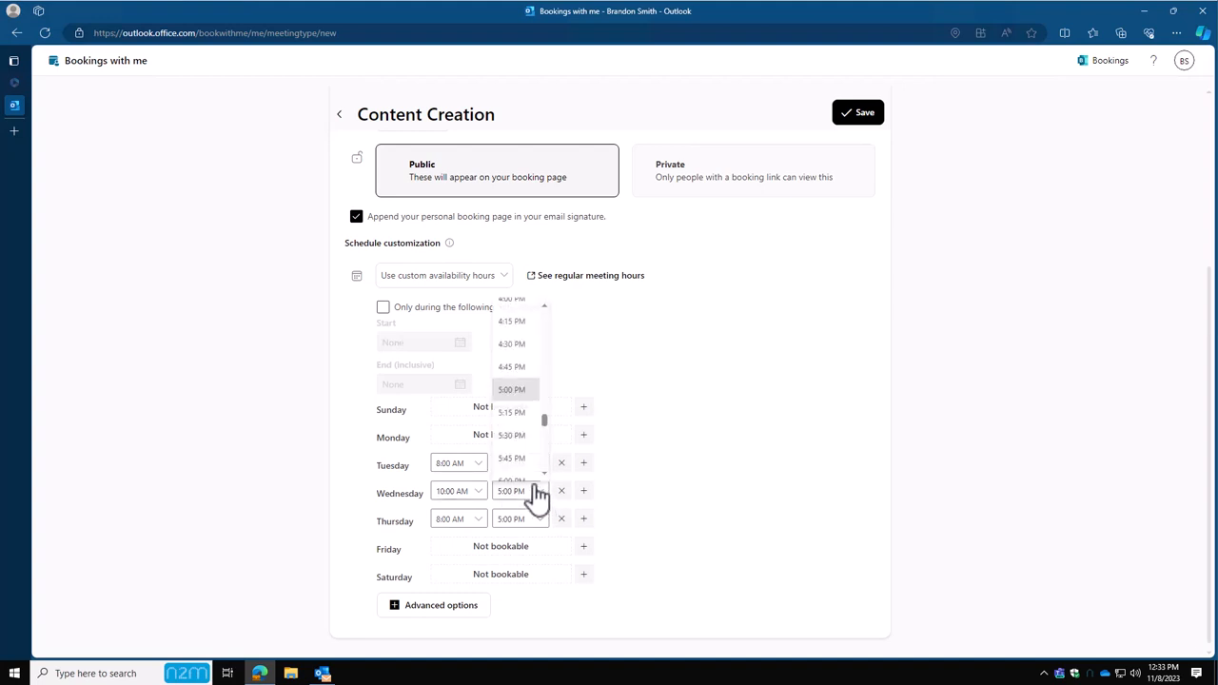
{"action": "scroll", "scroll_direction": "up", "scroll_amount": 3}
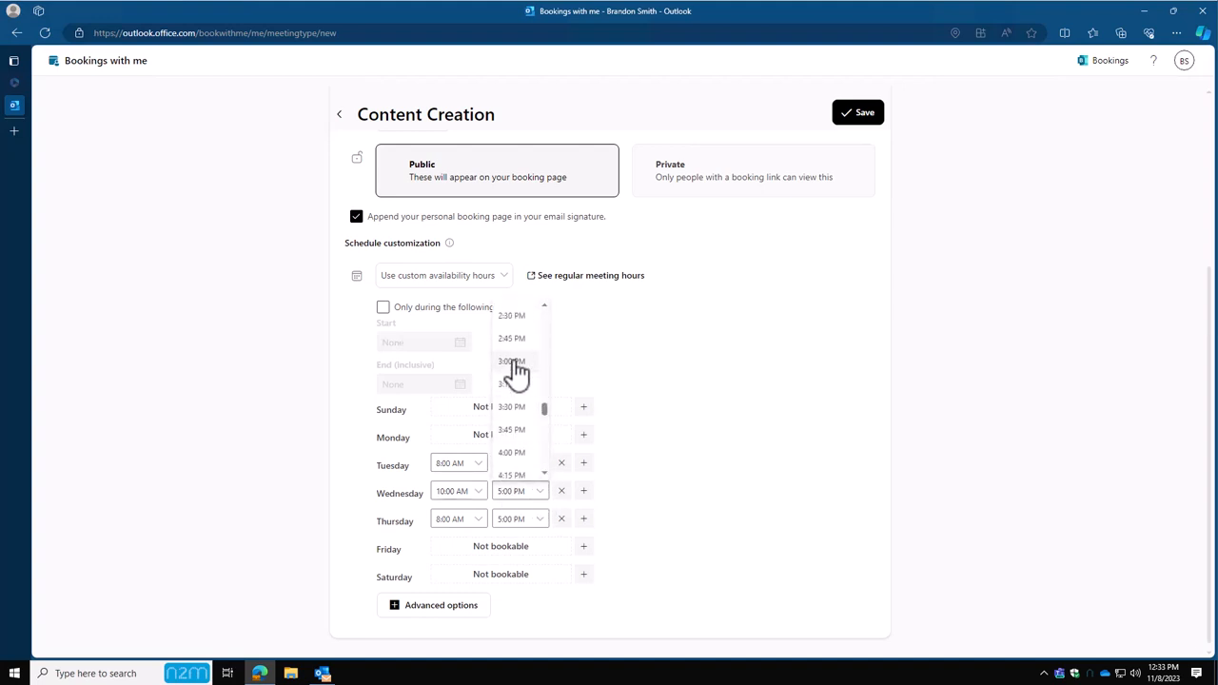
{"action": "left_click", "coordinate": [511, 360]}
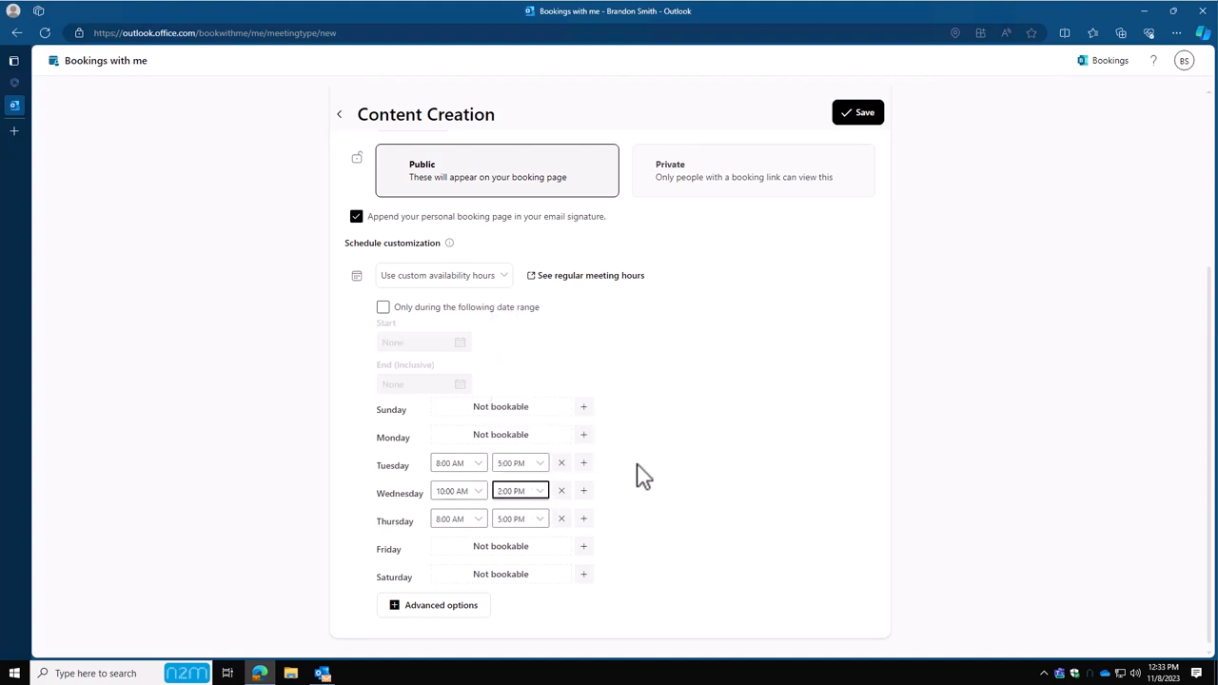
{"action": "mouse_move", "coordinate": [636, 454]}
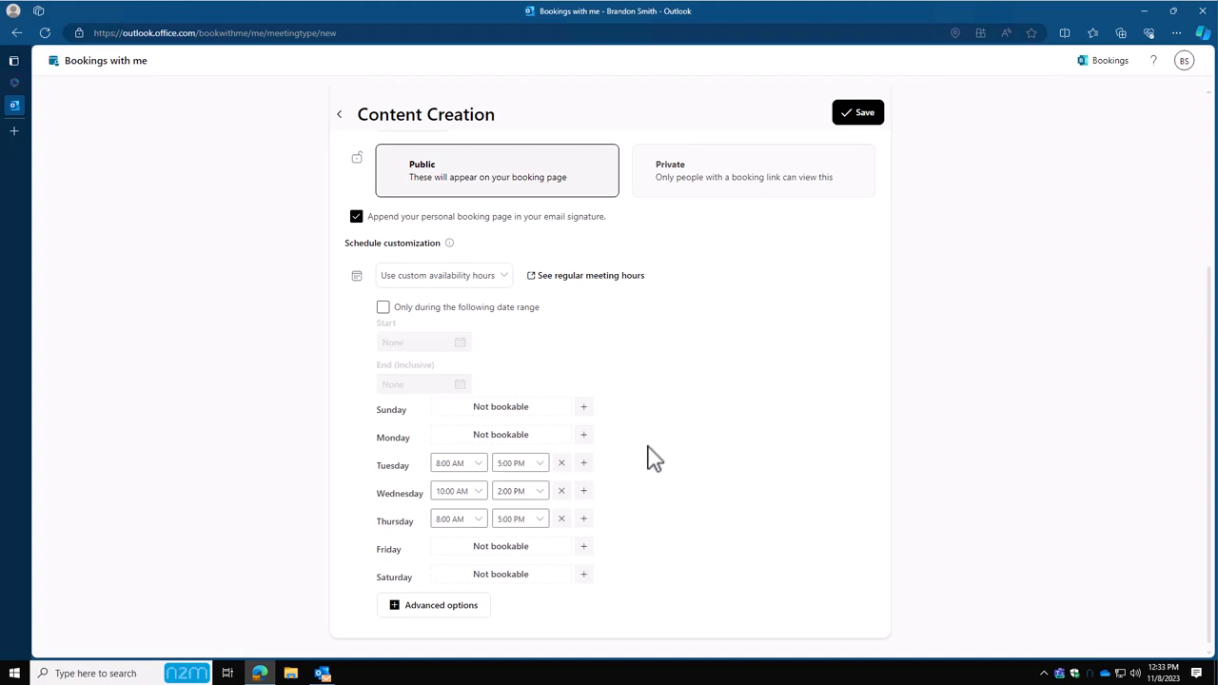
{"action": "mouse_move", "coordinate": [583, 521]}
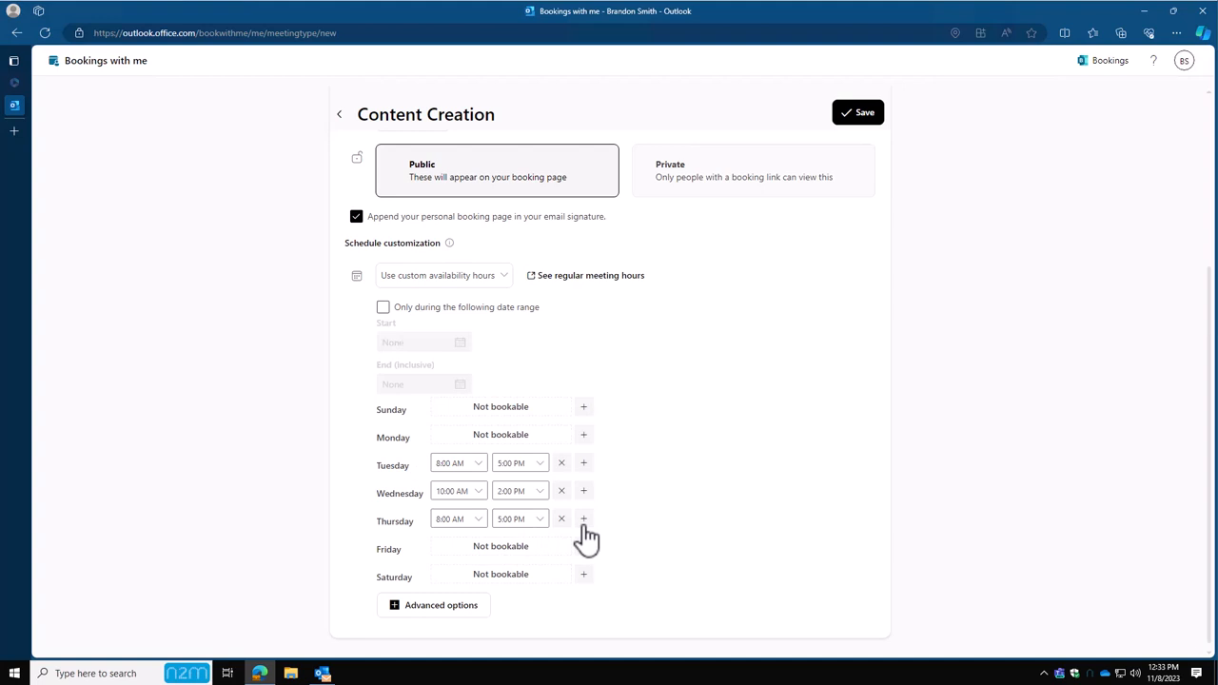
{"action": "mouse_move", "coordinate": [623, 474]}
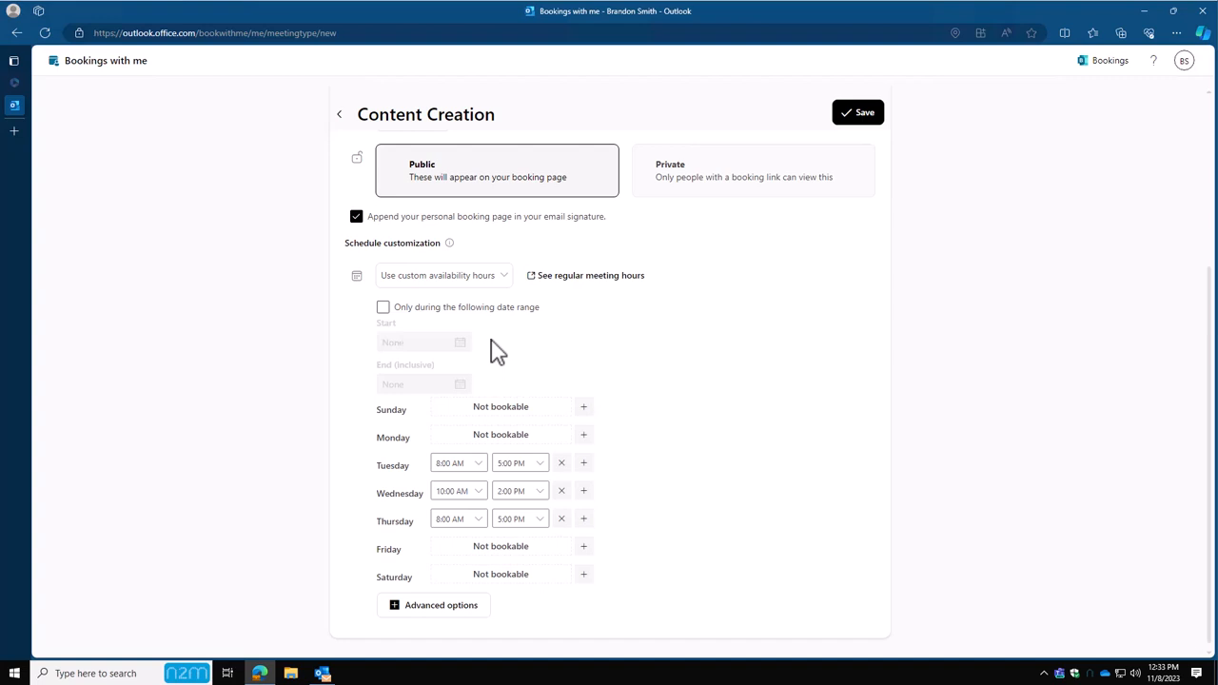
{"action": "mouse_move", "coordinate": [407, 502]}
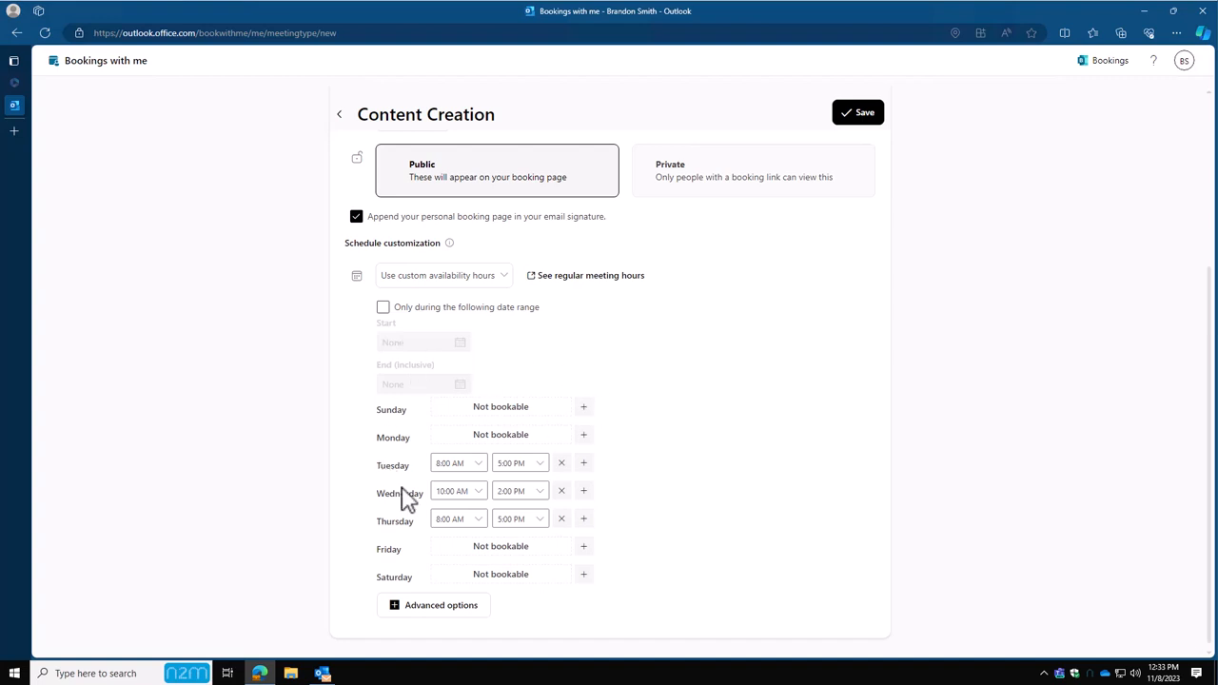
{"action": "mouse_move", "coordinate": [493, 369]}
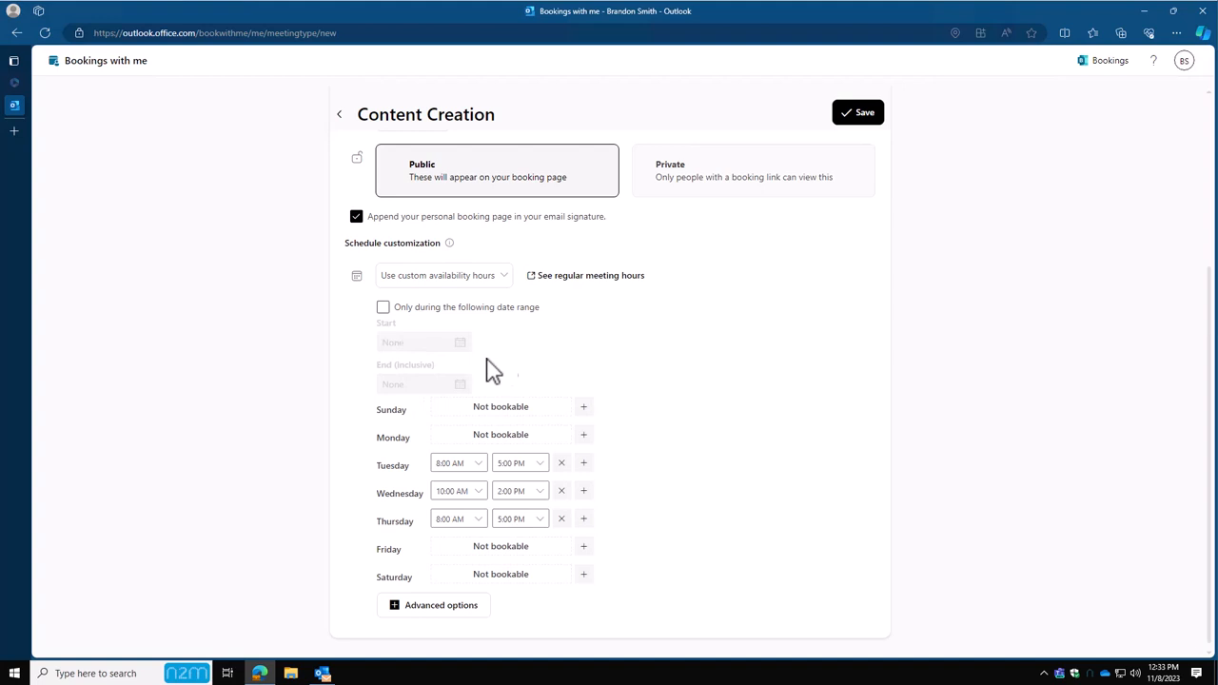
{"action": "mouse_move", "coordinate": [638, 461]}
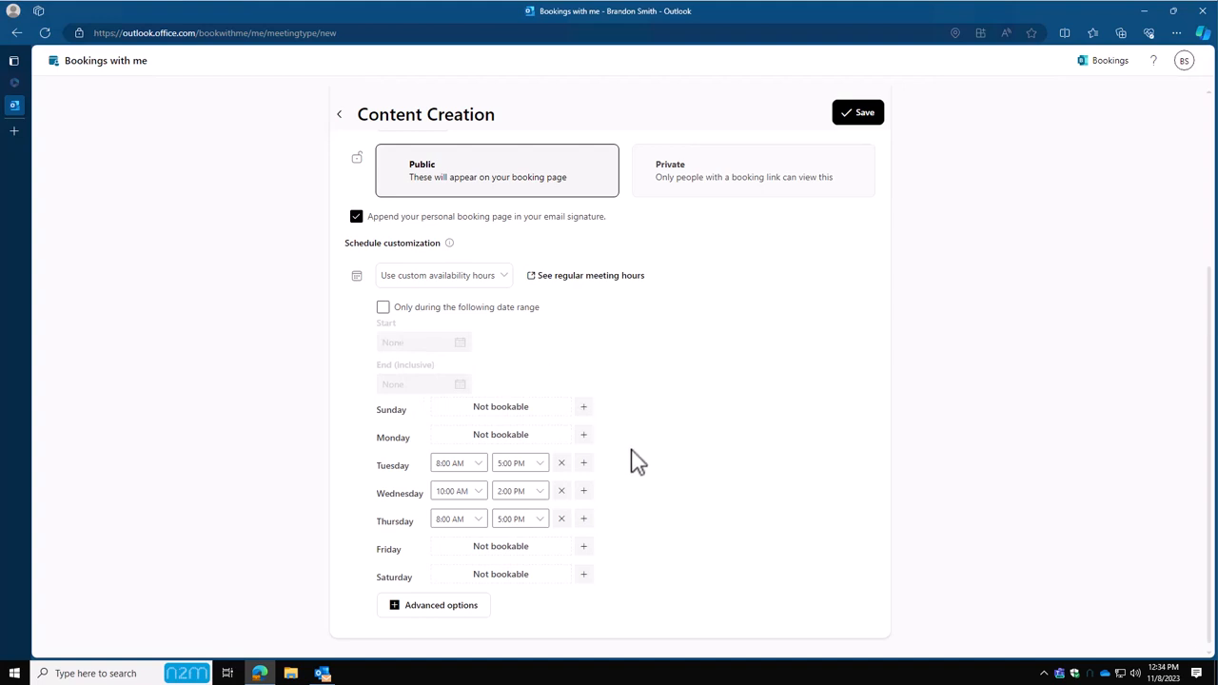
Expand Advanced options and scroll down to the buffer time settings.
{"action": "left_click", "coordinate": [440, 604]}
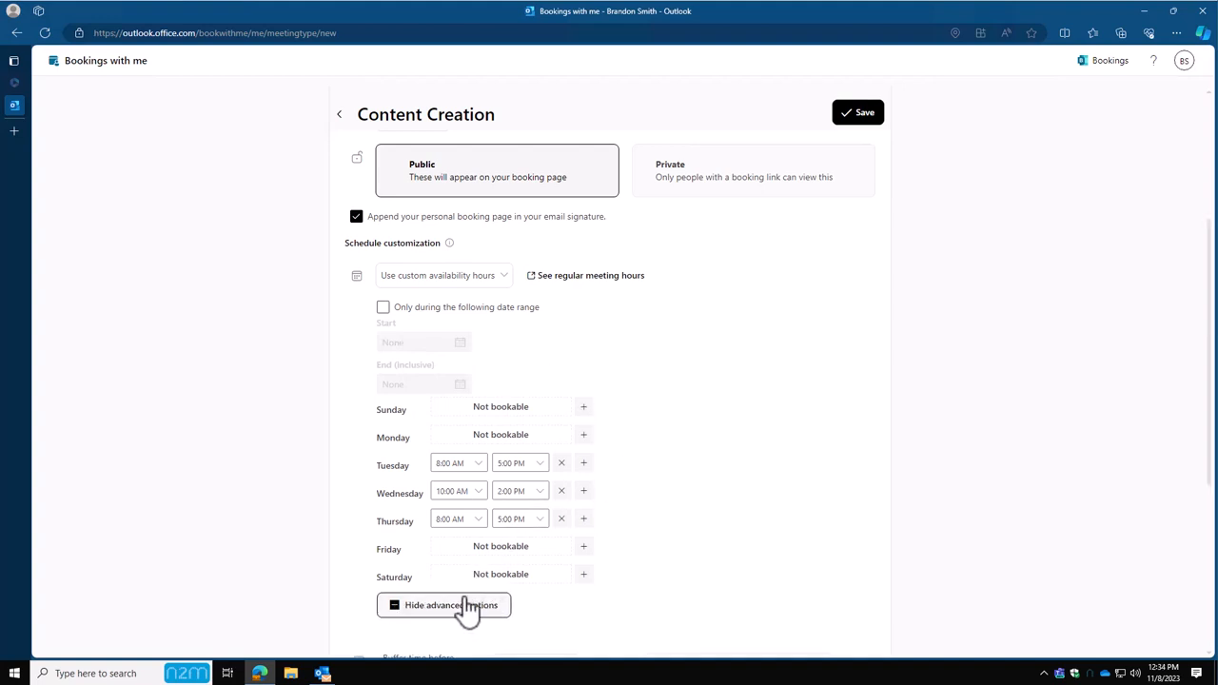
{"action": "scroll", "scroll_direction": "down", "scroll_amount": 3}
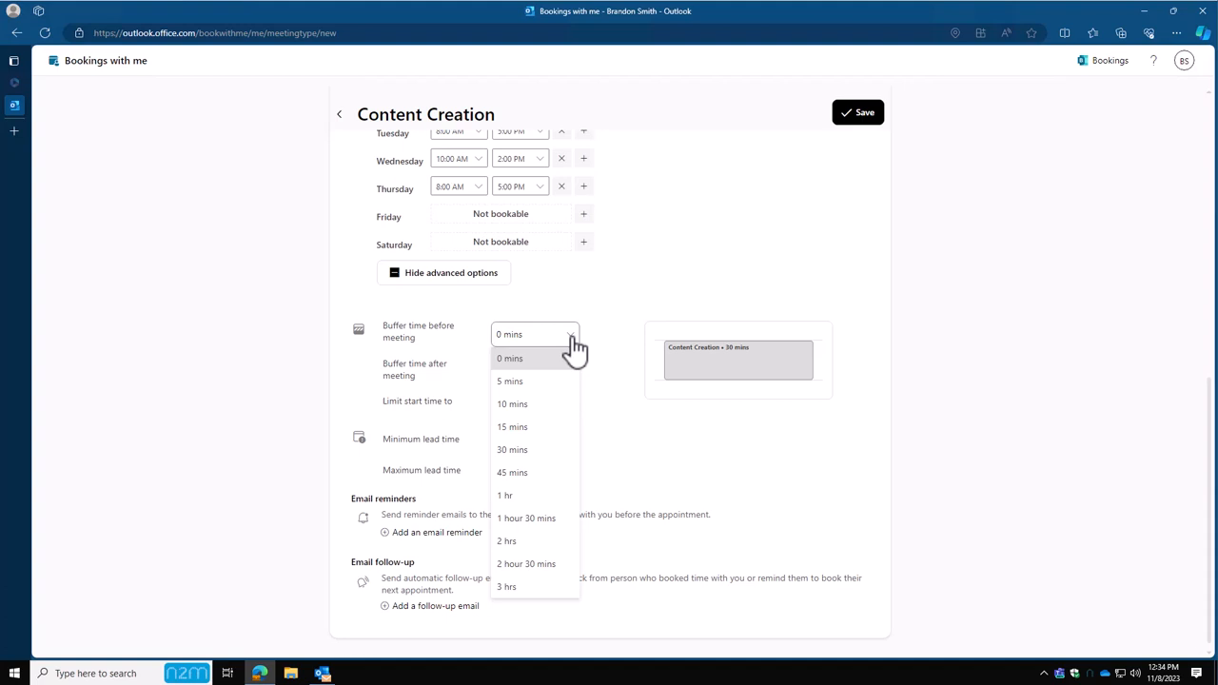
{"action": "mouse_move", "coordinate": [563, 382]}
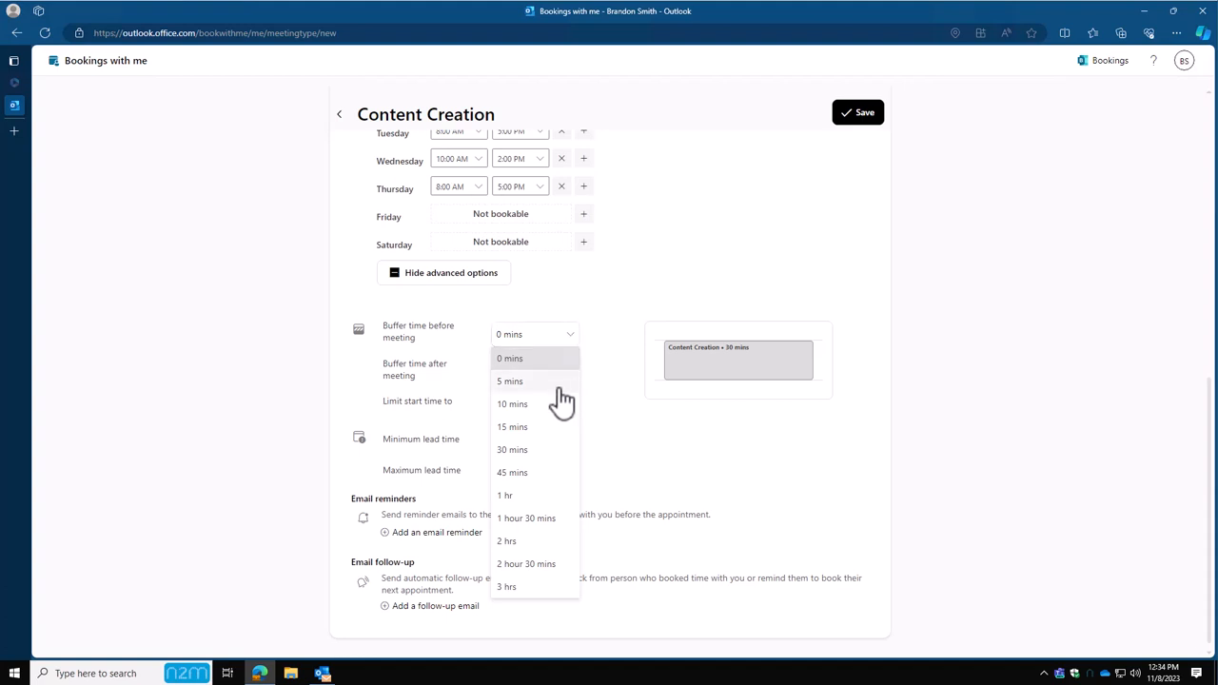
{"action": "mouse_move", "coordinate": [550, 393]}
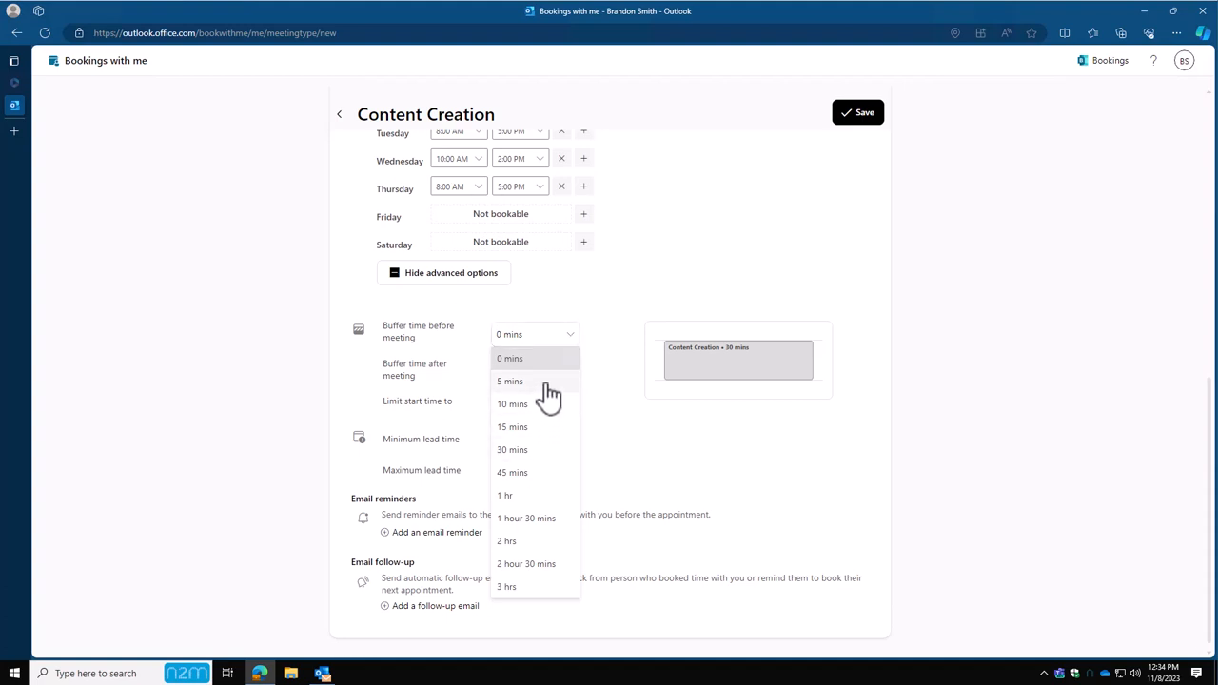
Try 5- and 15-minute buffers, then set both before and after buffers back to 0 mins.
{"action": "left_click", "coordinate": [509, 381]}
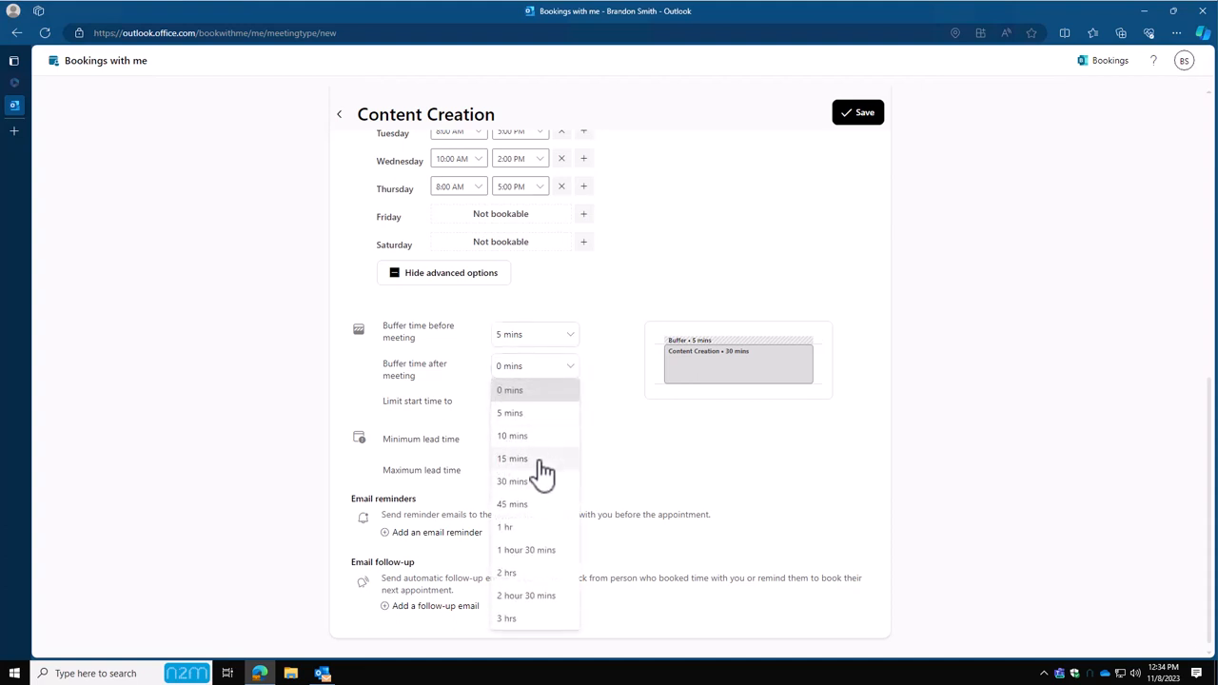
{"action": "left_click", "coordinate": [512, 458]}
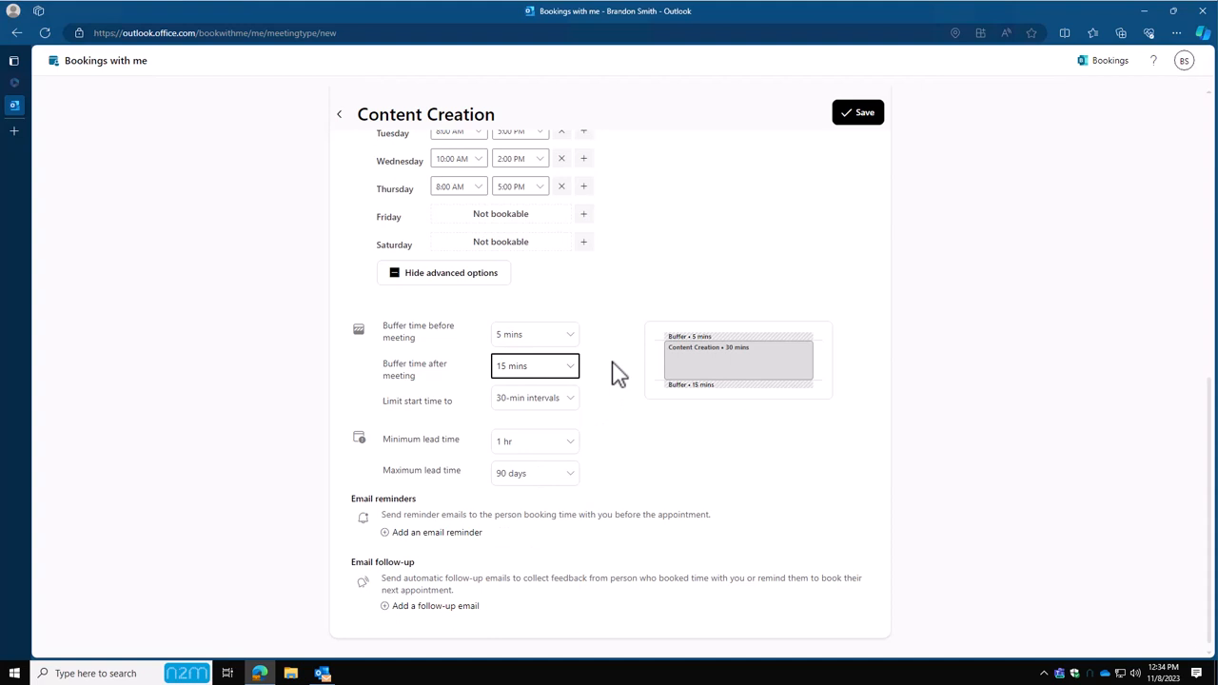
{"action": "mouse_move", "coordinate": [601, 376]}
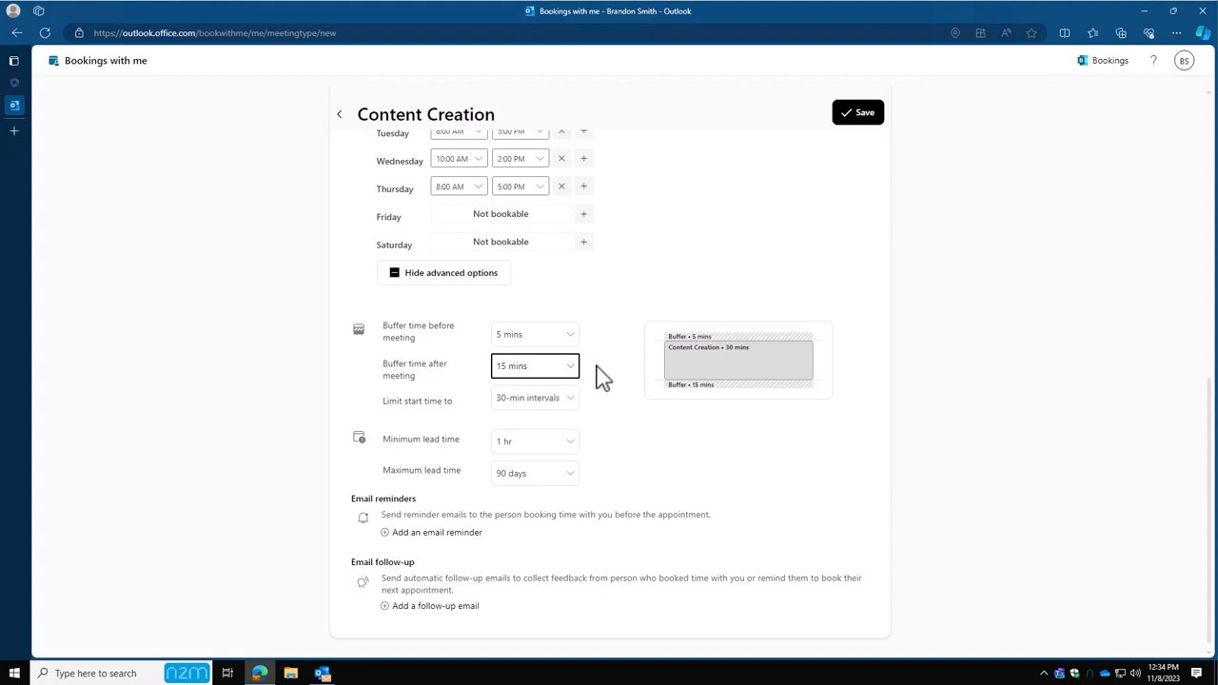
{"action": "left_click", "coordinate": [534, 366]}
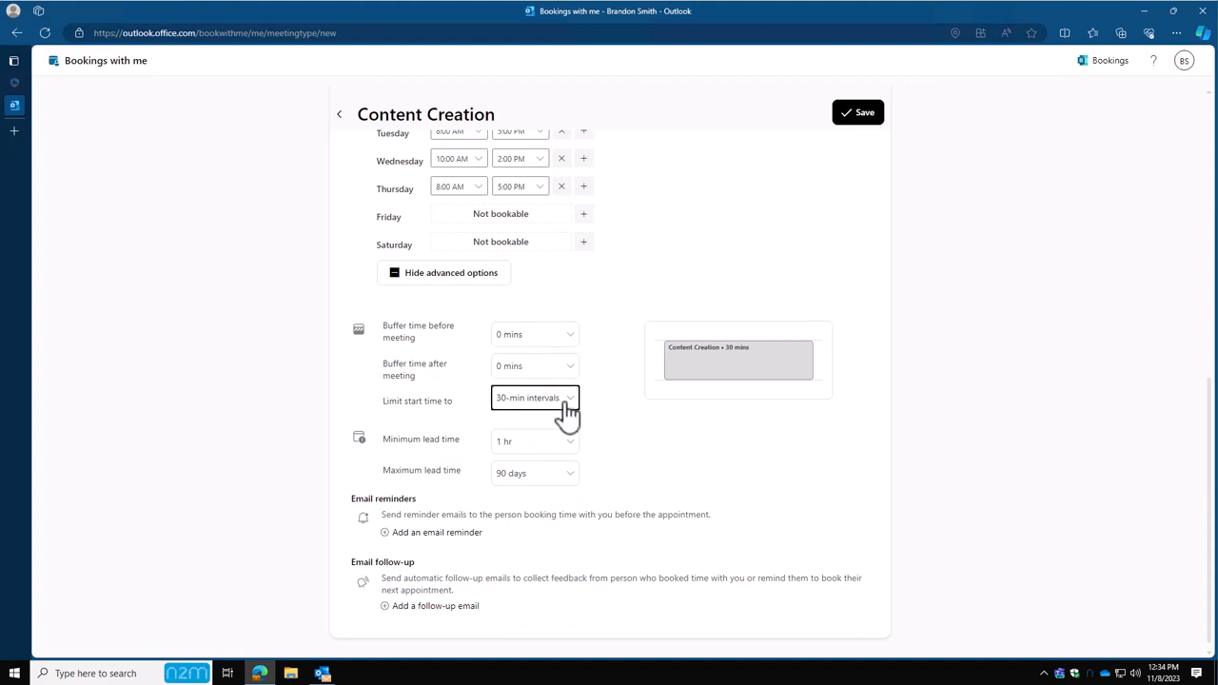
{"action": "left_click", "coordinate": [534, 397]}
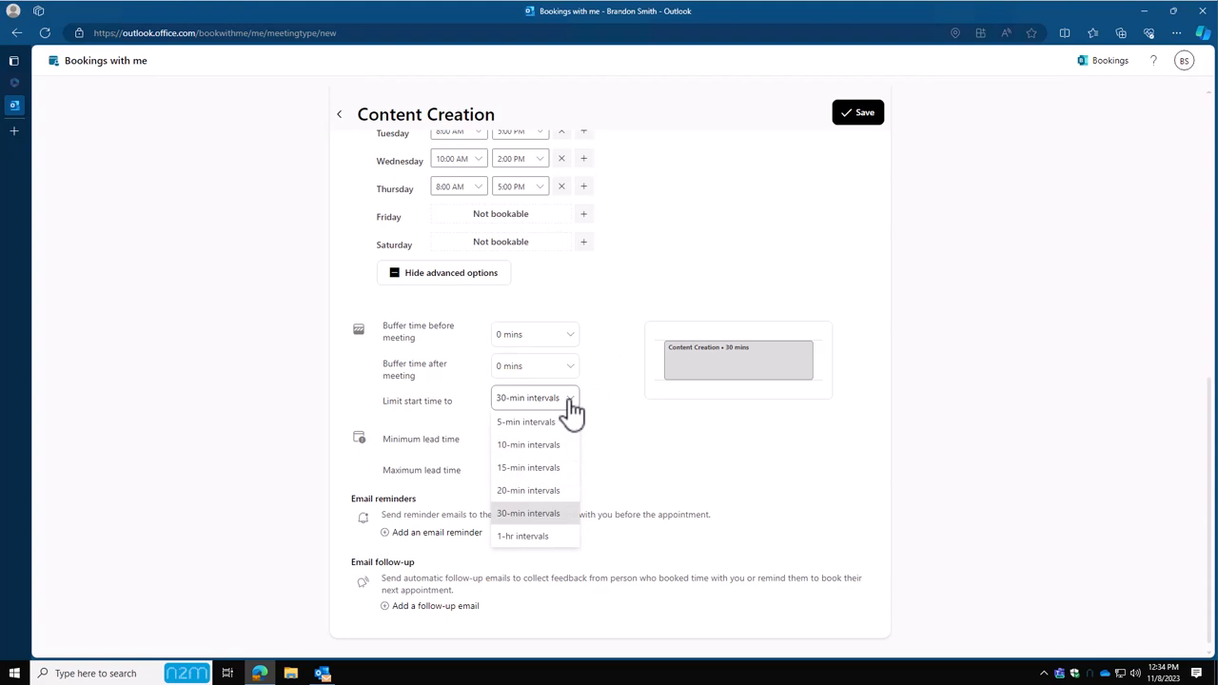
{"action": "mouse_move", "coordinate": [569, 429]}
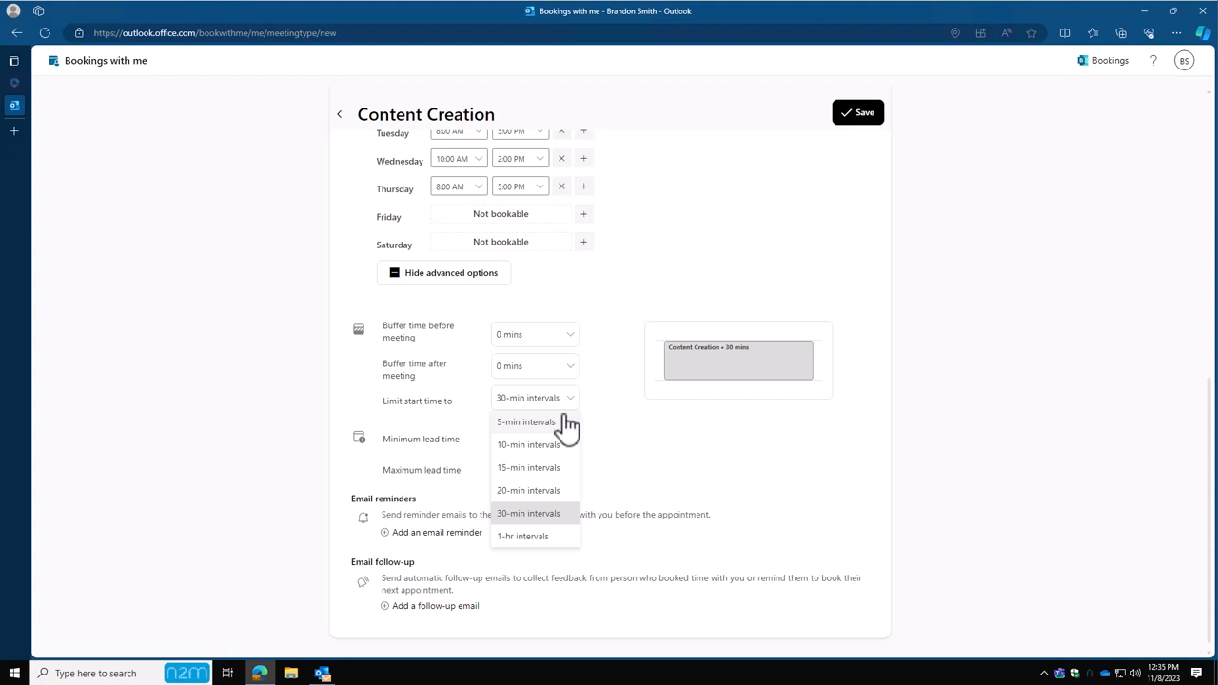
{"action": "left_click", "coordinate": [528, 513]}
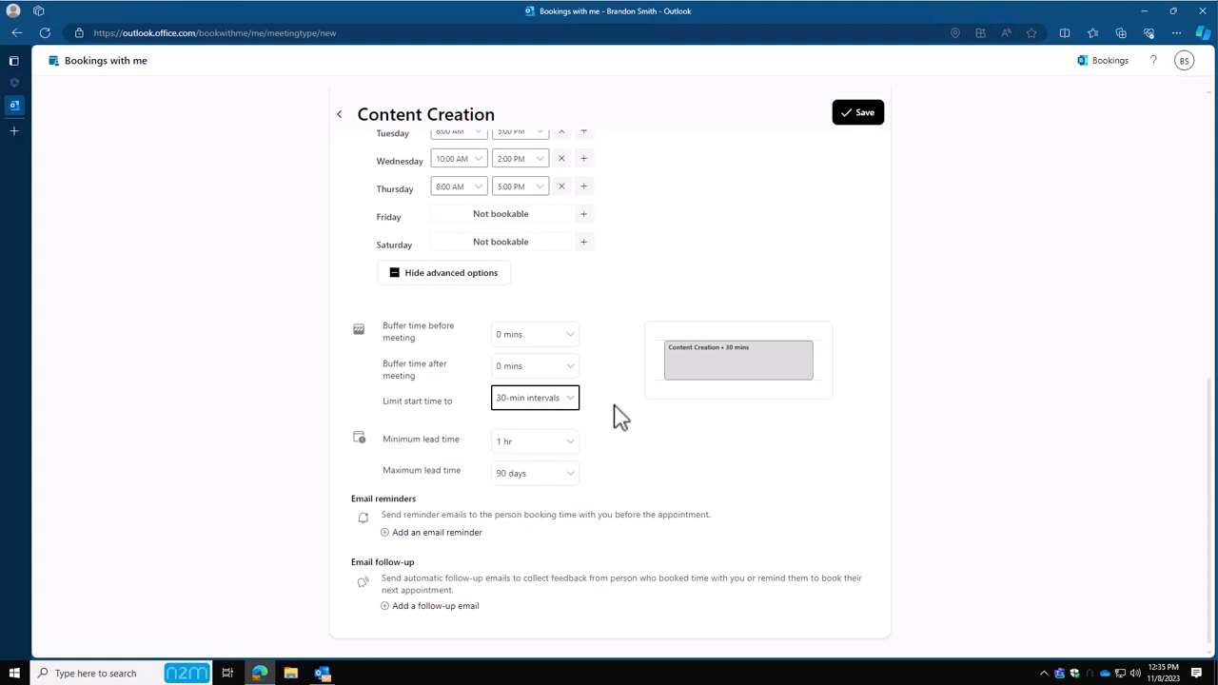
Set minimum lead time to 1 day and maximum lead time to 30 days.
{"action": "left_click", "coordinate": [535, 440]}
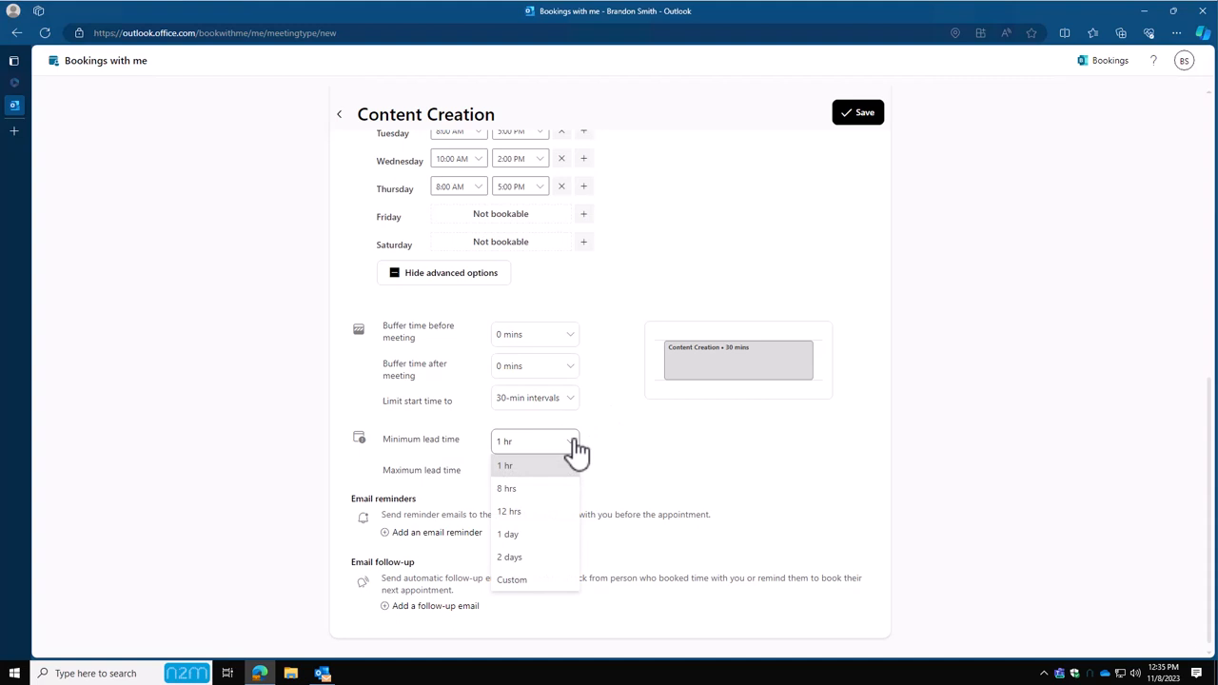
{"action": "left_click", "coordinate": [508, 534]}
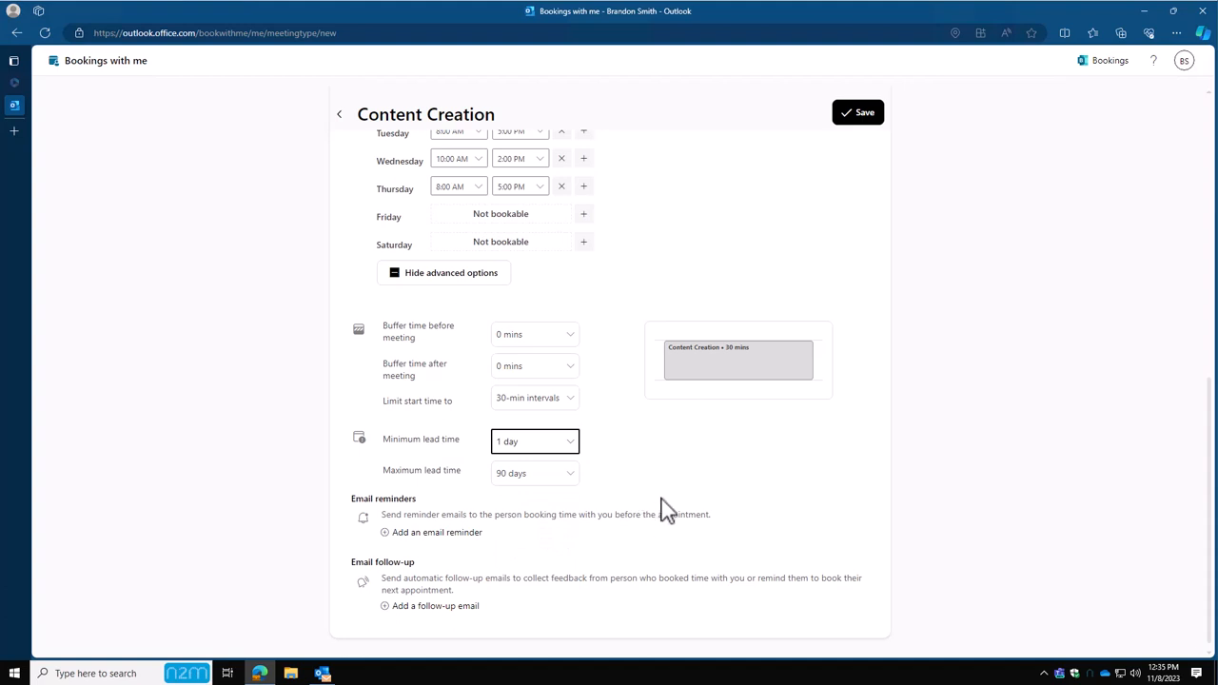
{"action": "mouse_move", "coordinate": [647, 485]}
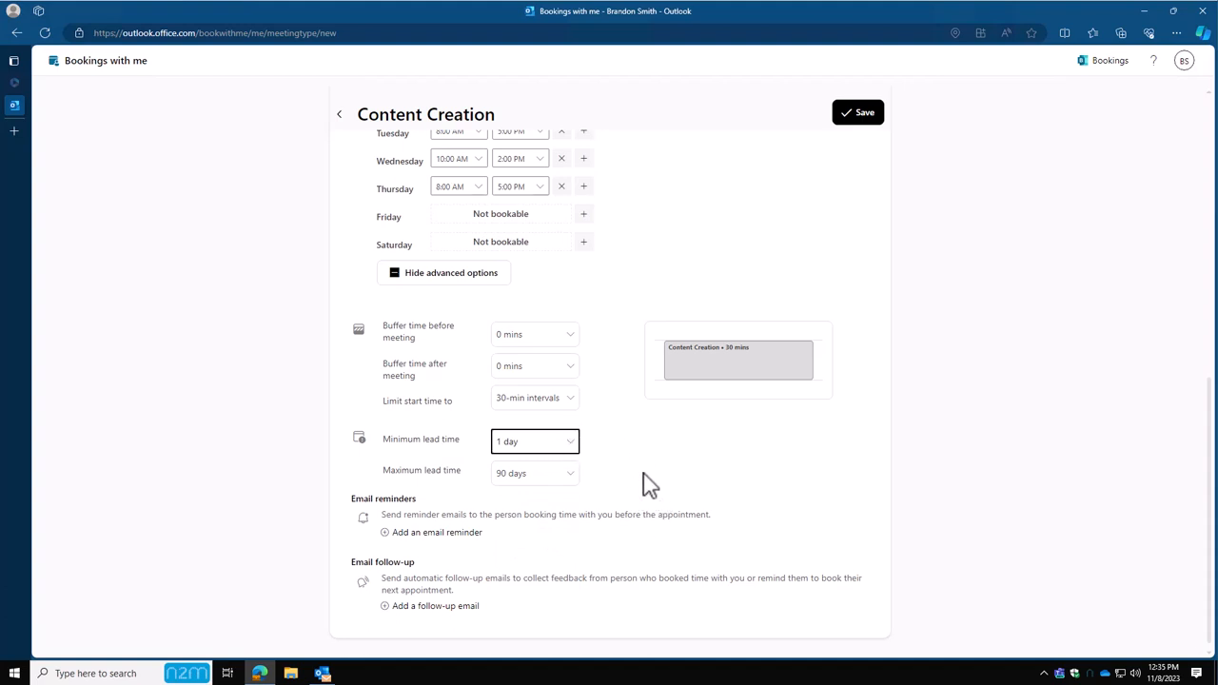
{"action": "mouse_move", "coordinate": [566, 478]}
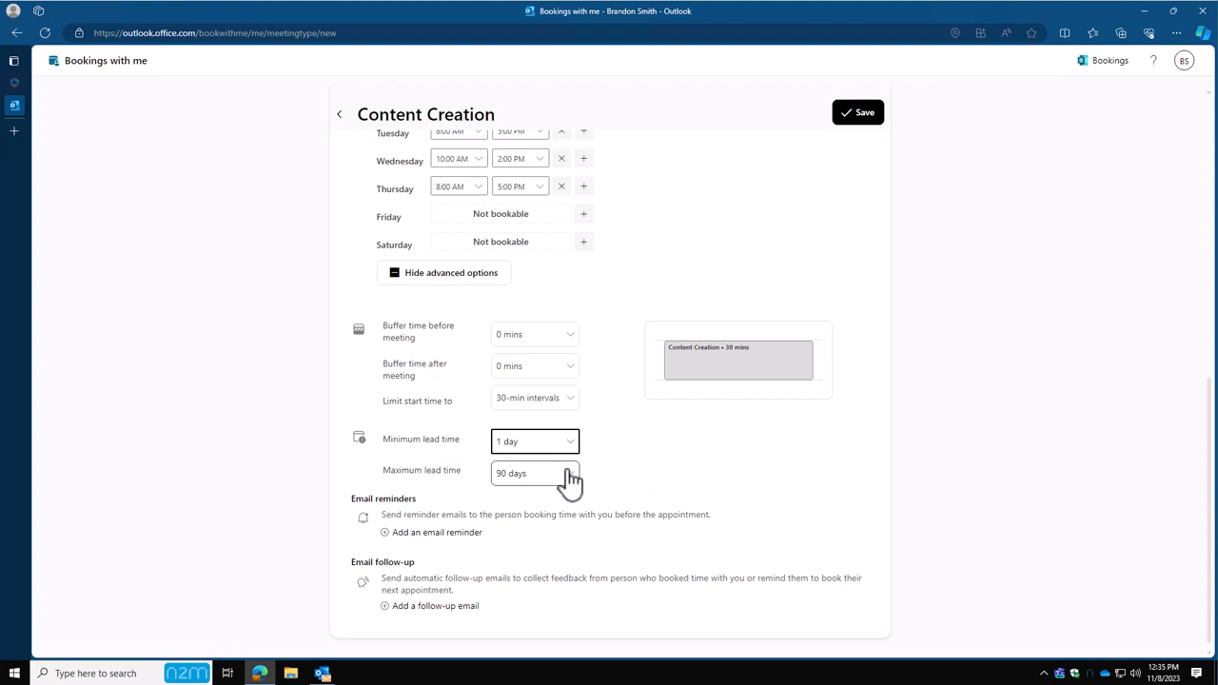
{"action": "left_click", "coordinate": [535, 472]}
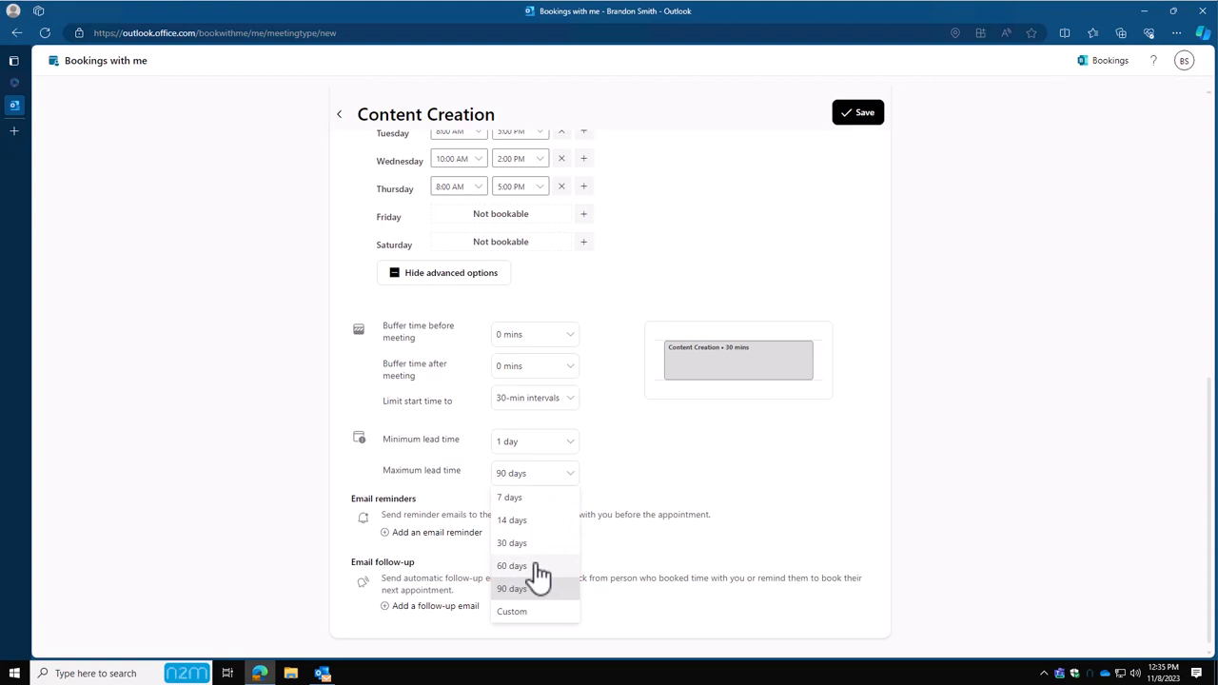
{"action": "mouse_move", "coordinate": [543, 523]}
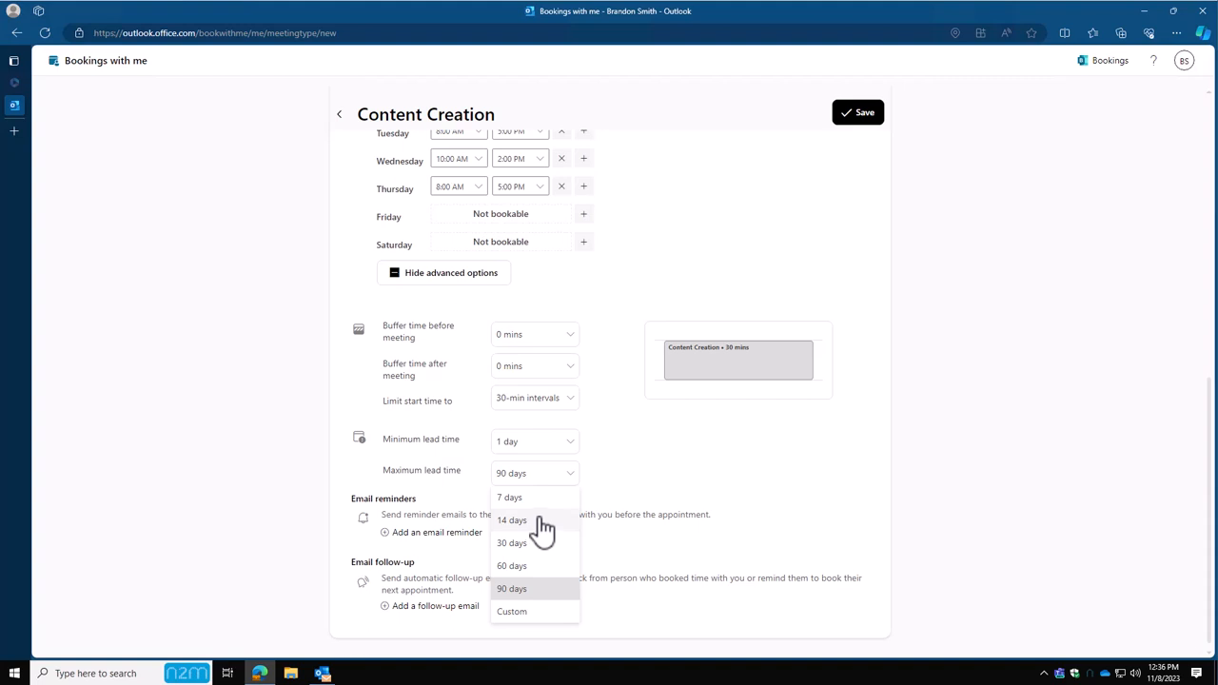
{"action": "left_click", "coordinate": [511, 542]}
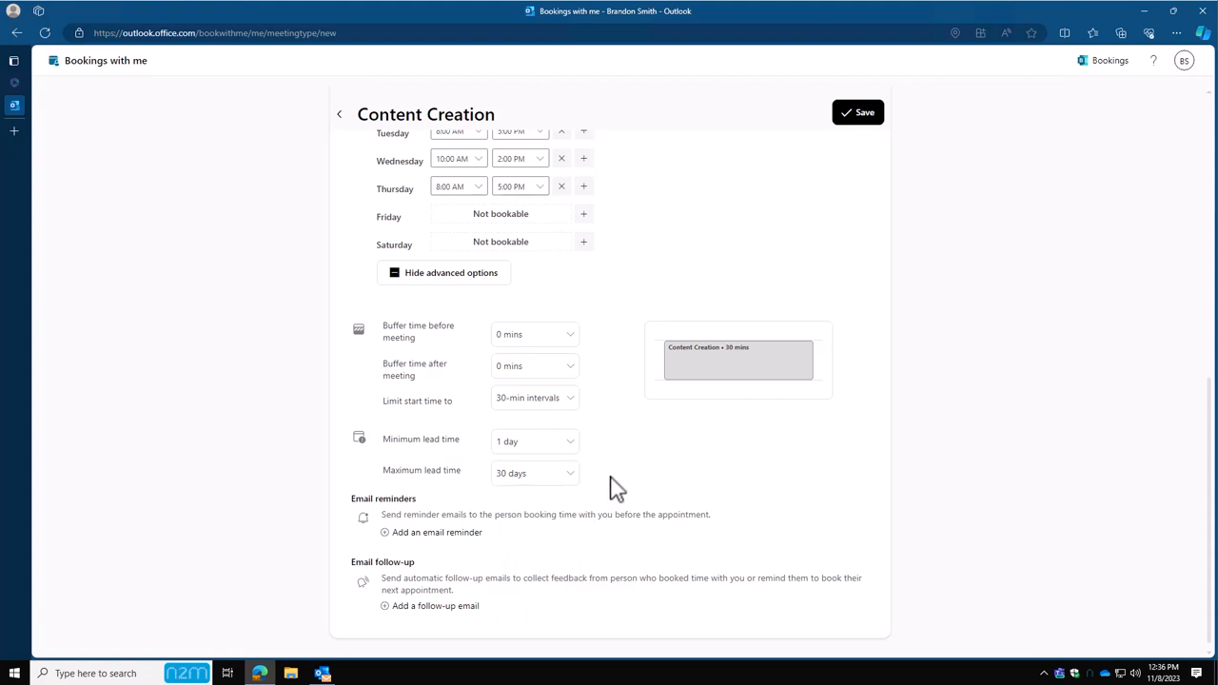
{"action": "mouse_move", "coordinate": [455, 543]}
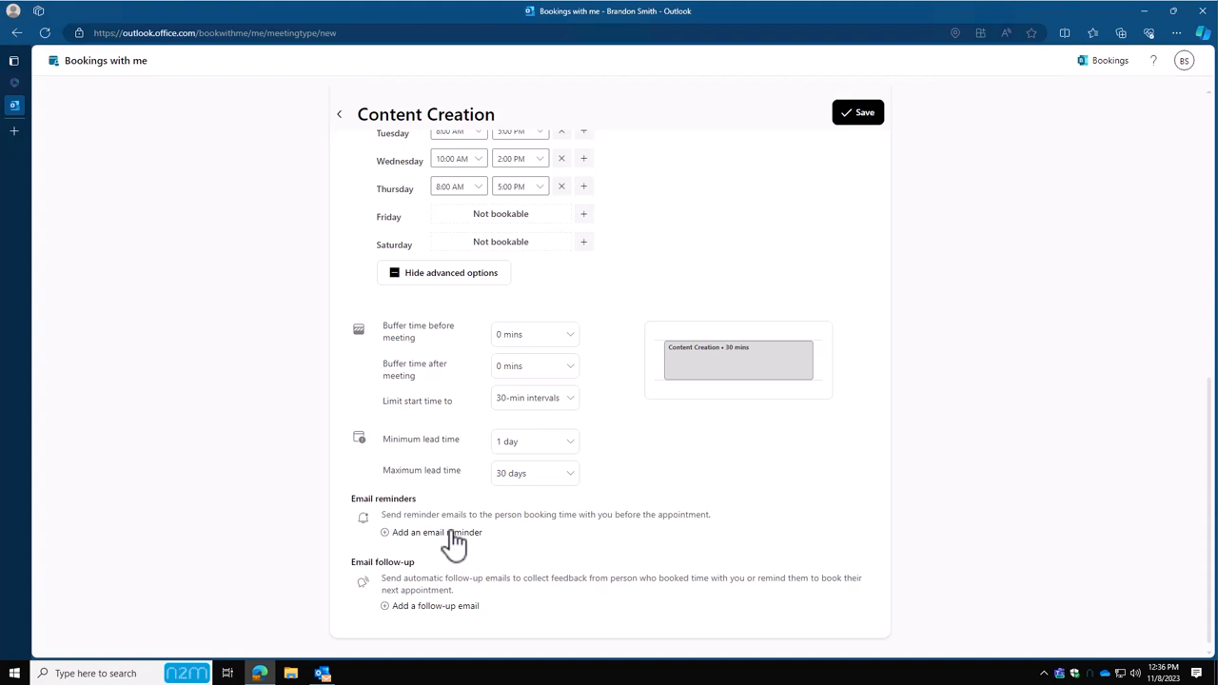
Add and save an email reminder sent 1 hour before the meeting, with no message.
{"action": "left_click", "coordinate": [436, 532]}
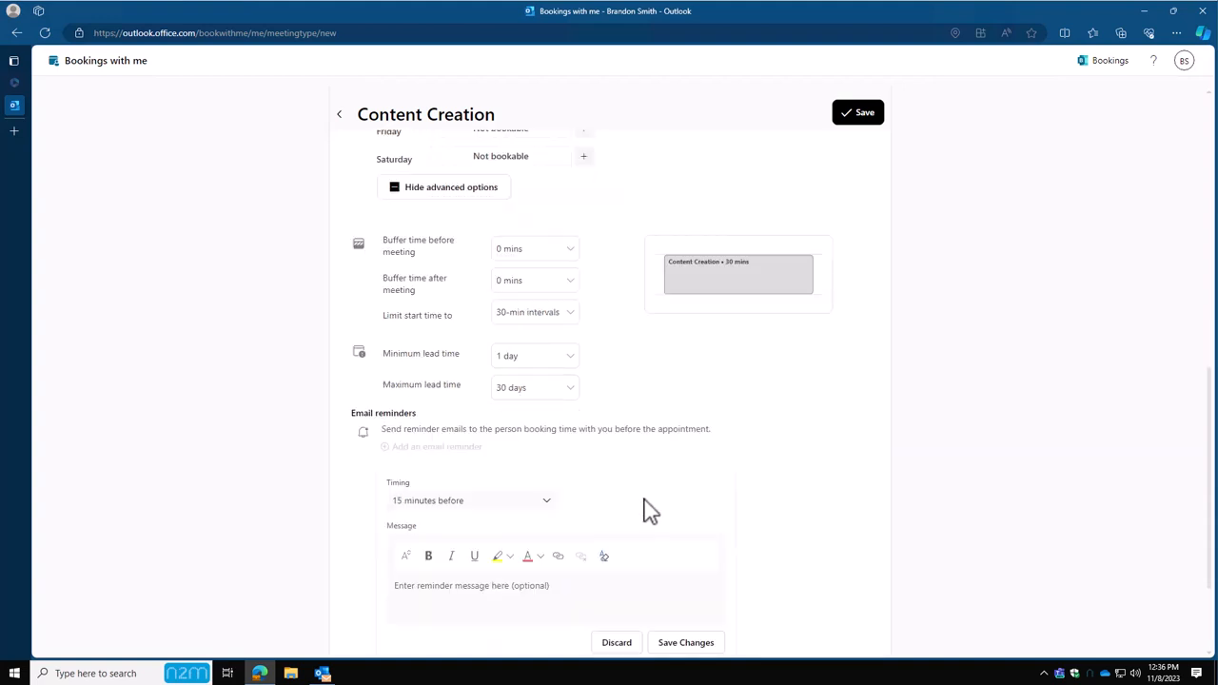
{"action": "scroll", "scroll_direction": "down", "scroll_amount": 3}
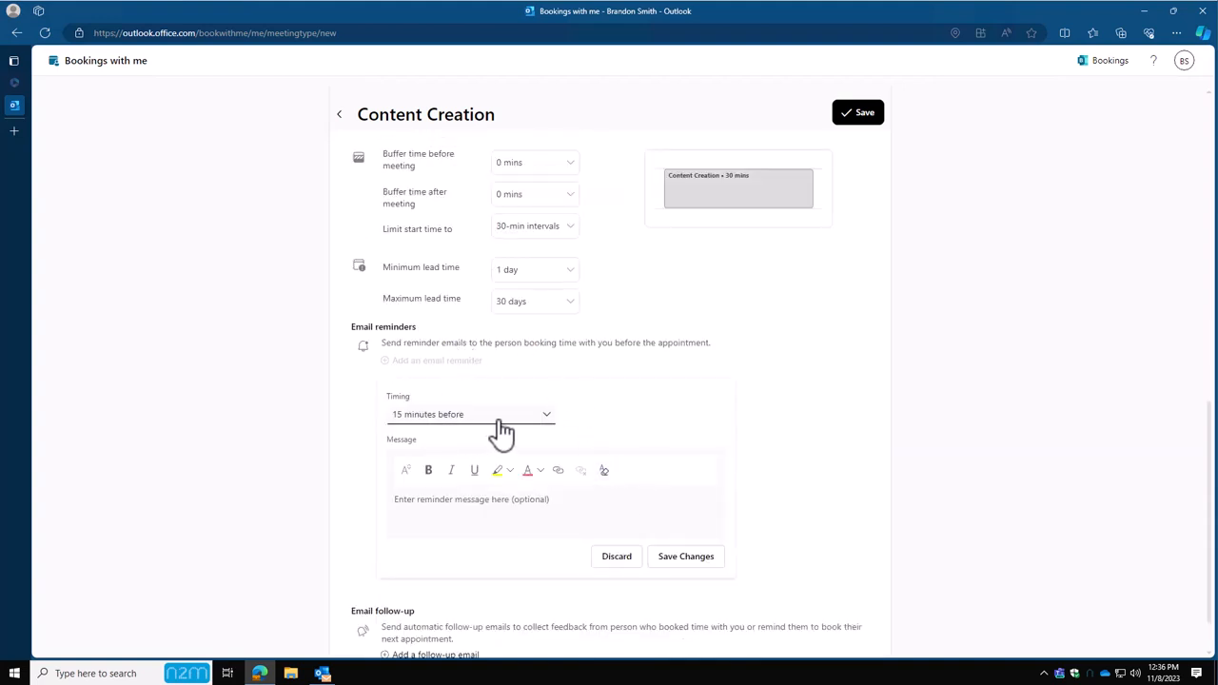
{"action": "left_click", "coordinate": [471, 414]}
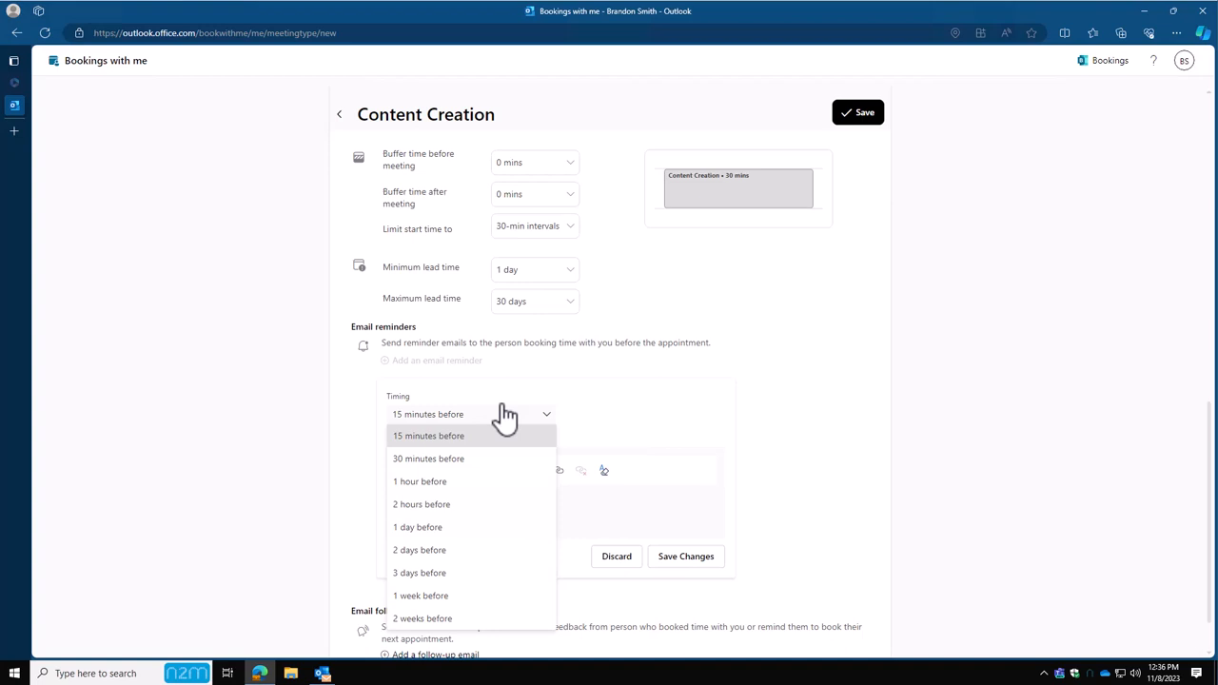
{"action": "mouse_move", "coordinate": [455, 444]}
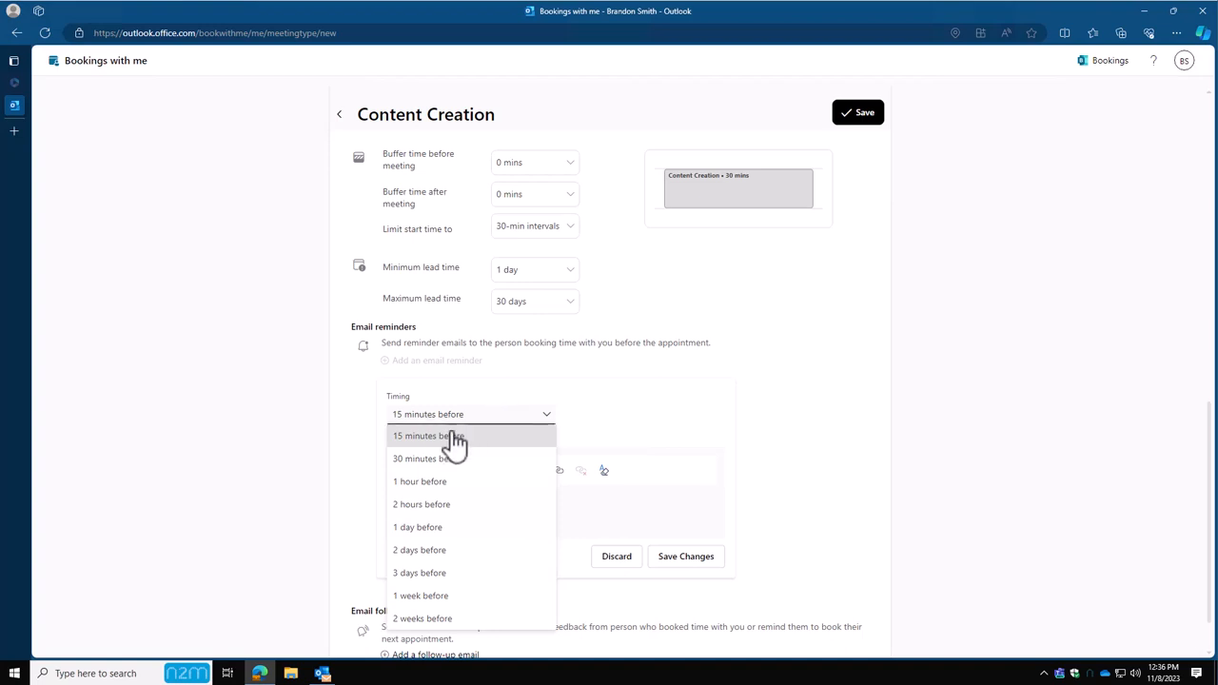
{"action": "left_click", "coordinate": [419, 480]}
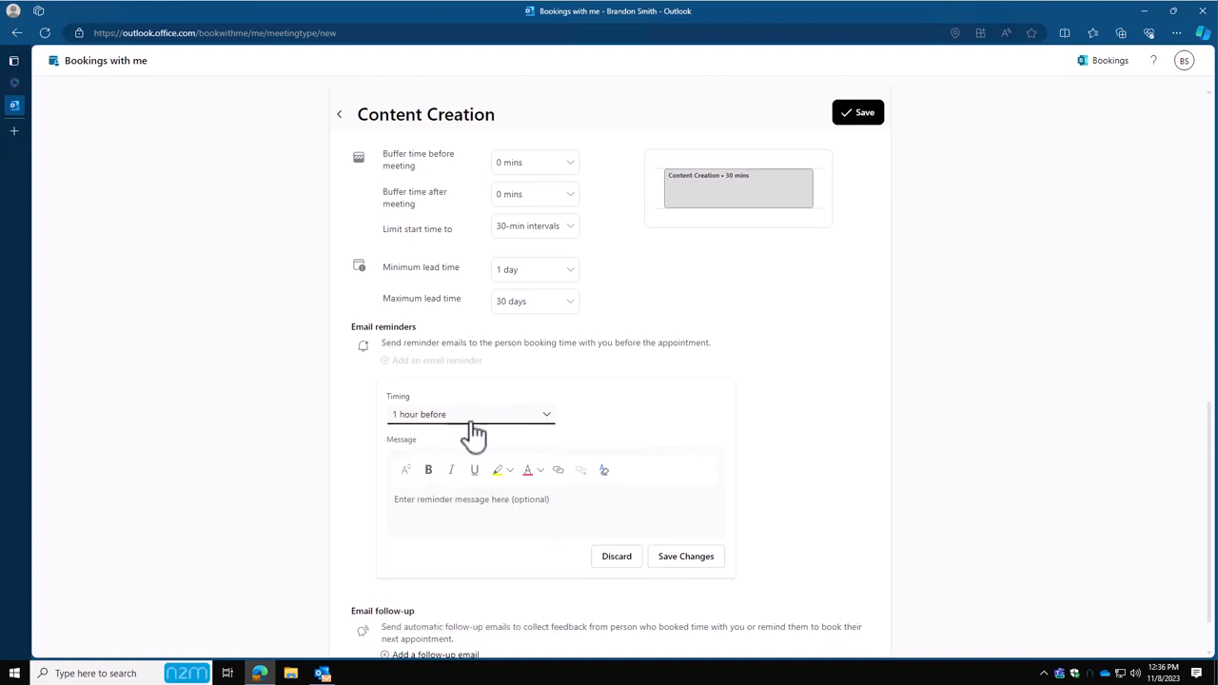
{"action": "mouse_move", "coordinate": [462, 423]}
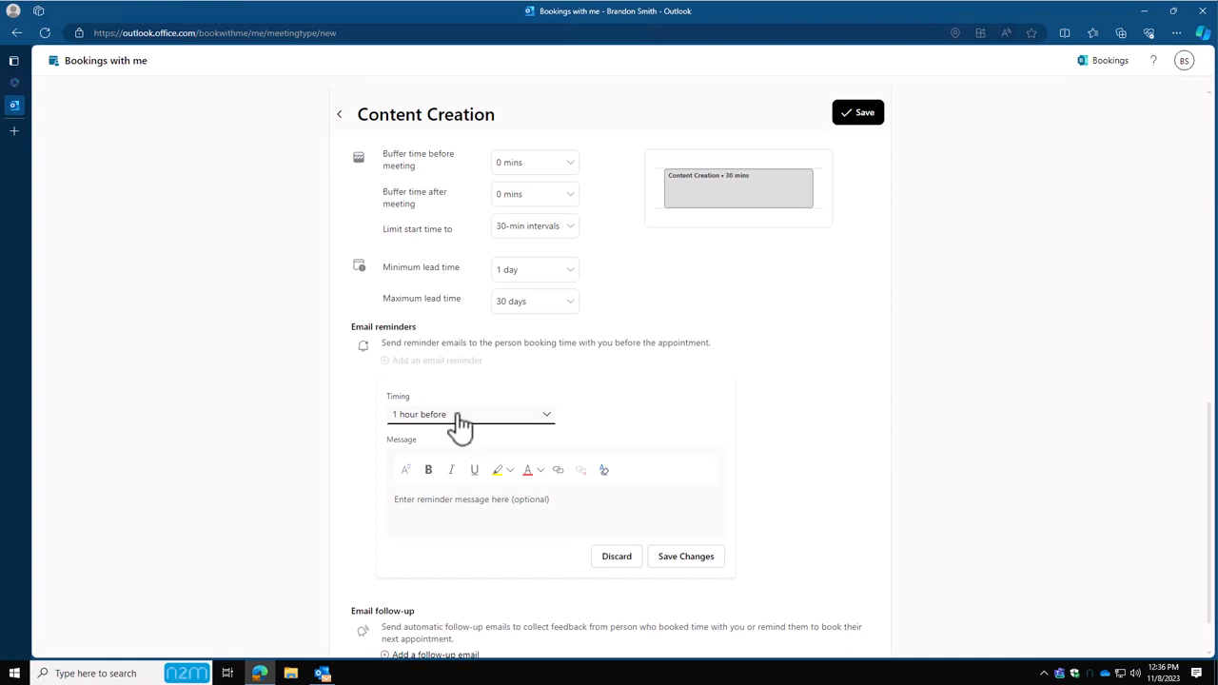
{"action": "left_click", "coordinate": [475, 499]}
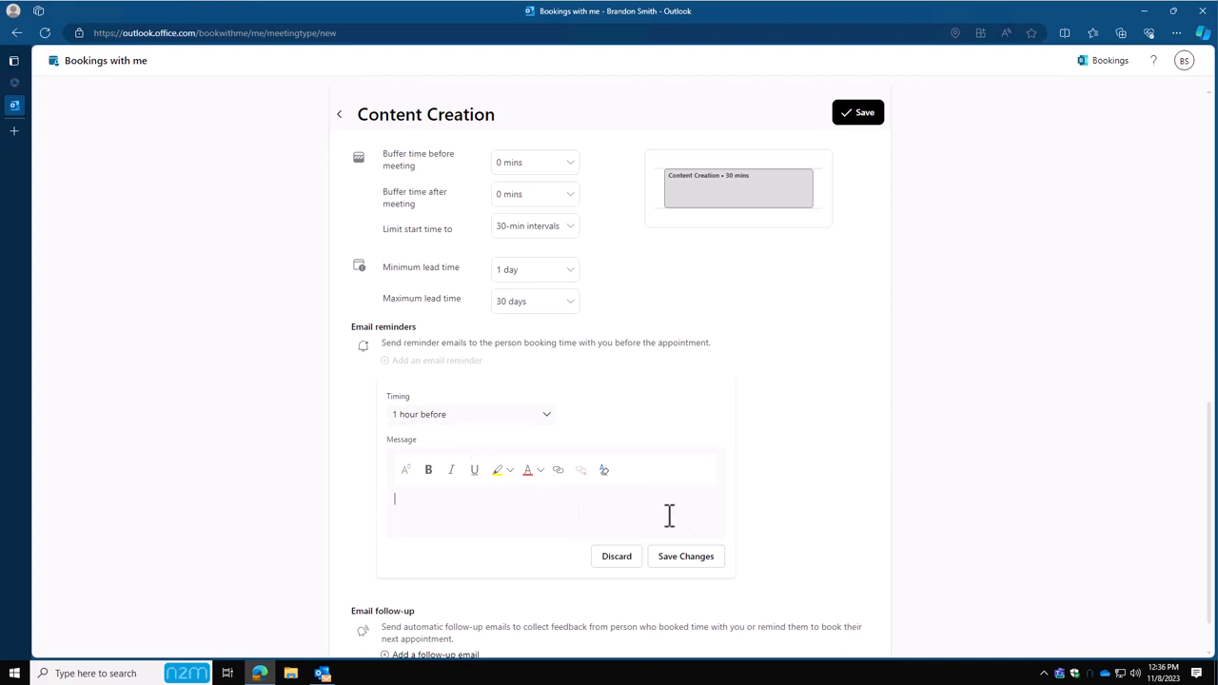
{"action": "left_click", "coordinate": [685, 555]}
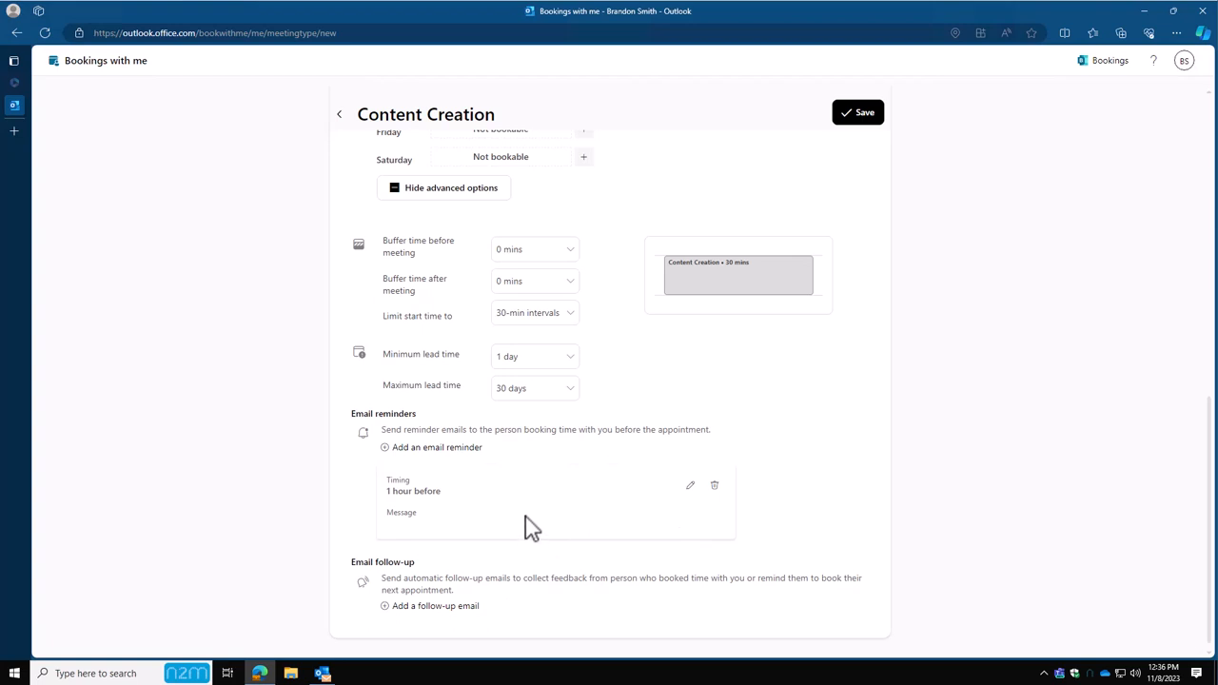
{"action": "mouse_move", "coordinate": [523, 518]}
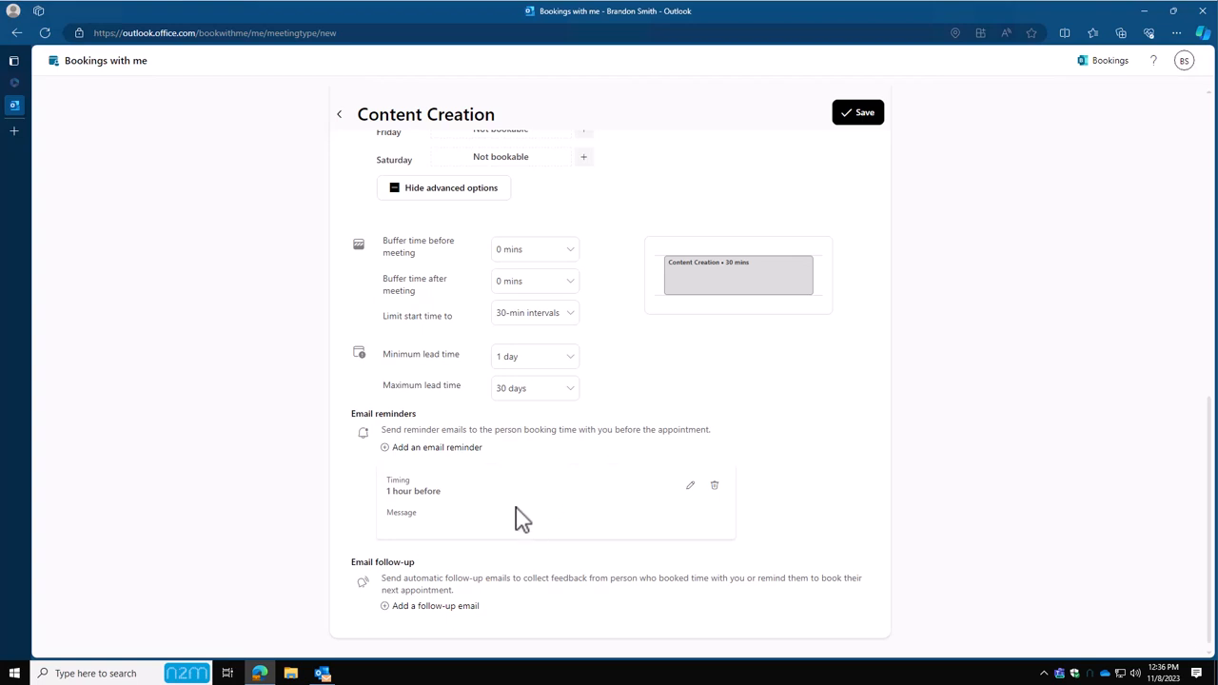
{"action": "left_click", "coordinate": [435, 606]}
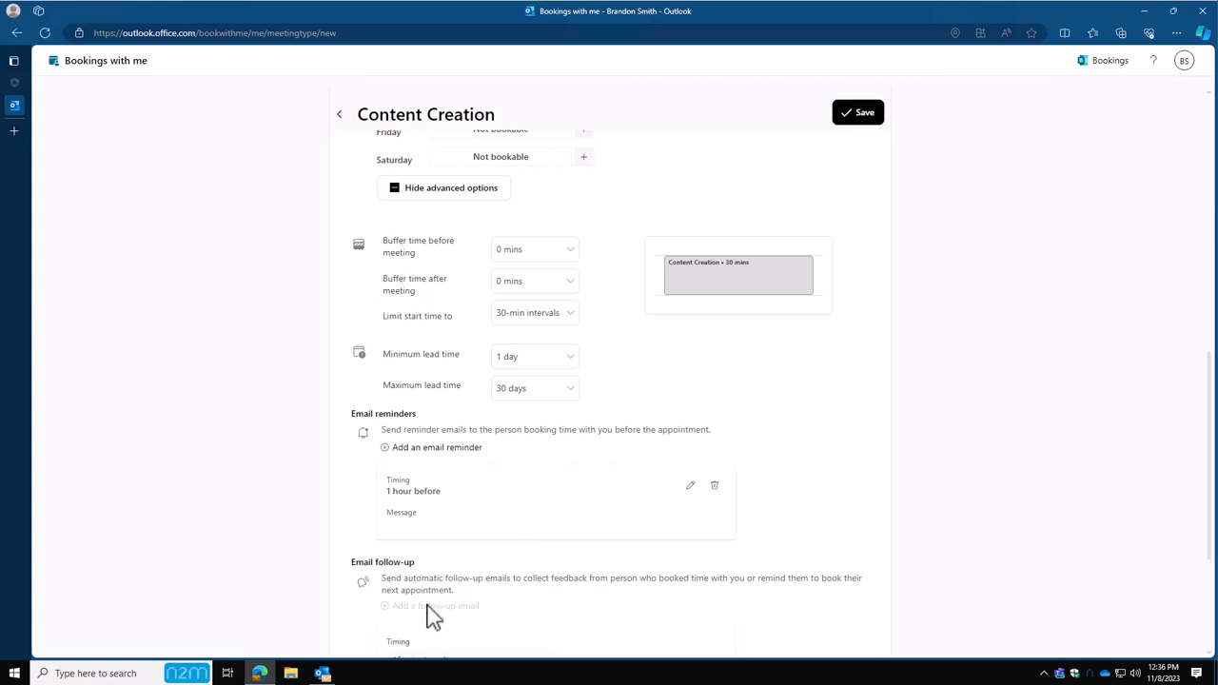
Save a follow-up email sent 2 days 30 minutes after the meeting, without a message.
{"action": "left_click", "coordinate": [435, 606]}
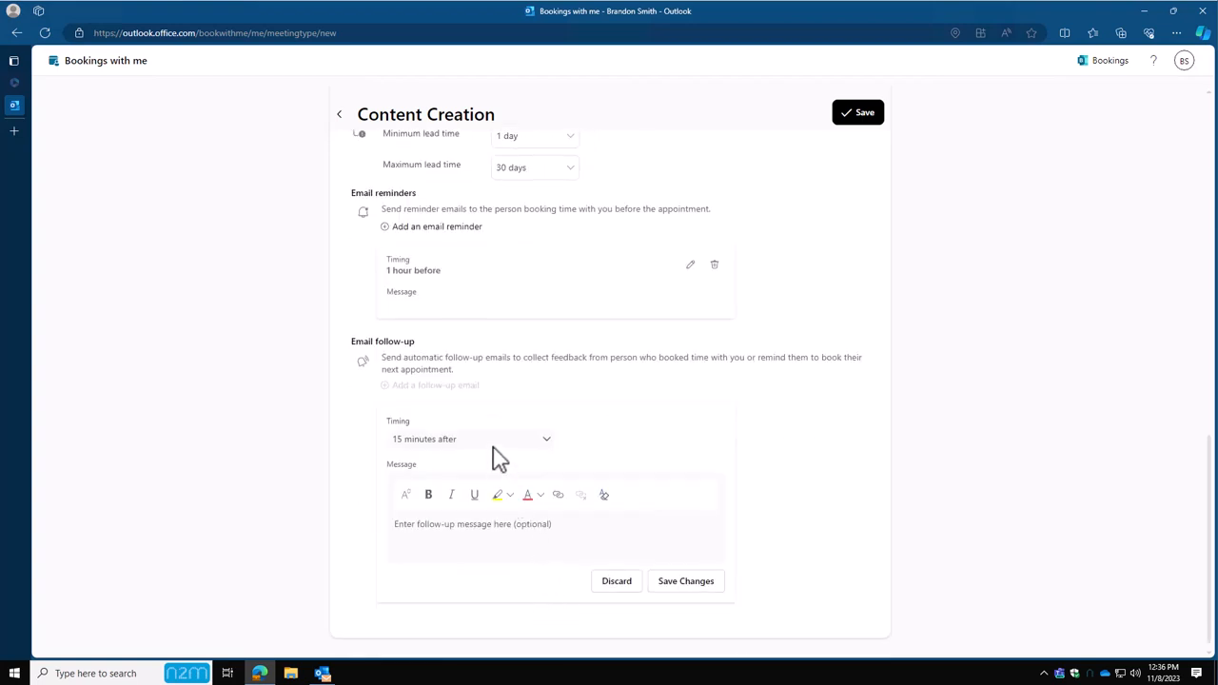
{"action": "left_click", "coordinate": [470, 438]}
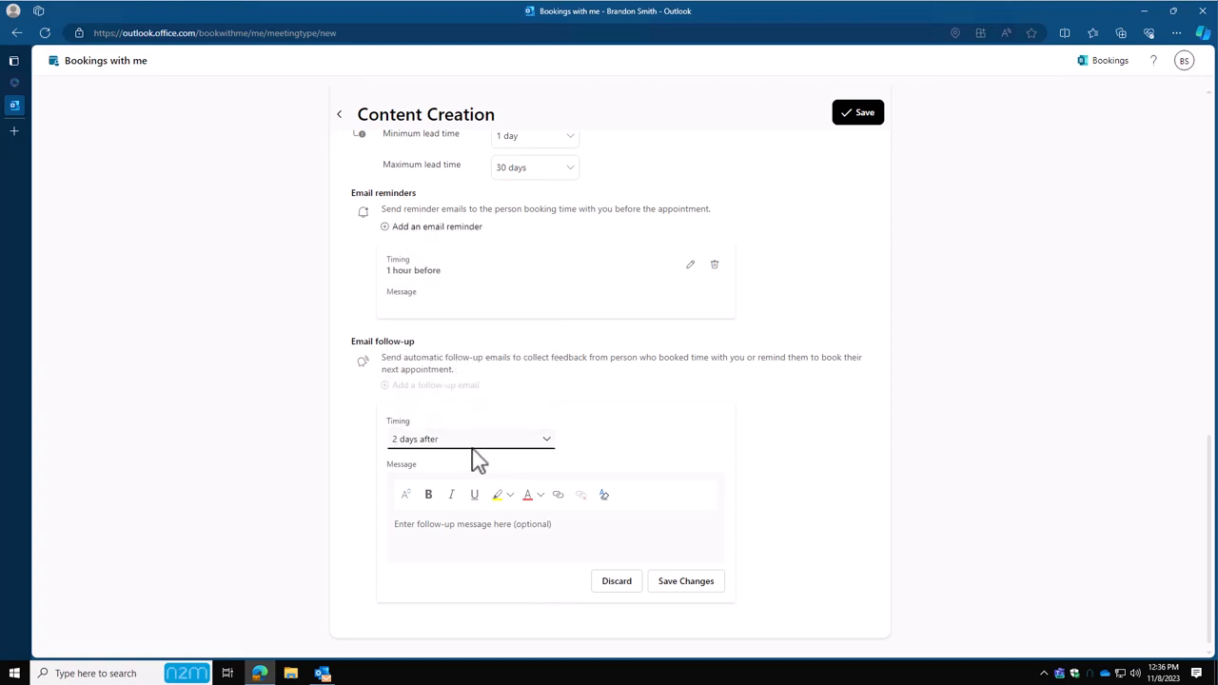
{"action": "left_click", "coordinate": [488, 532]}
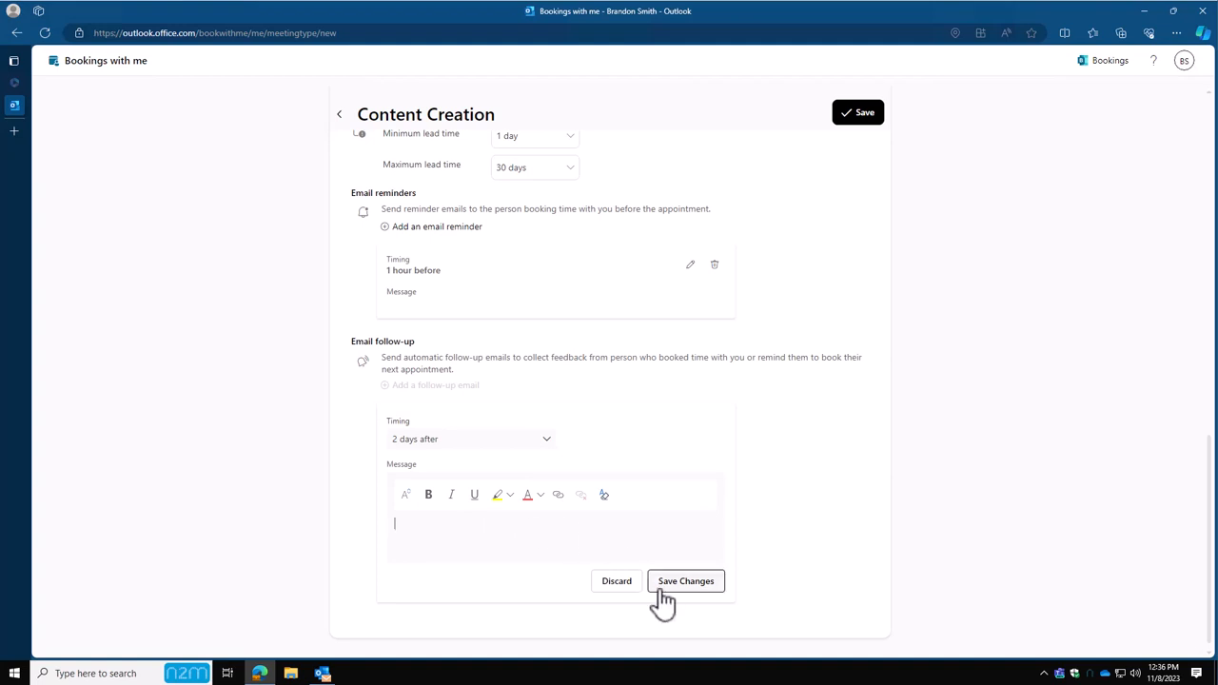
{"action": "left_click", "coordinate": [685, 580]}
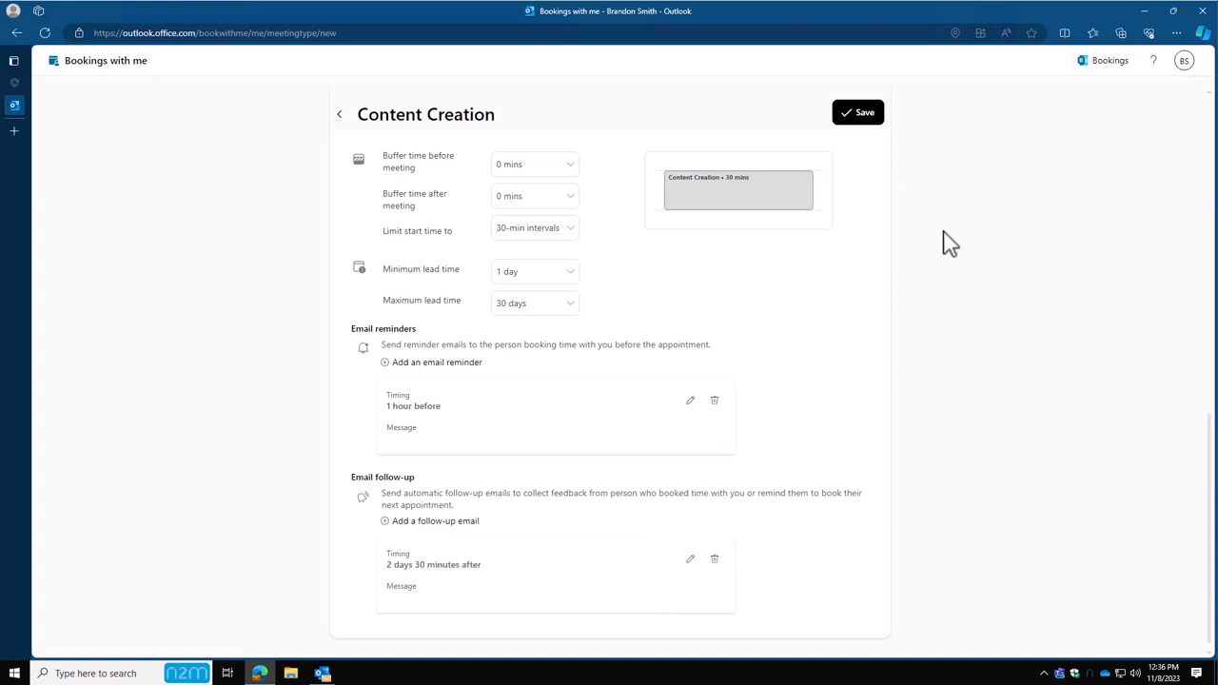
{"action": "left_click", "coordinate": [857, 112]}
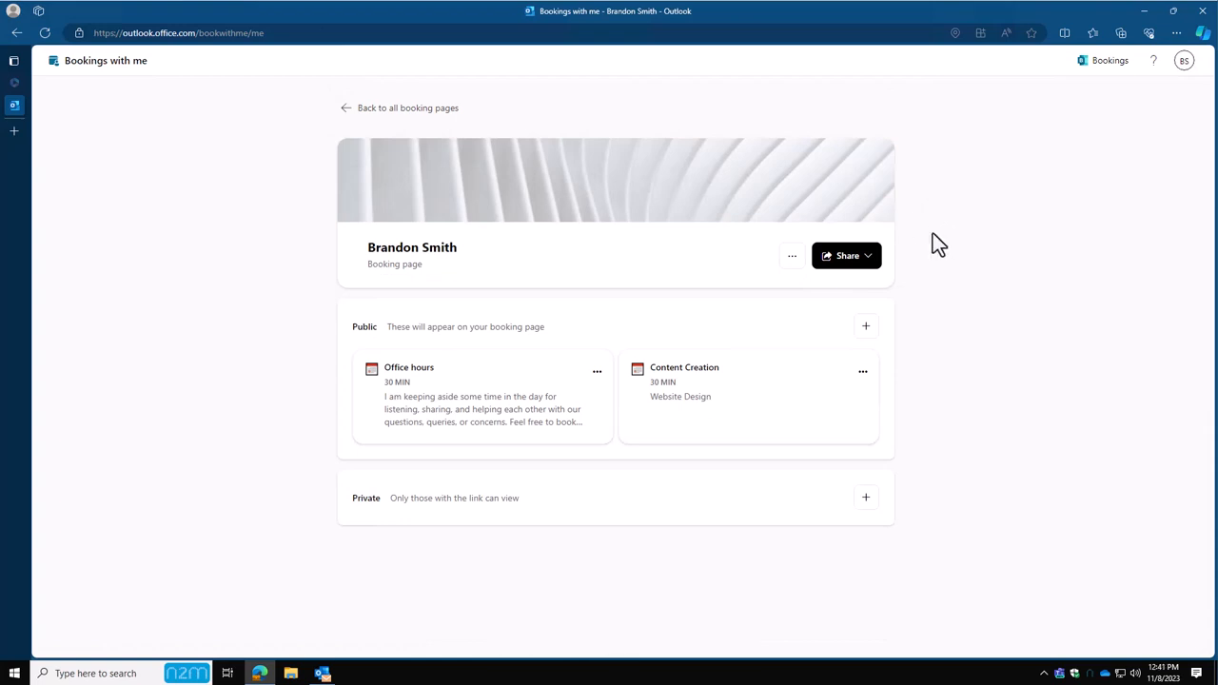
{"action": "mouse_move", "coordinate": [773, 387]}
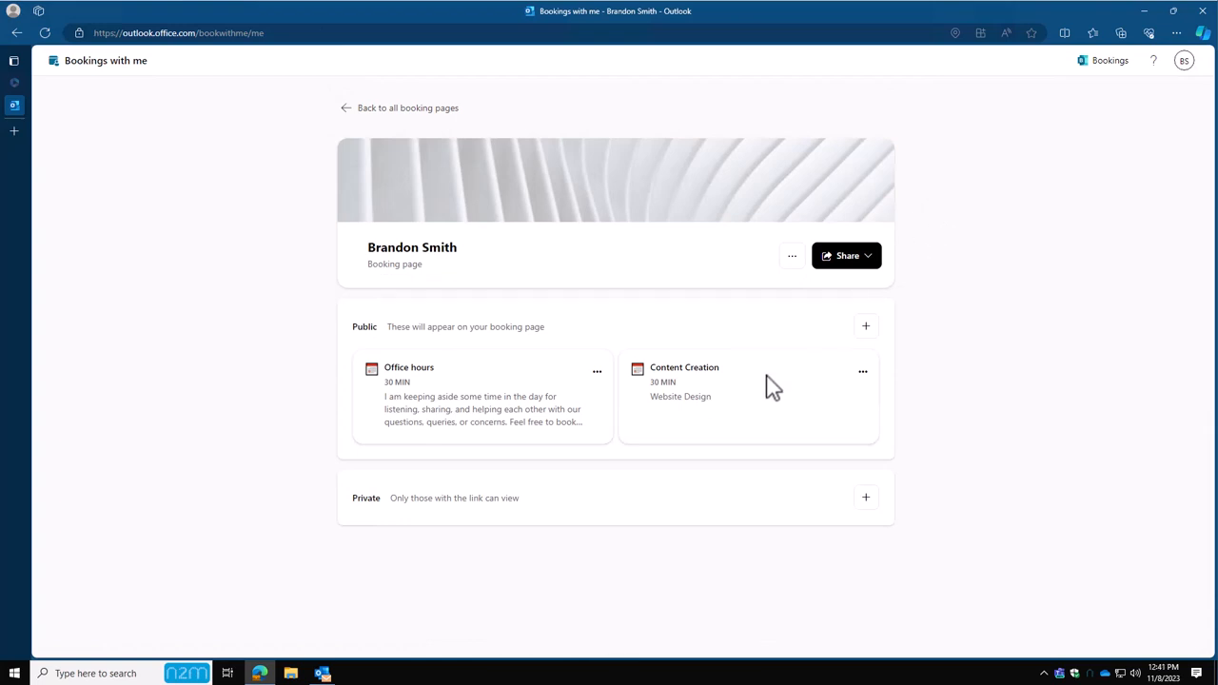
{"action": "mouse_move", "coordinate": [768, 383]}
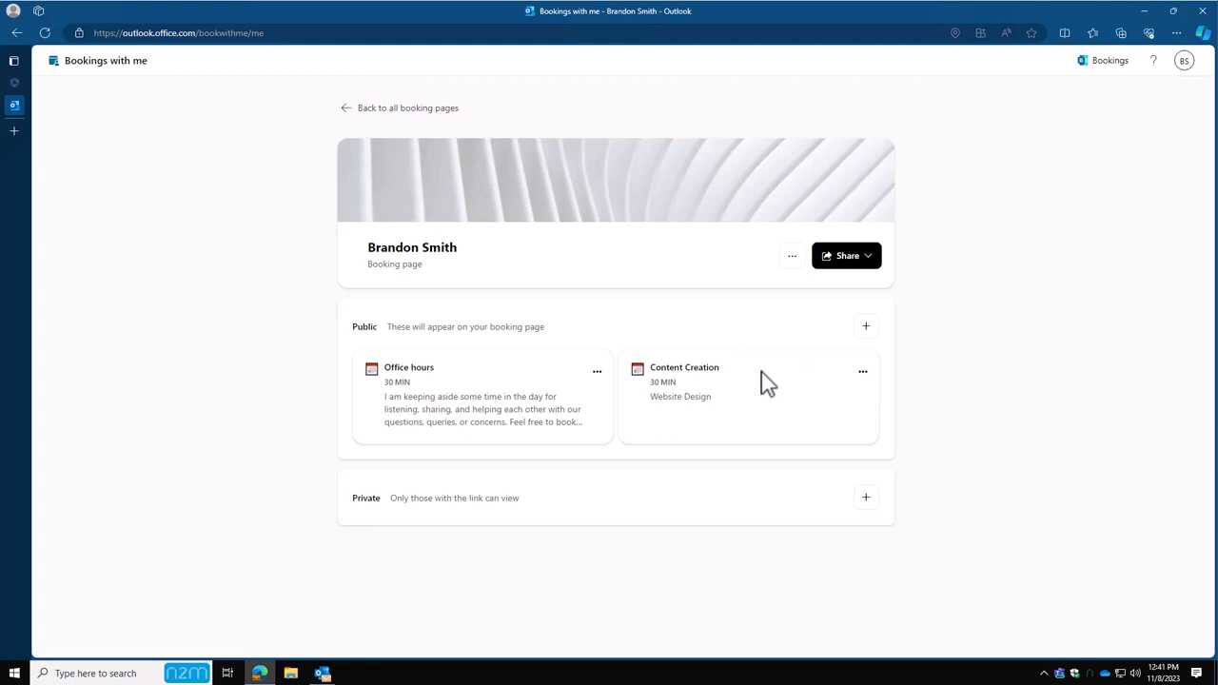
{"action": "mouse_move", "coordinate": [463, 369]}
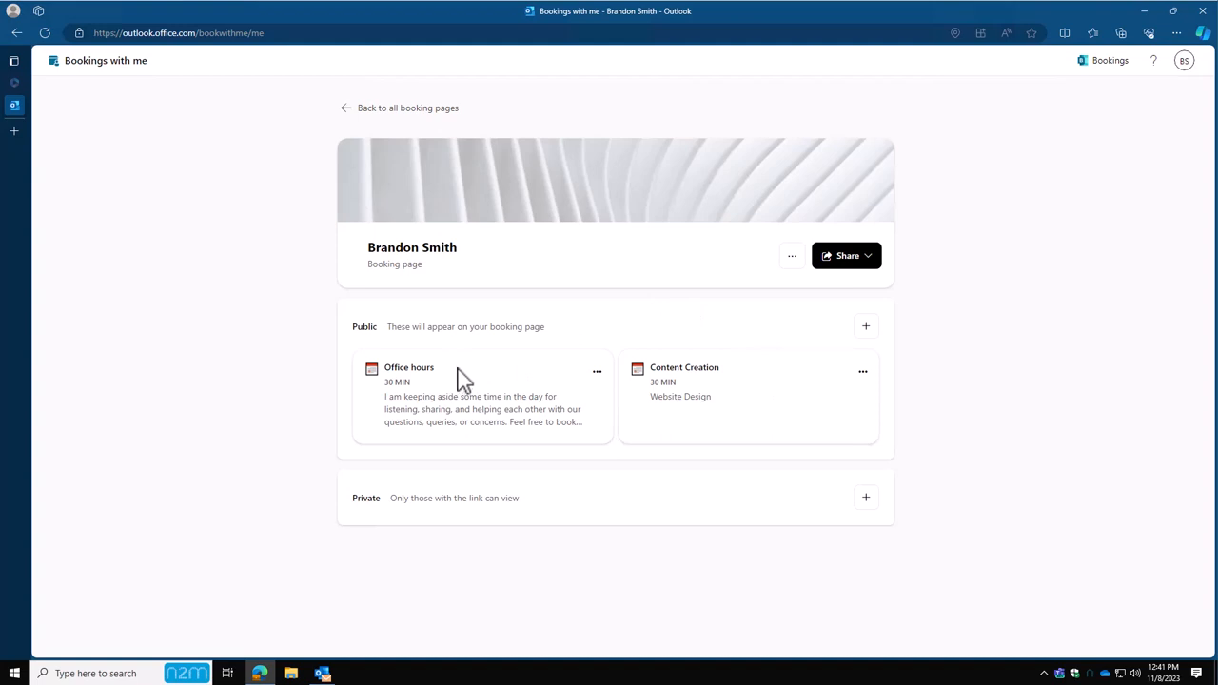
{"action": "mouse_move", "coordinate": [793, 277]}
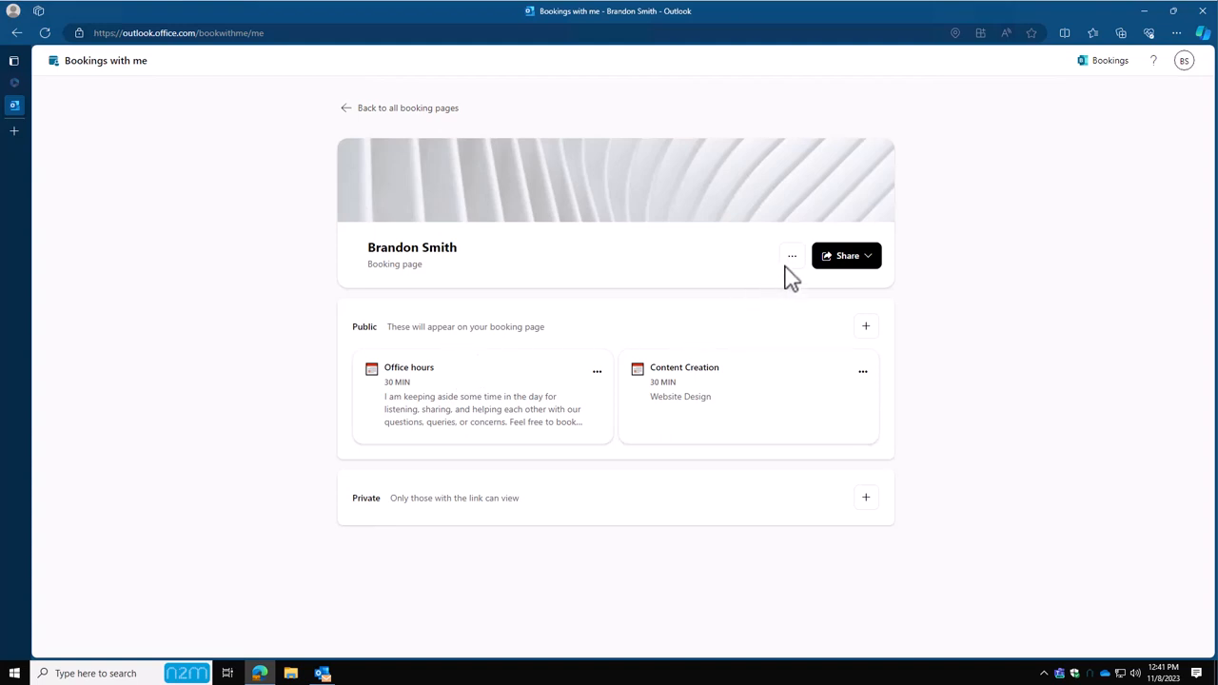
Open the Edit banner image gallery from the booking page's more-options menu.
{"action": "left_click", "coordinate": [792, 256]}
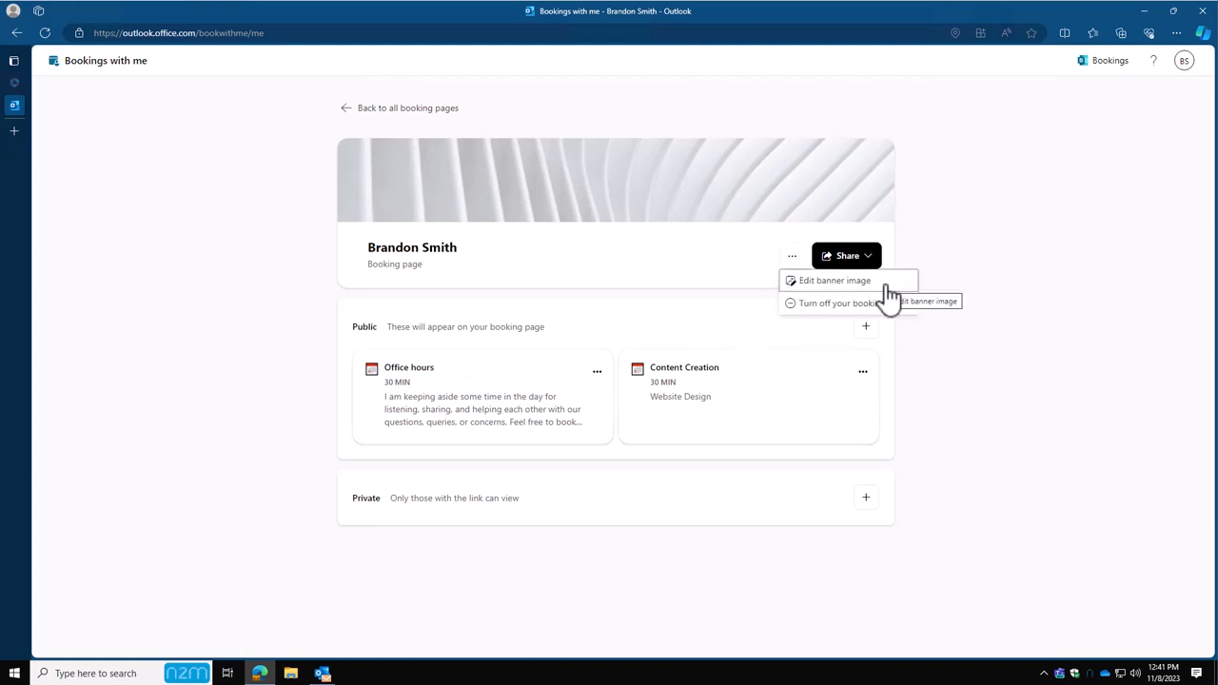
{"action": "left_click", "coordinate": [835, 280]}
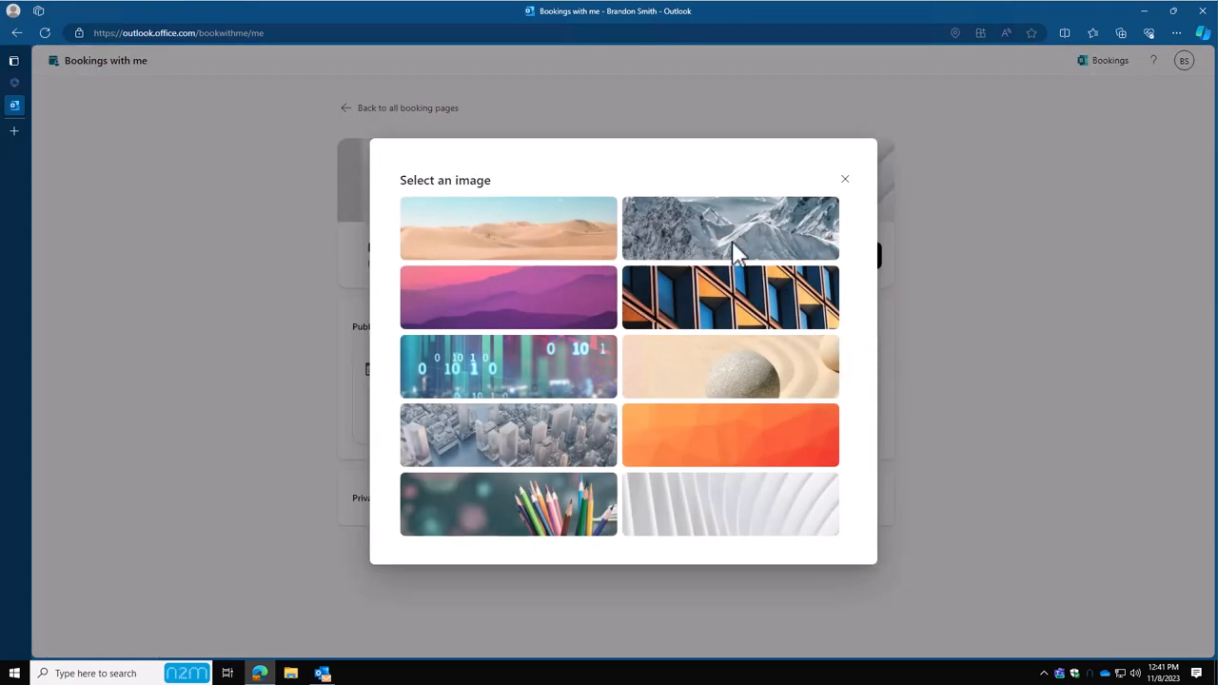
{"action": "mouse_move", "coordinate": [713, 433]}
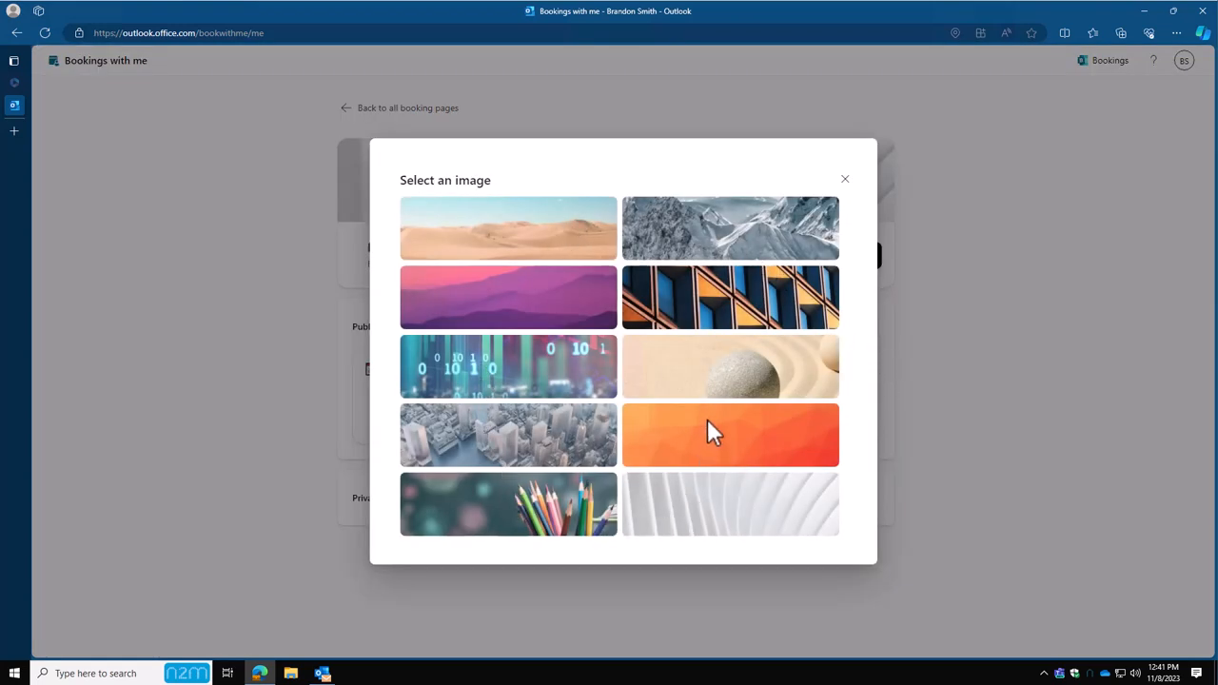
{"action": "mouse_move", "coordinate": [843, 179]}
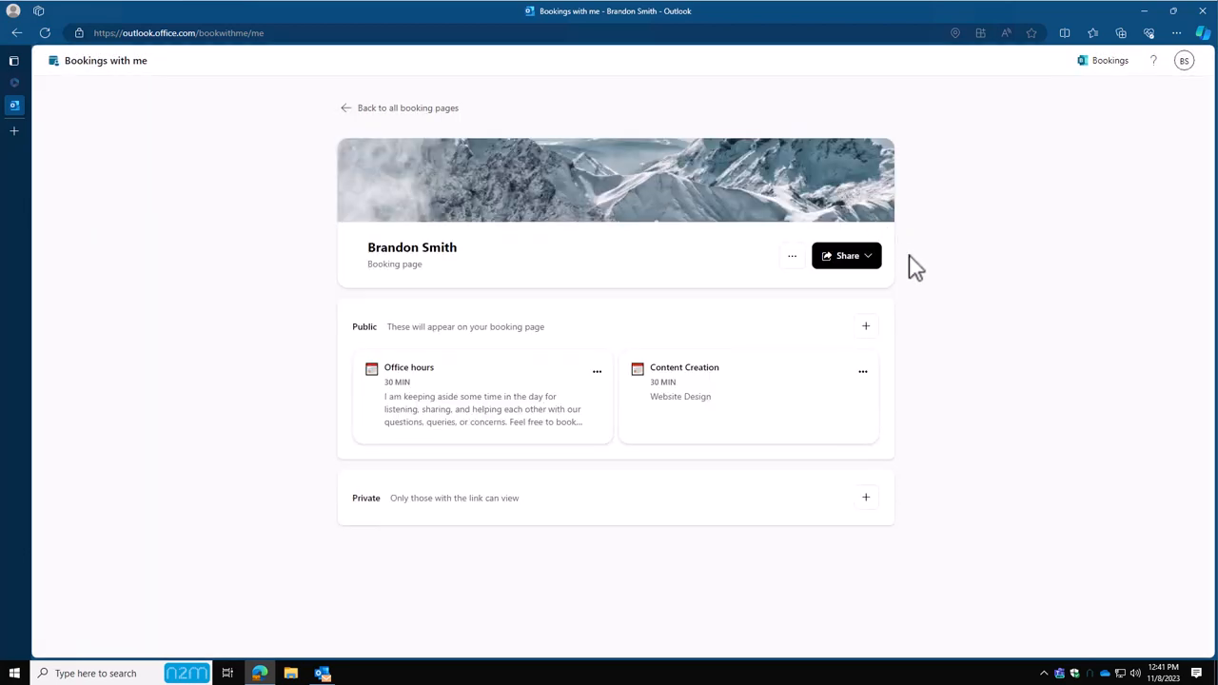
{"action": "mouse_move", "coordinate": [948, 201]}
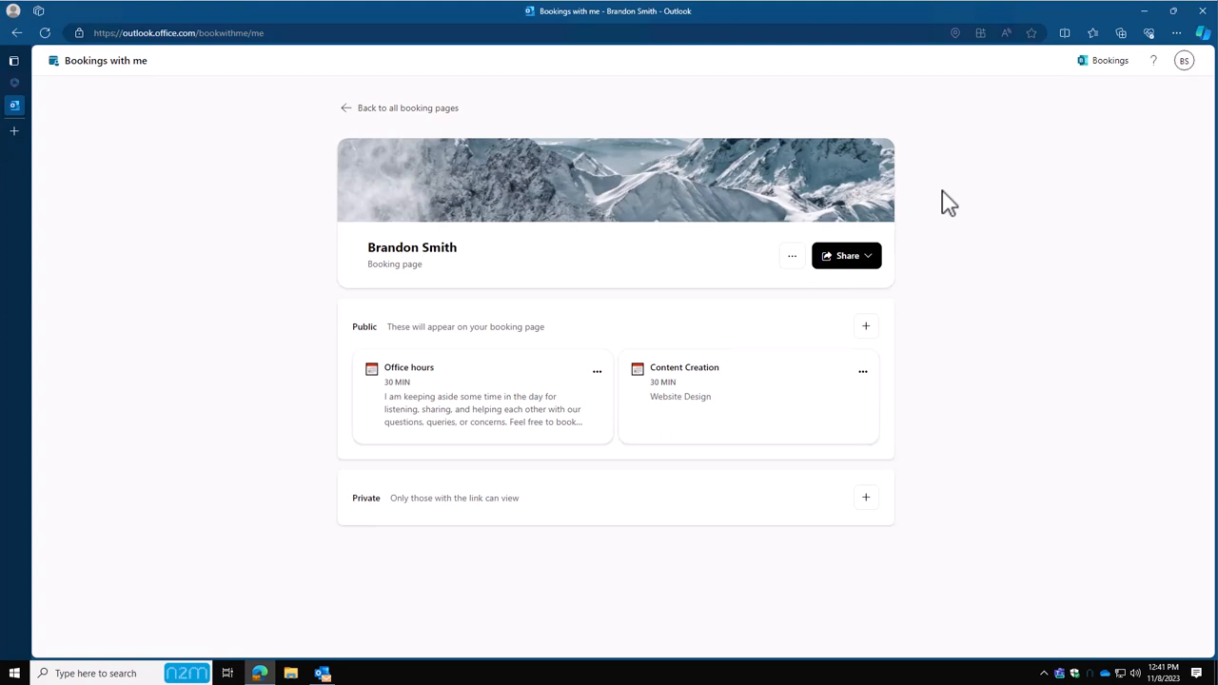
{"action": "mouse_move", "coordinate": [846, 255]}
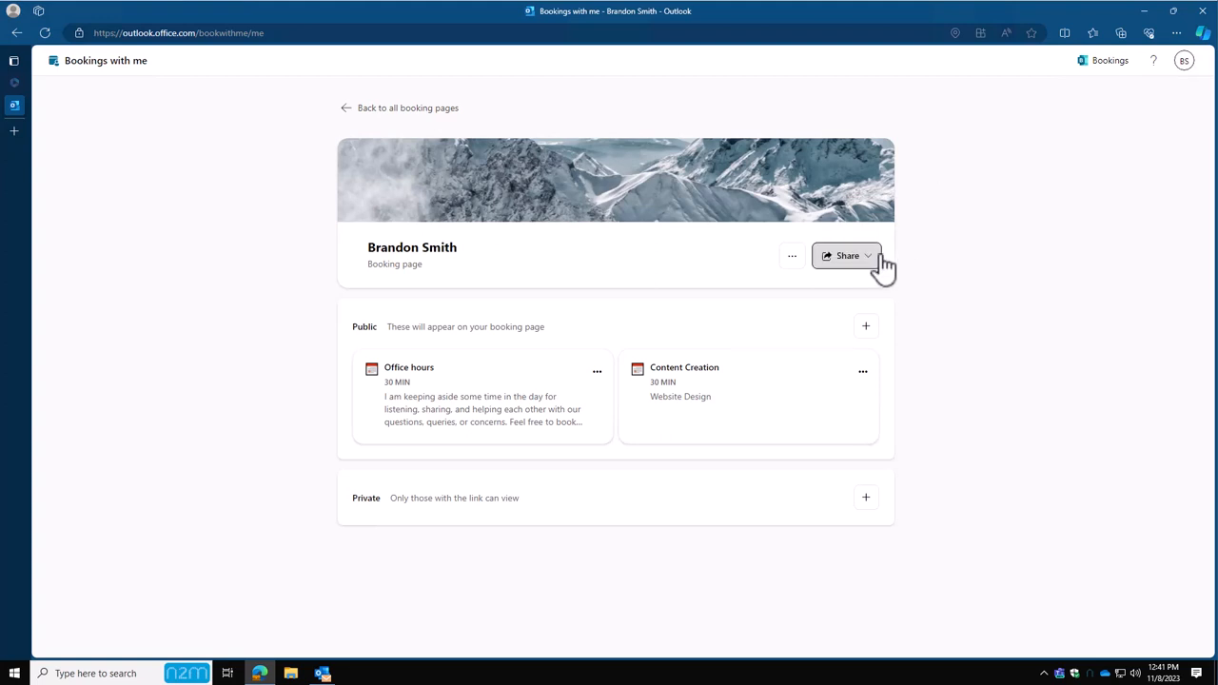
Expand the Share dropdown to list the booking page sharing options.
{"action": "left_click", "coordinate": [846, 255]}
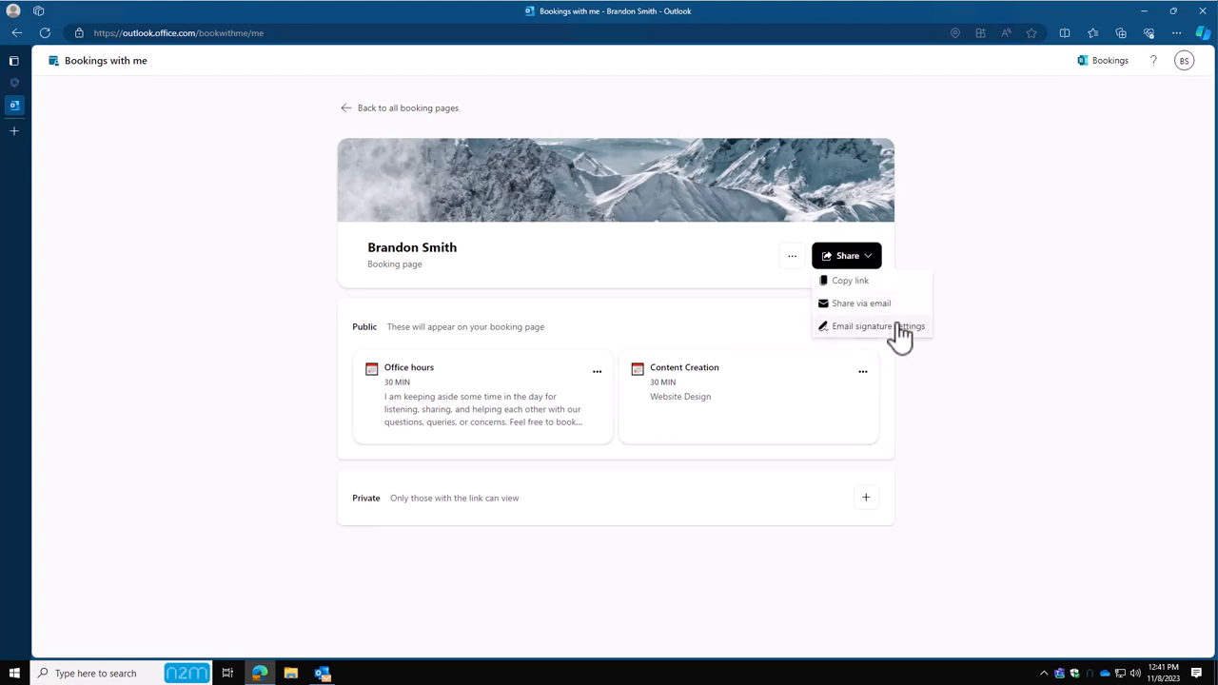
Open Email signature settings and select the Outlook Signature from the signature list.
{"action": "left_click", "coordinate": [870, 325]}
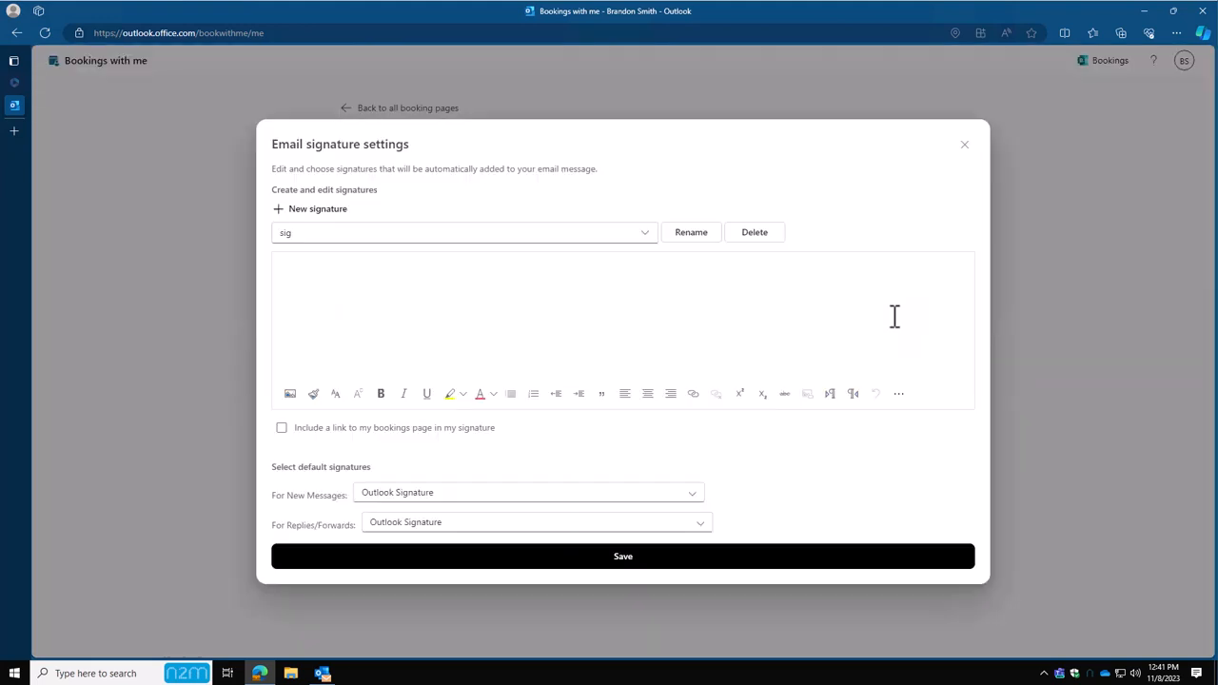
{"action": "left_click", "coordinate": [646, 232]}
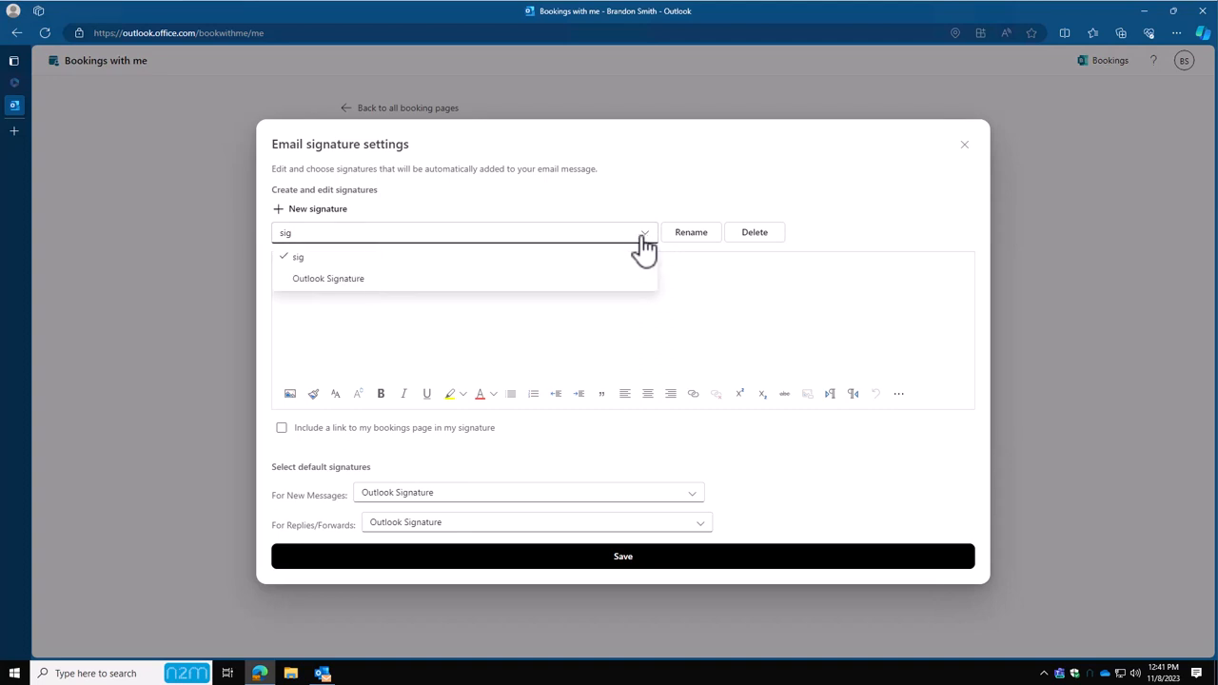
{"action": "left_click", "coordinate": [327, 278]}
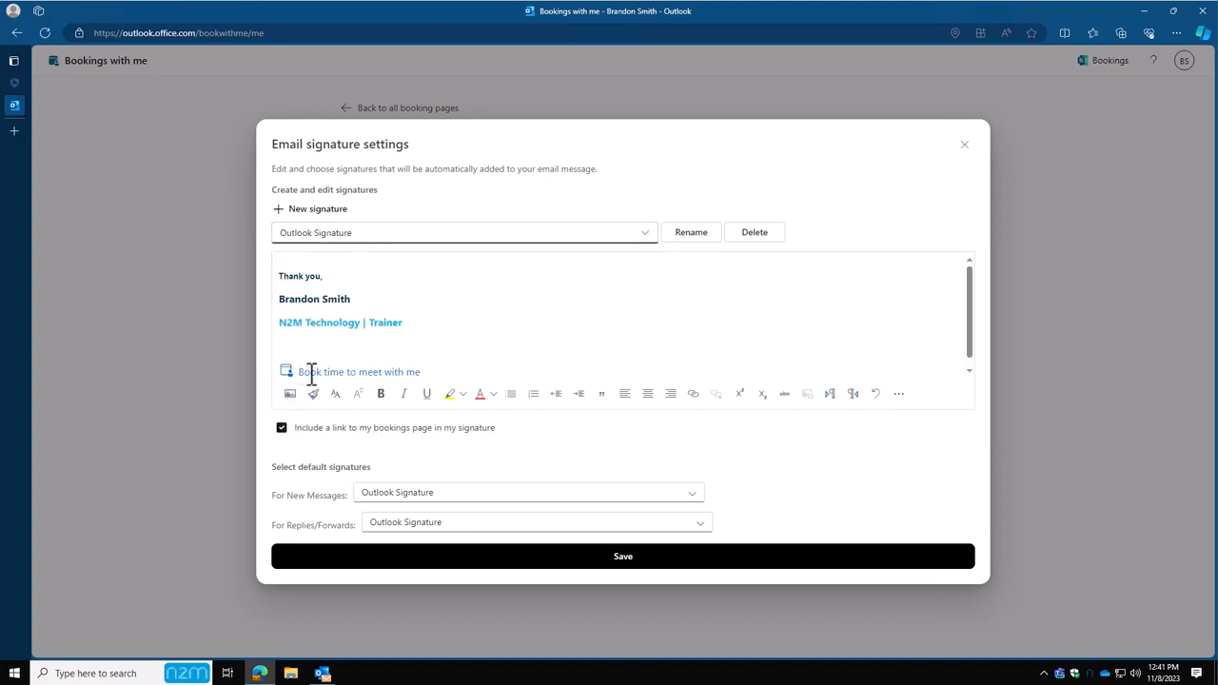
{"action": "mouse_move", "coordinate": [282, 427]}
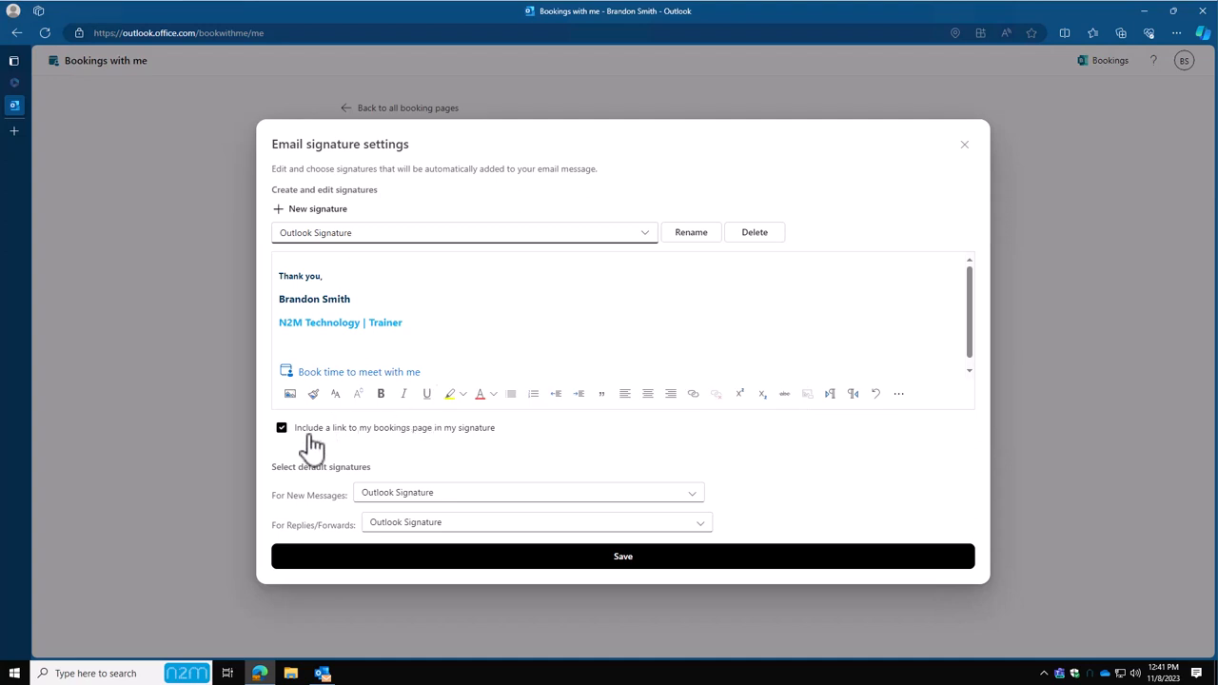
{"action": "mouse_move", "coordinate": [348, 438]}
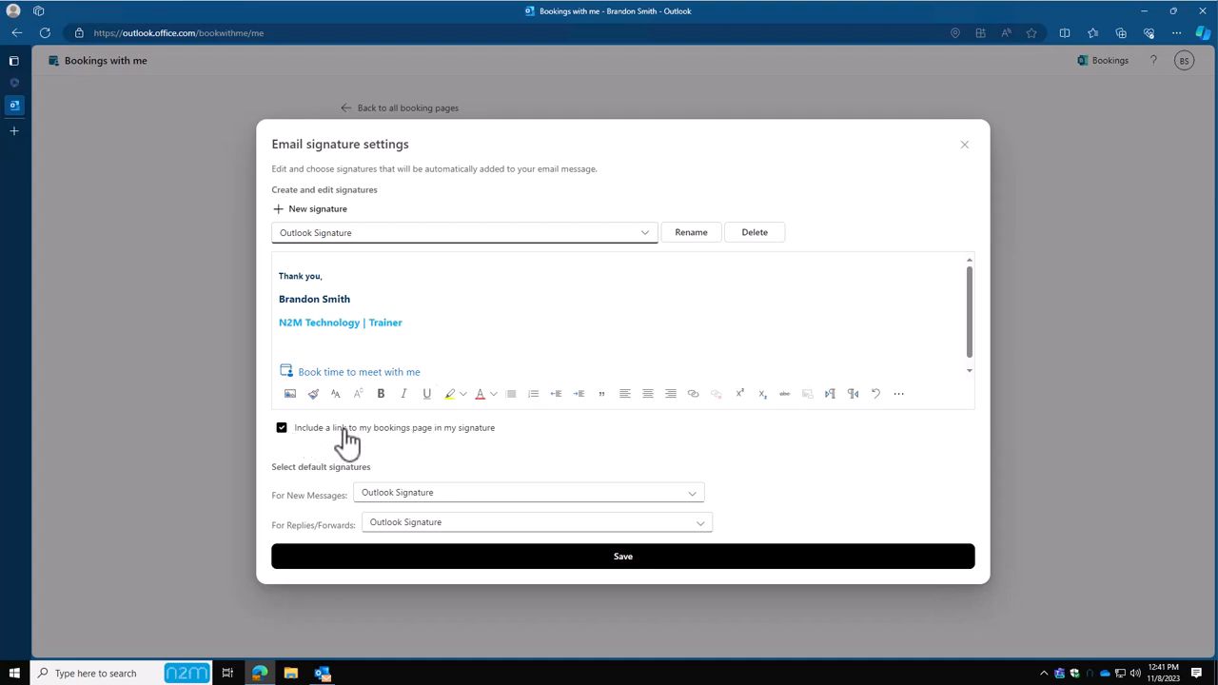
{"action": "mouse_move", "coordinate": [465, 445]}
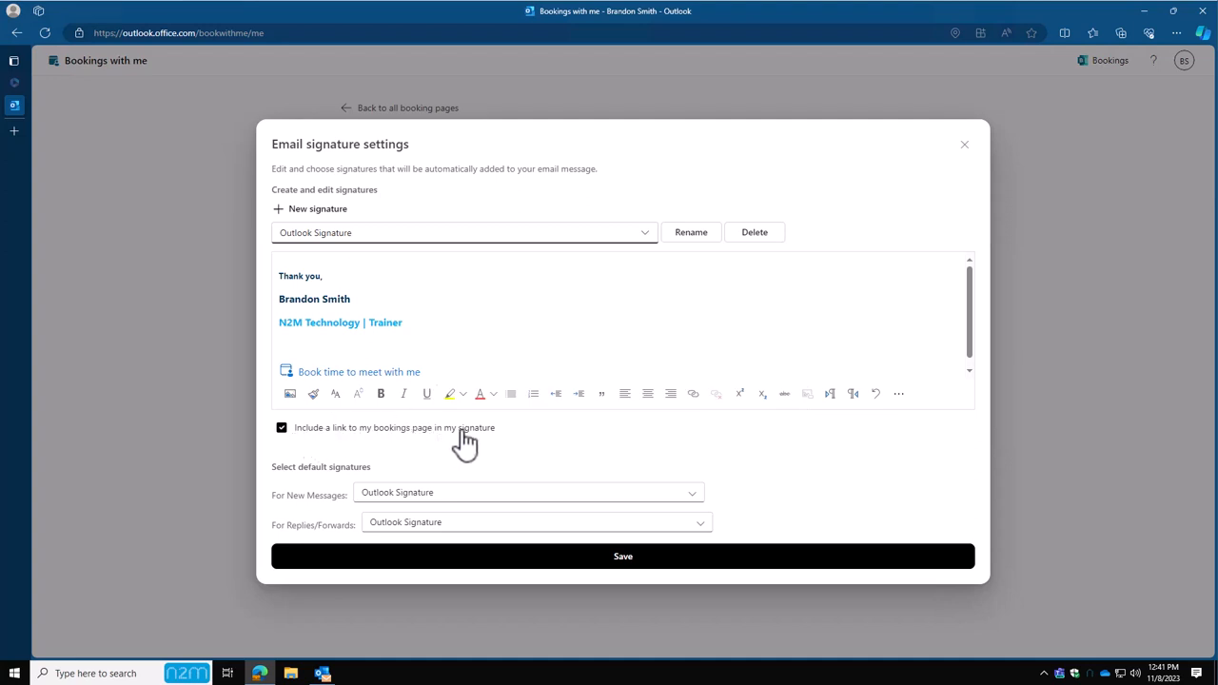
{"action": "mouse_move", "coordinate": [359, 512]}
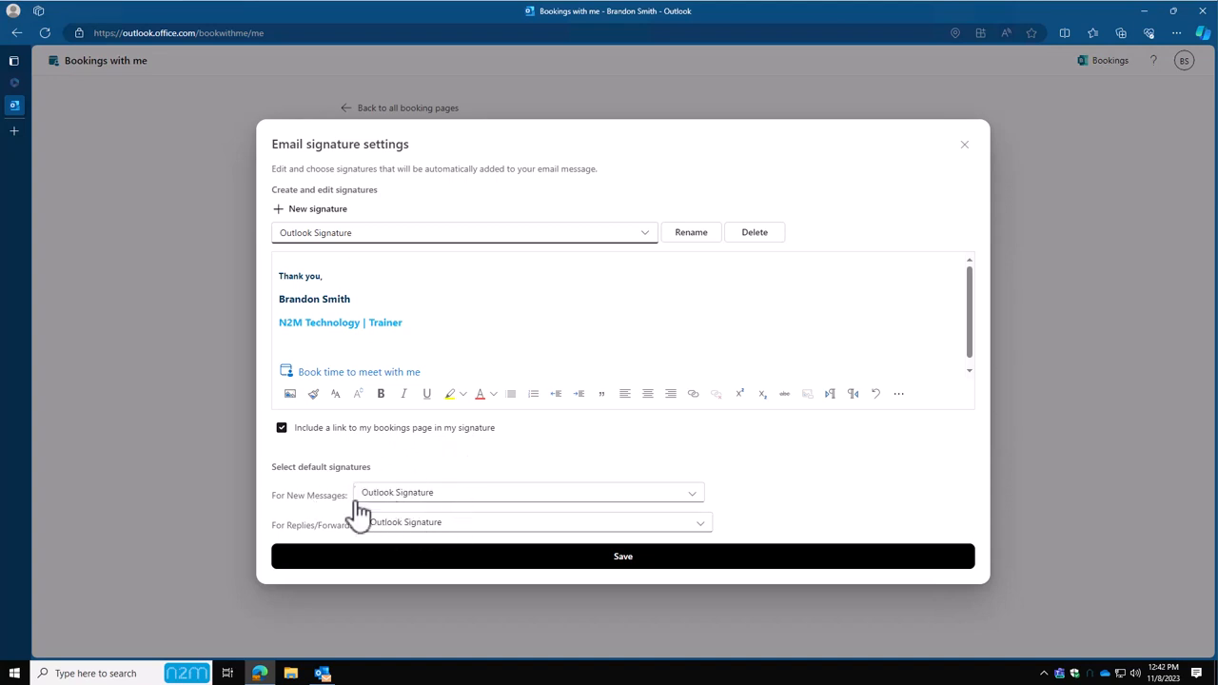
Save the Outlook Signature settings and return to the booking page.
{"action": "left_click", "coordinate": [622, 556]}
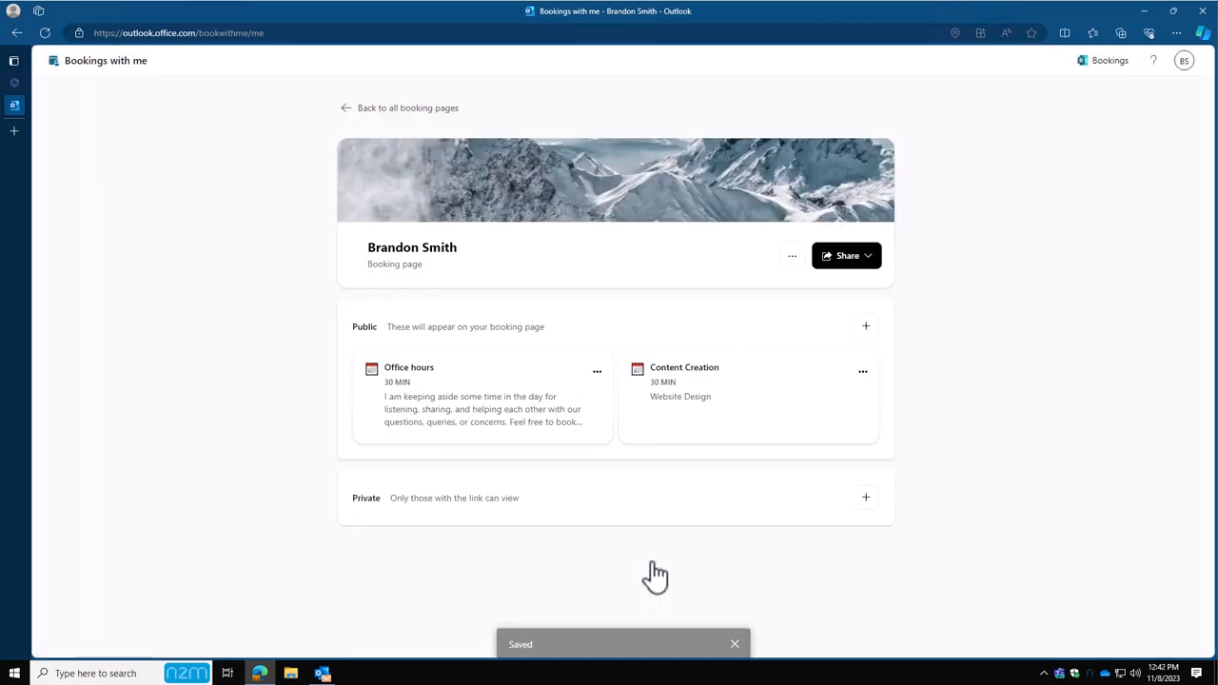
{"action": "mouse_move", "coordinate": [666, 569]}
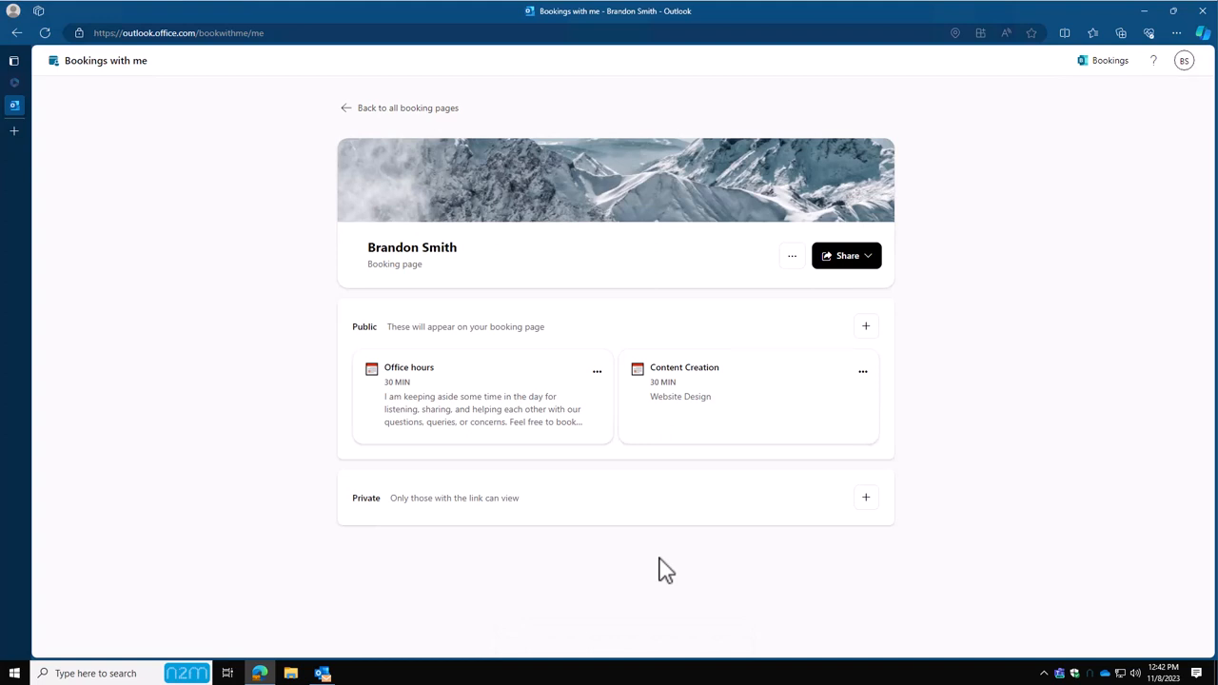
{"action": "mouse_move", "coordinate": [626, 533]}
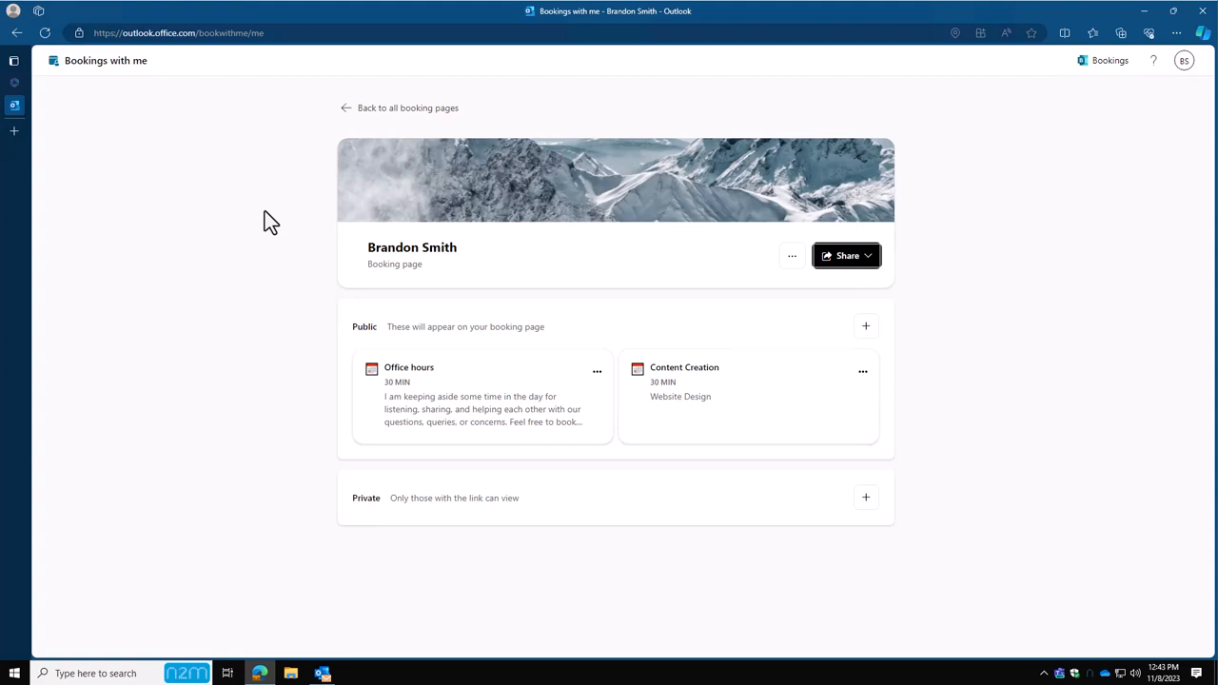
{"action": "mouse_move", "coordinate": [601, 228]}
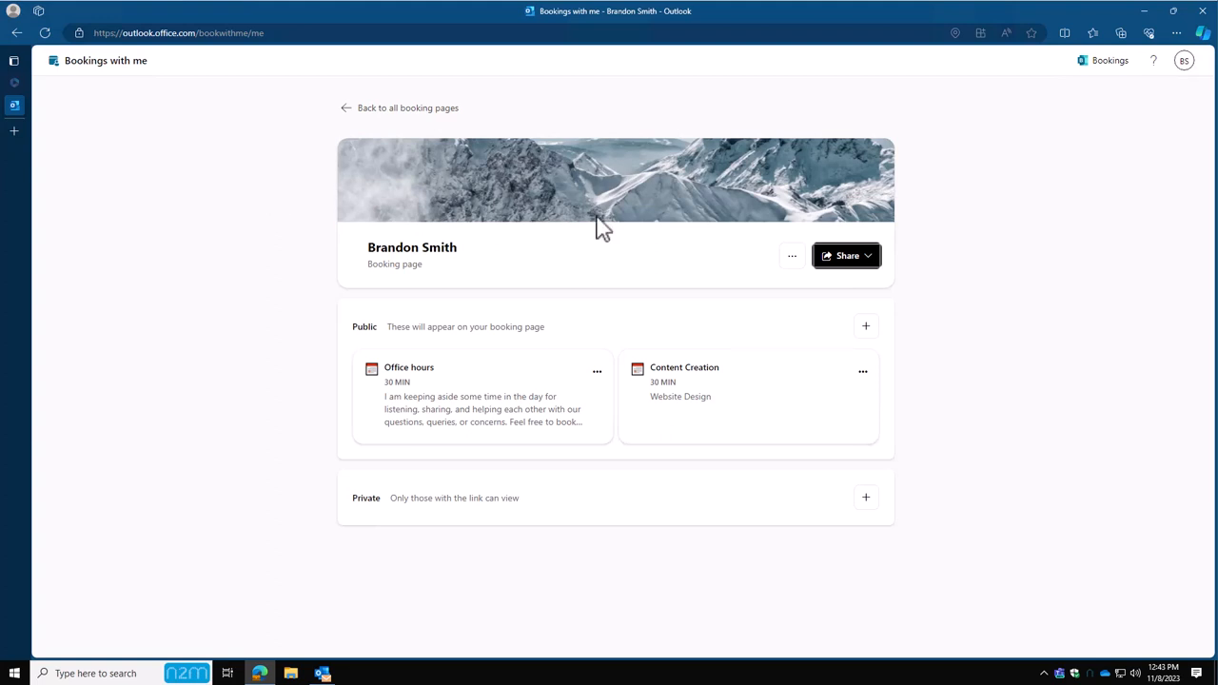
Copy the booking page link and enter it in a new Edge tab.
{"action": "left_click", "coordinate": [846, 255]}
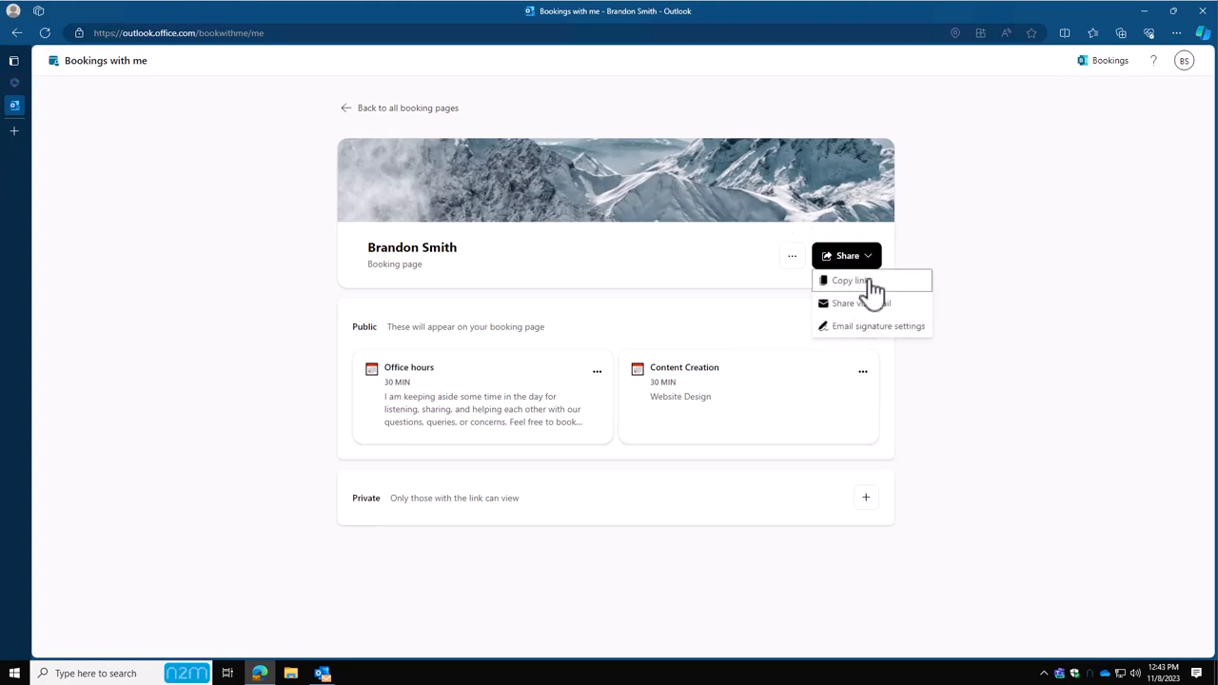
{"action": "left_click", "coordinate": [847, 280]}
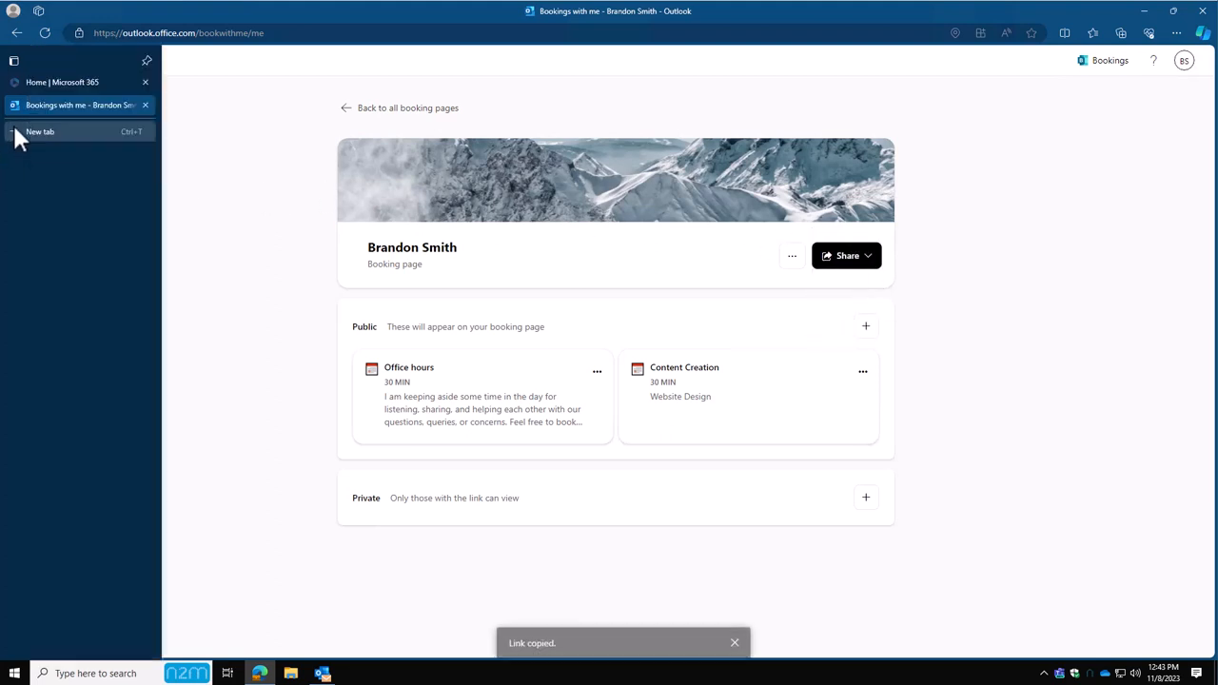
{"action": "left_click", "coordinate": [39, 131]}
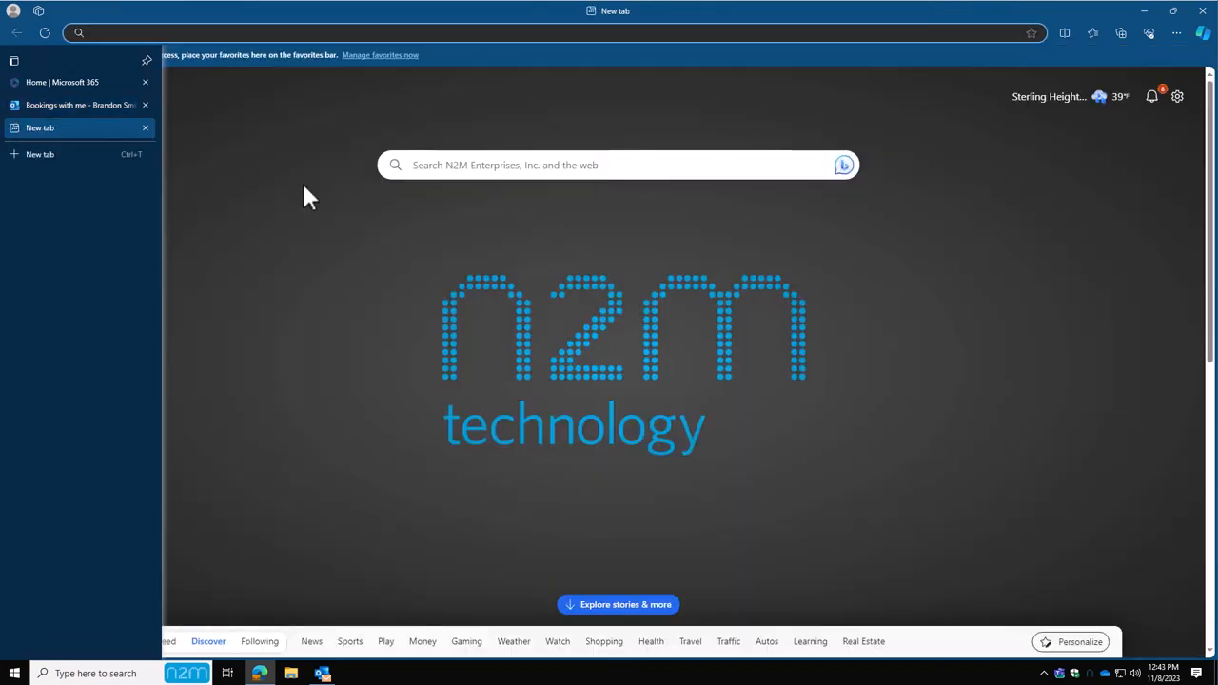
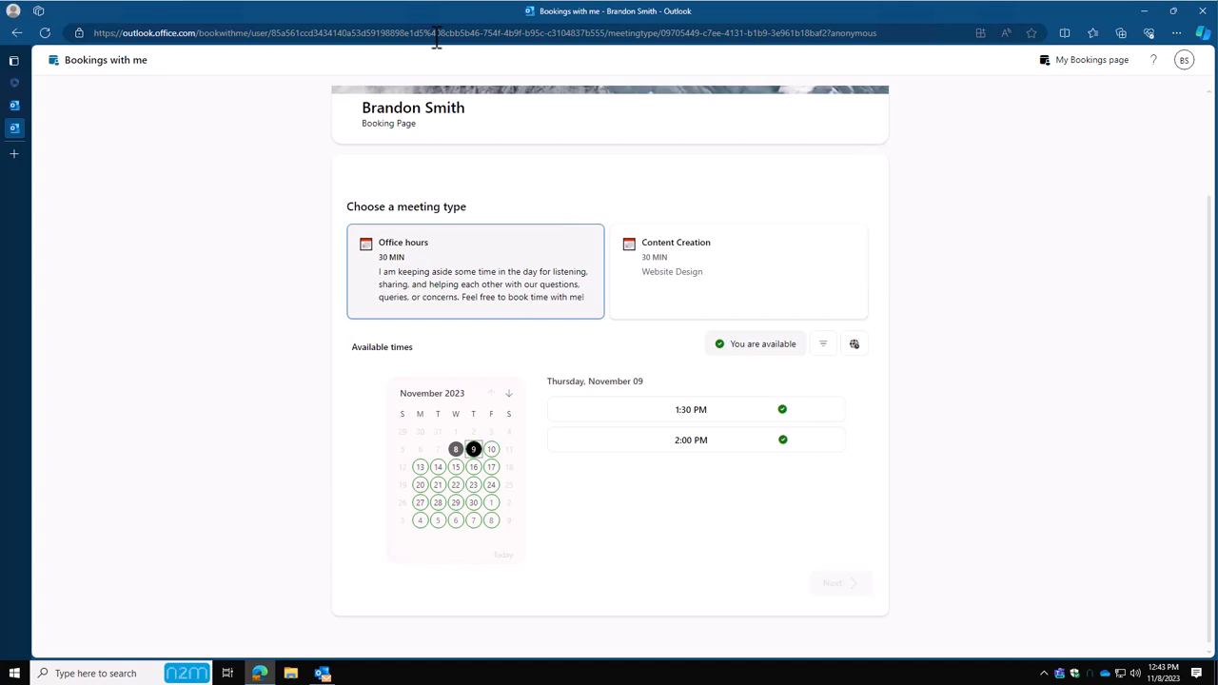
{"action": "mouse_move", "coordinate": [891, 335]}
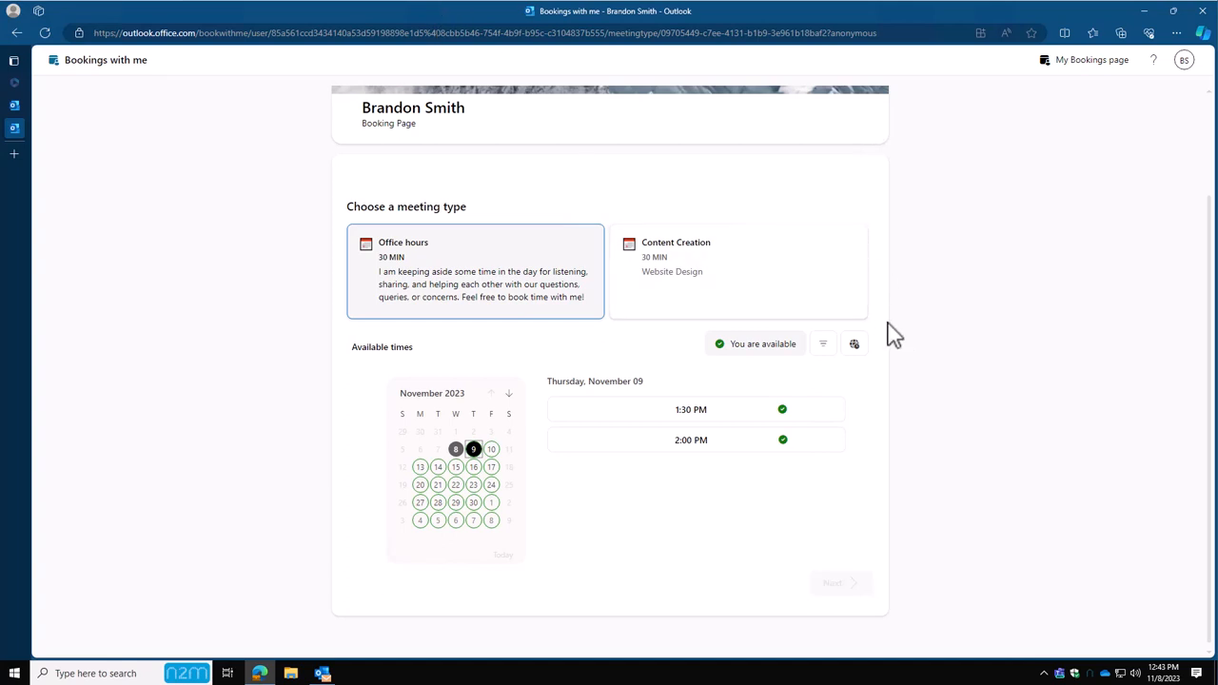
{"action": "mouse_move", "coordinate": [434, 281]}
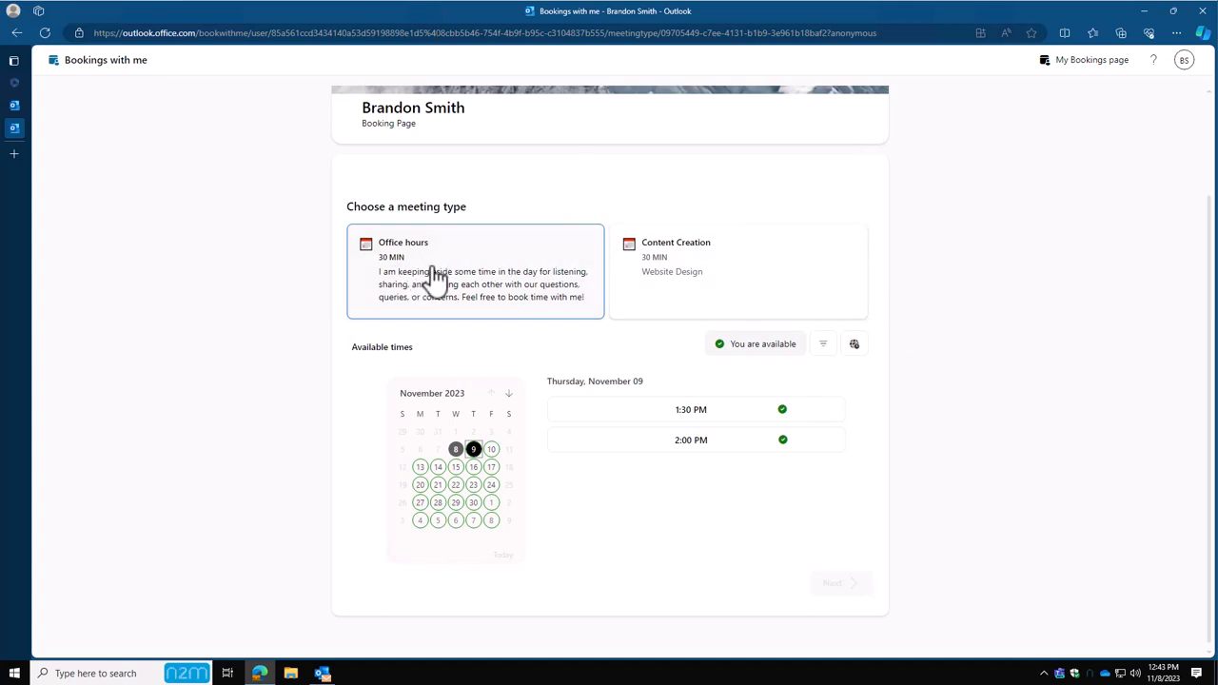
{"action": "mouse_move", "coordinate": [636, 262]}
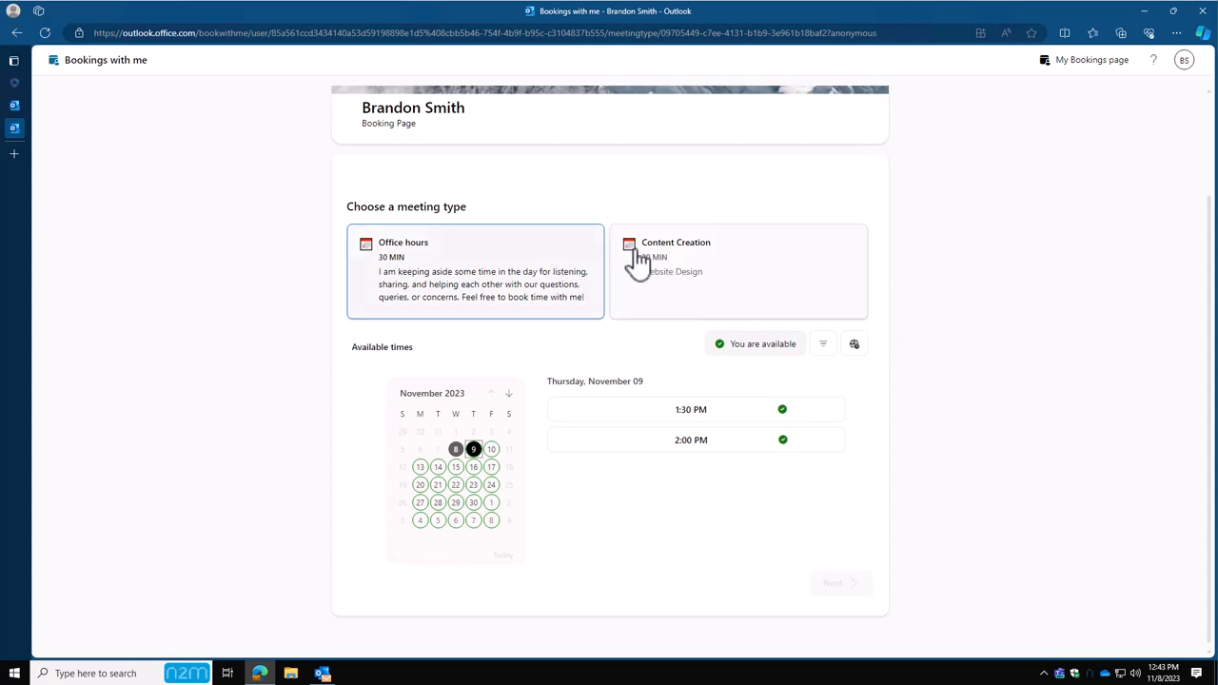
{"action": "mouse_move", "coordinate": [782, 274]}
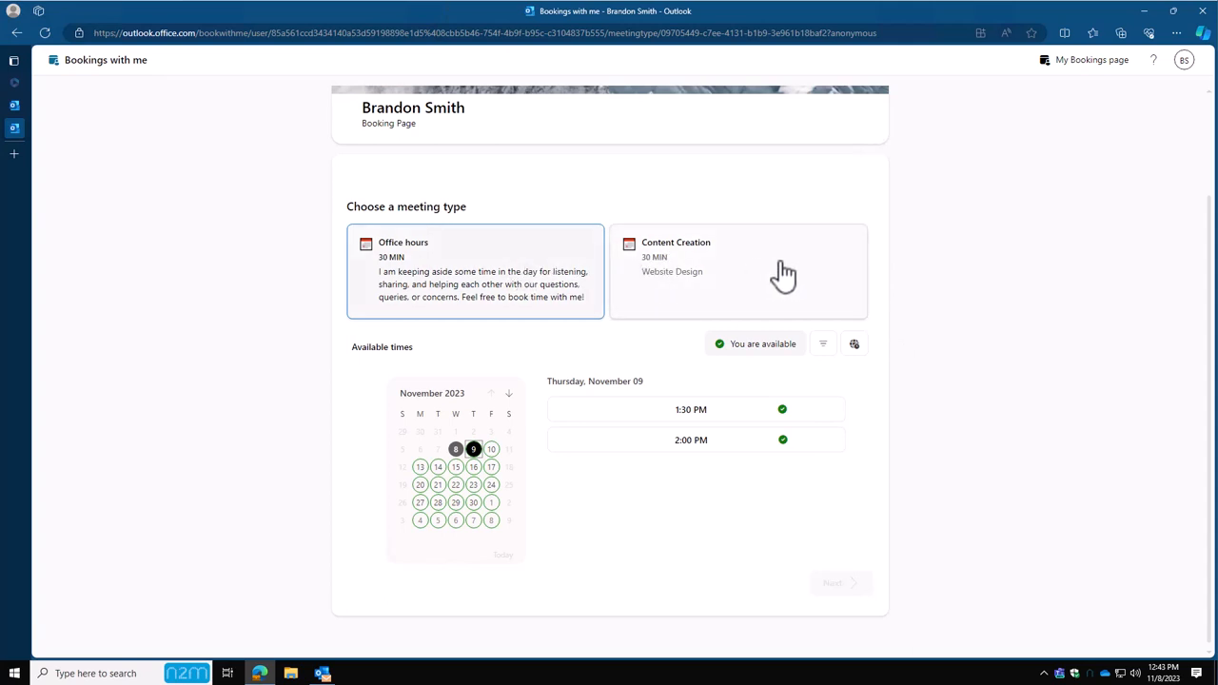
Pick Content Creation on Wednesday, November 15 at the 12:00 PM slot.
{"action": "left_click", "coordinate": [738, 271]}
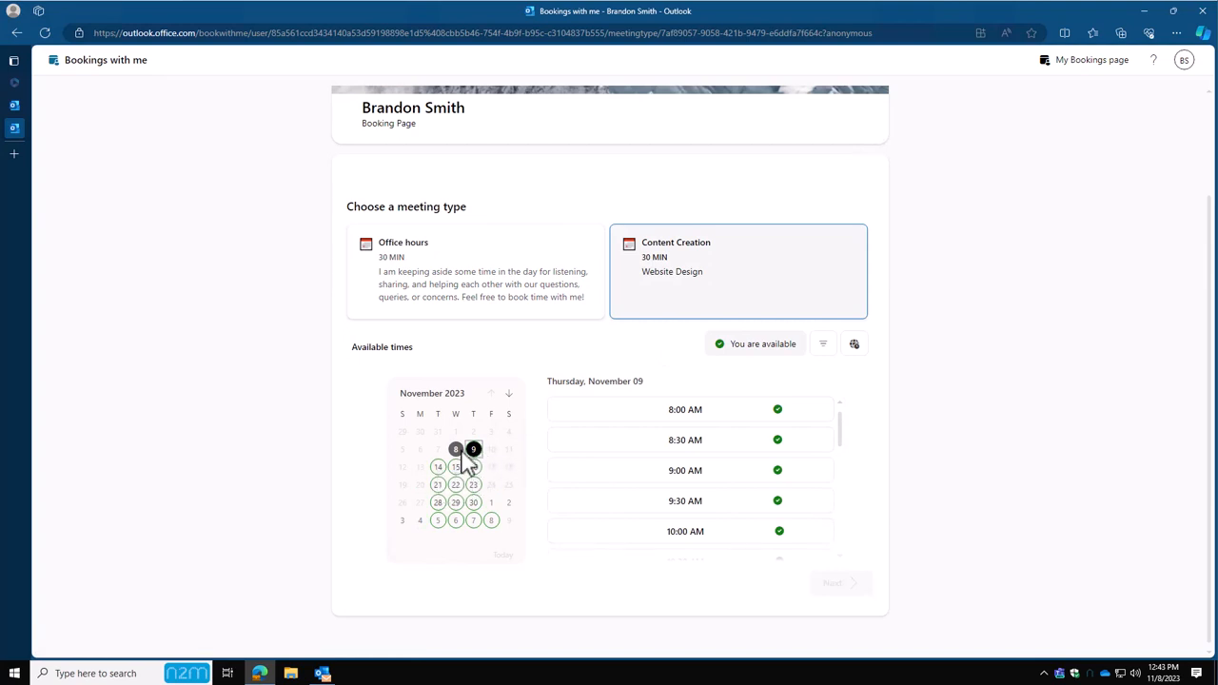
{"action": "mouse_move", "coordinate": [712, 501]}
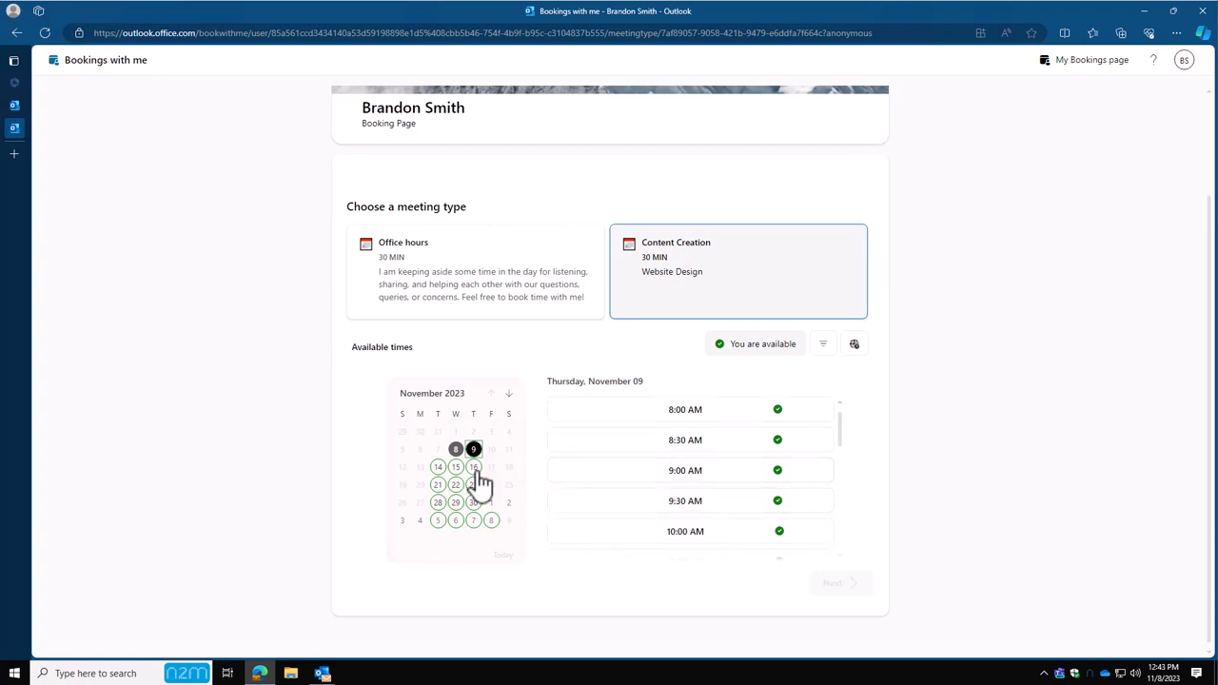
{"action": "left_click", "coordinate": [456, 466]}
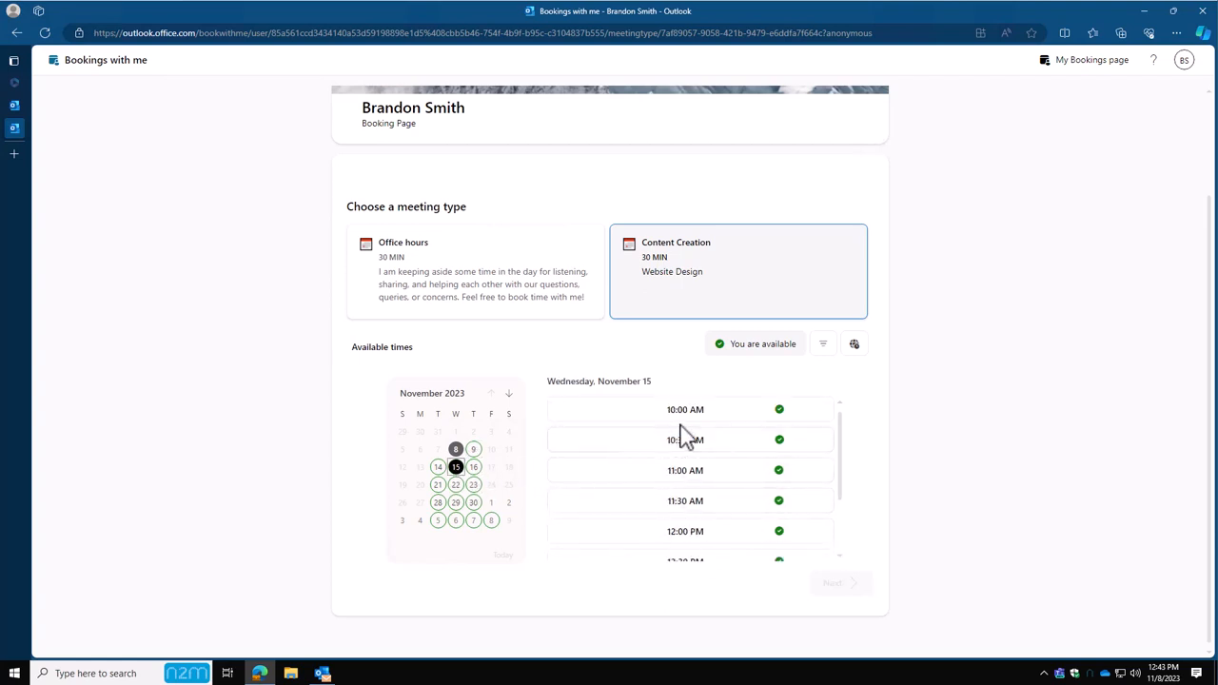
{"action": "scroll", "scroll_direction": "down", "scroll_amount": 3}
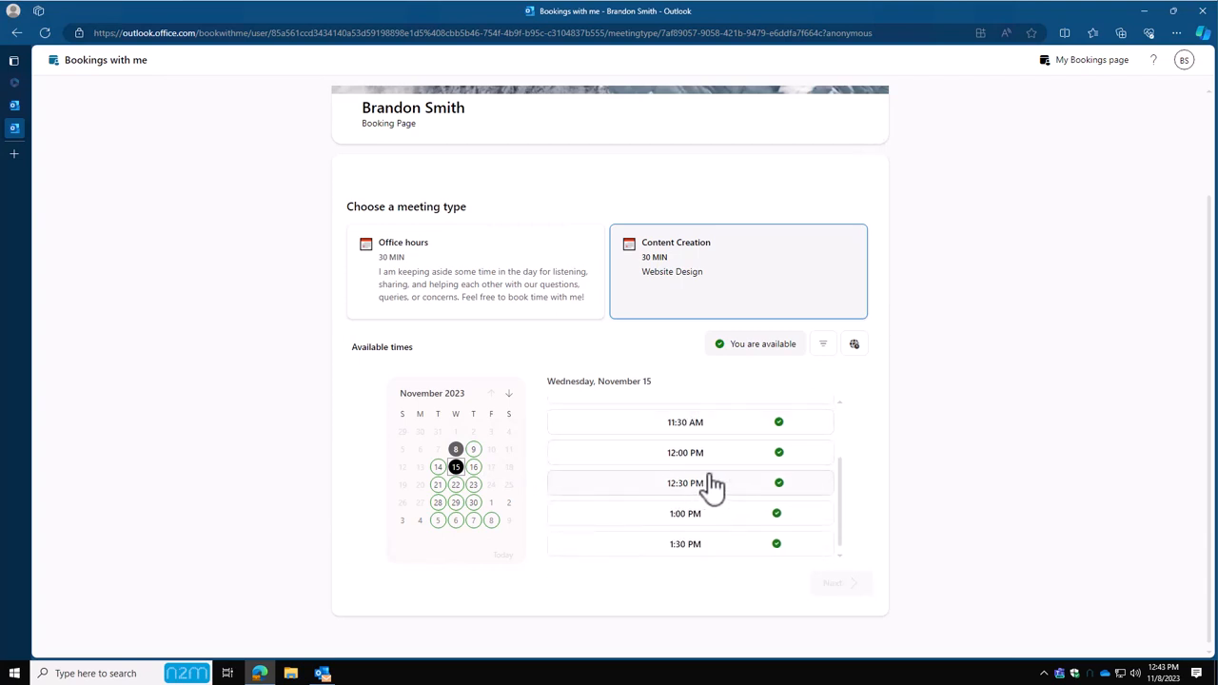
{"action": "mouse_move", "coordinate": [701, 552]}
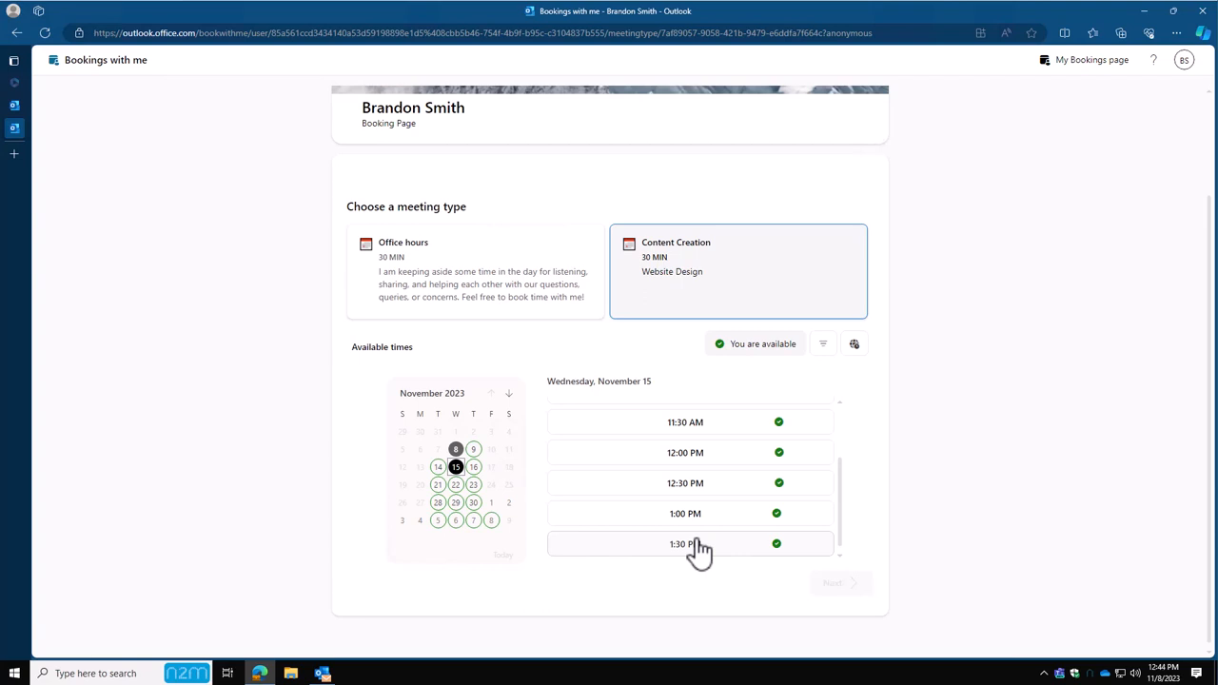
{"action": "mouse_move", "coordinate": [714, 465]}
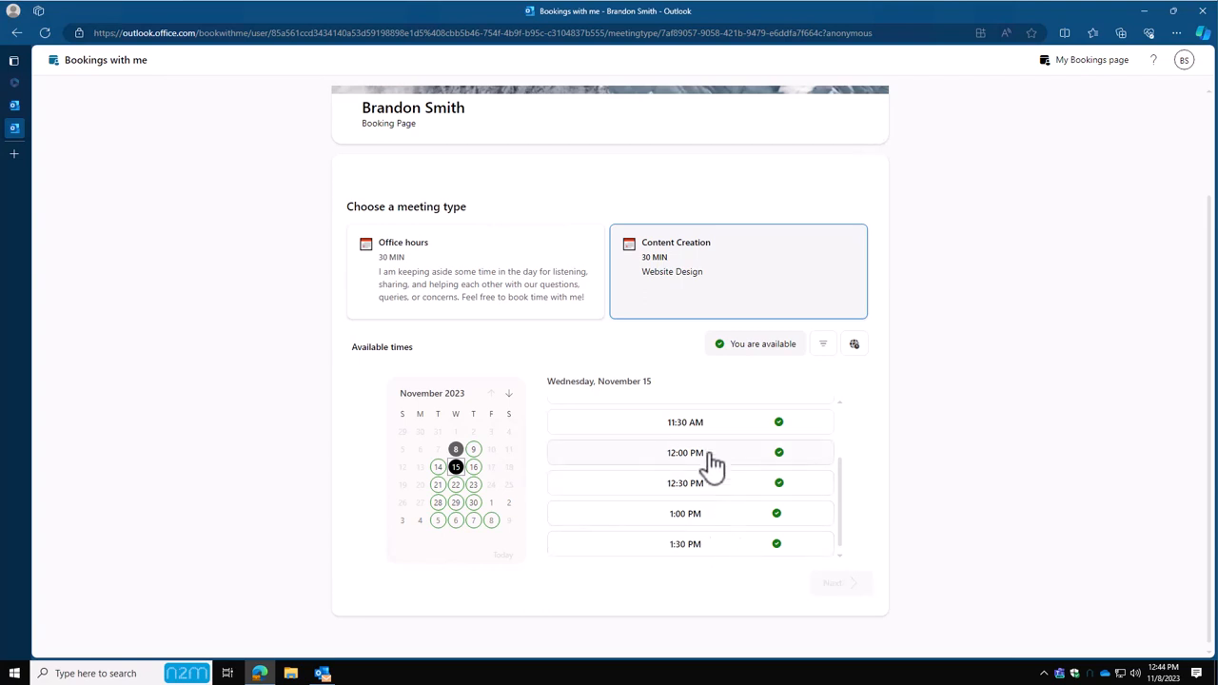
{"action": "left_click", "coordinate": [685, 452]}
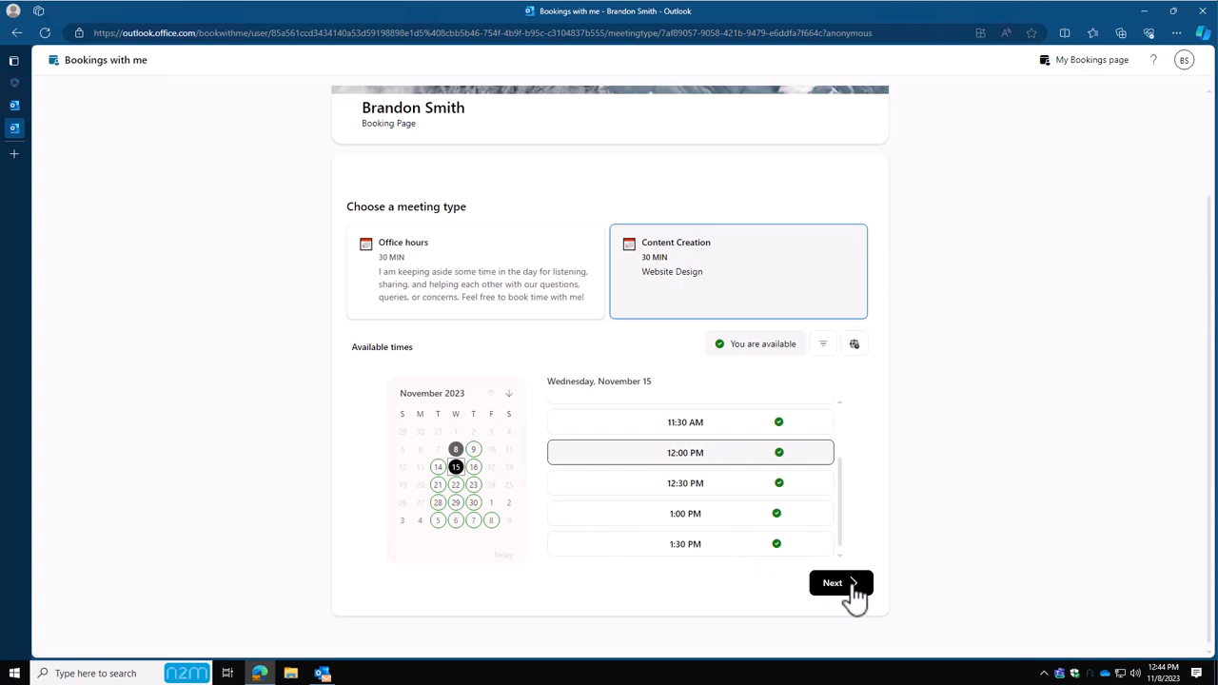
Book the 12:00–12:30 PM Content Creation meeting using the prefilled name and email.
{"action": "left_click", "coordinate": [840, 582]}
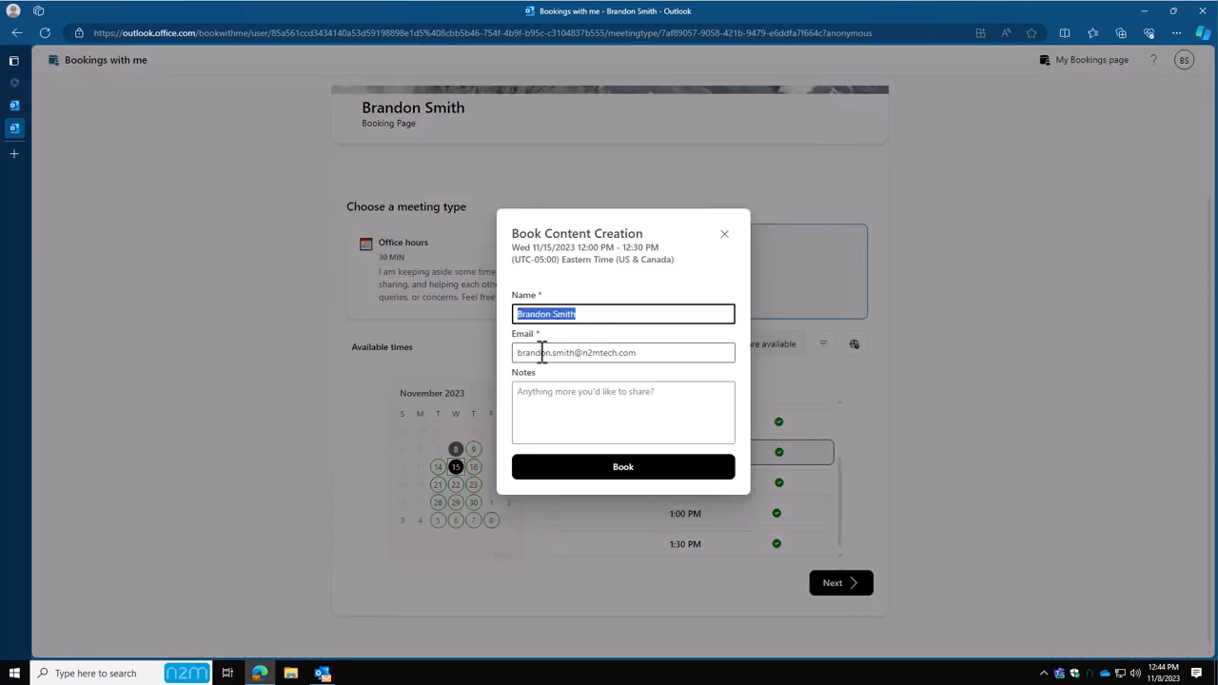
{"action": "left_click", "coordinate": [622, 352]}
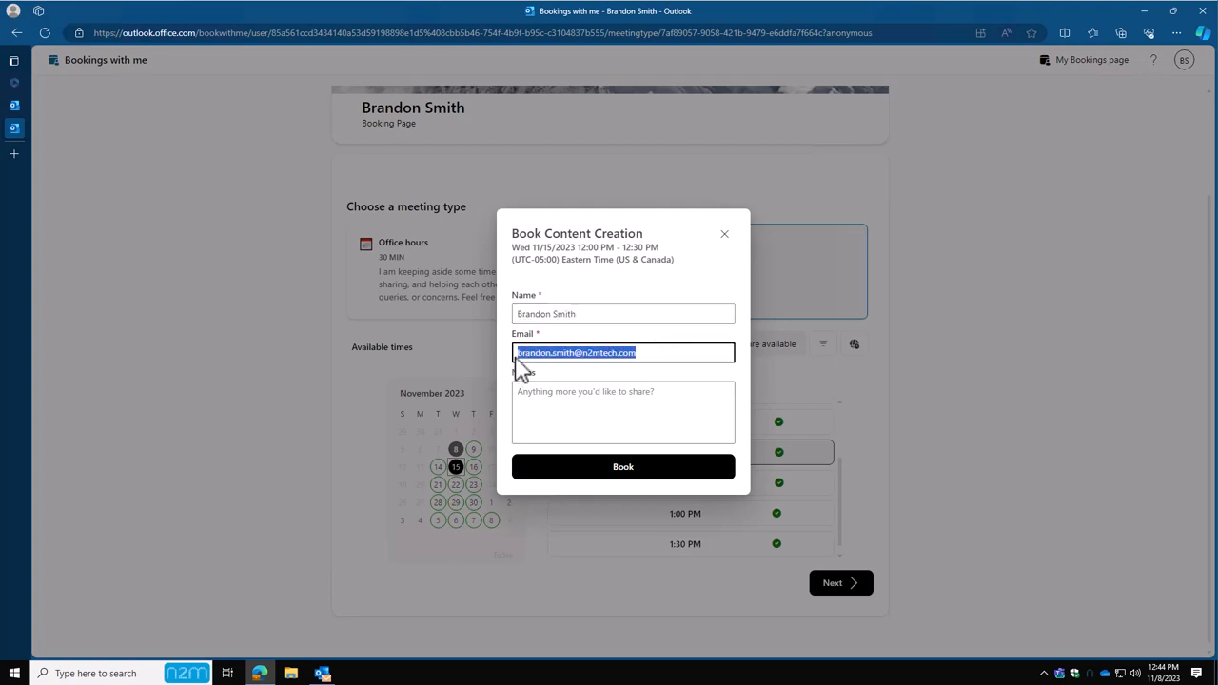
{"action": "left_click", "coordinate": [622, 412]}
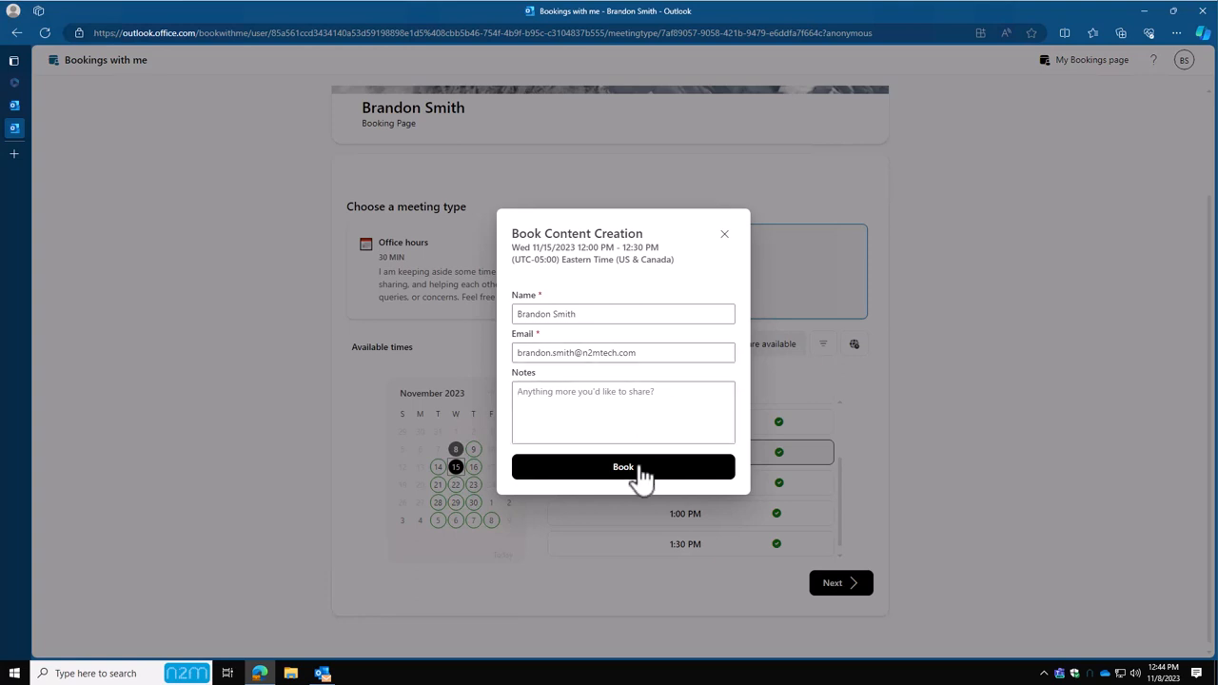
{"action": "left_click", "coordinate": [624, 466]}
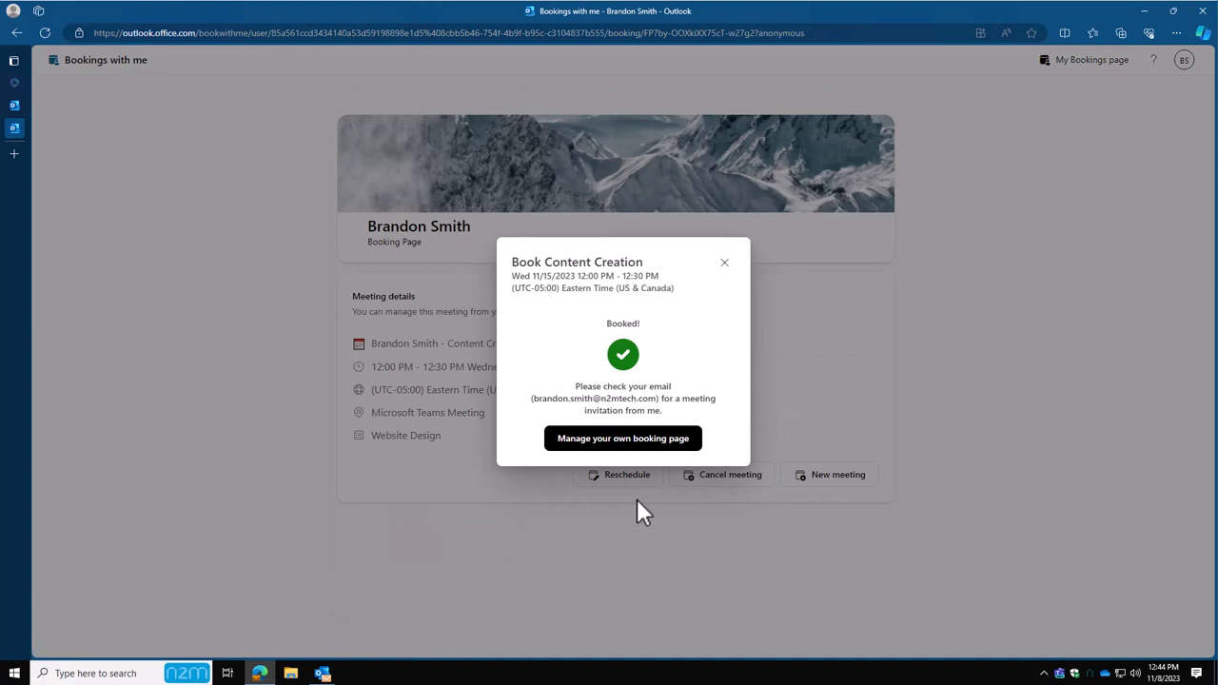
{"action": "mouse_move", "coordinate": [530, 279]}
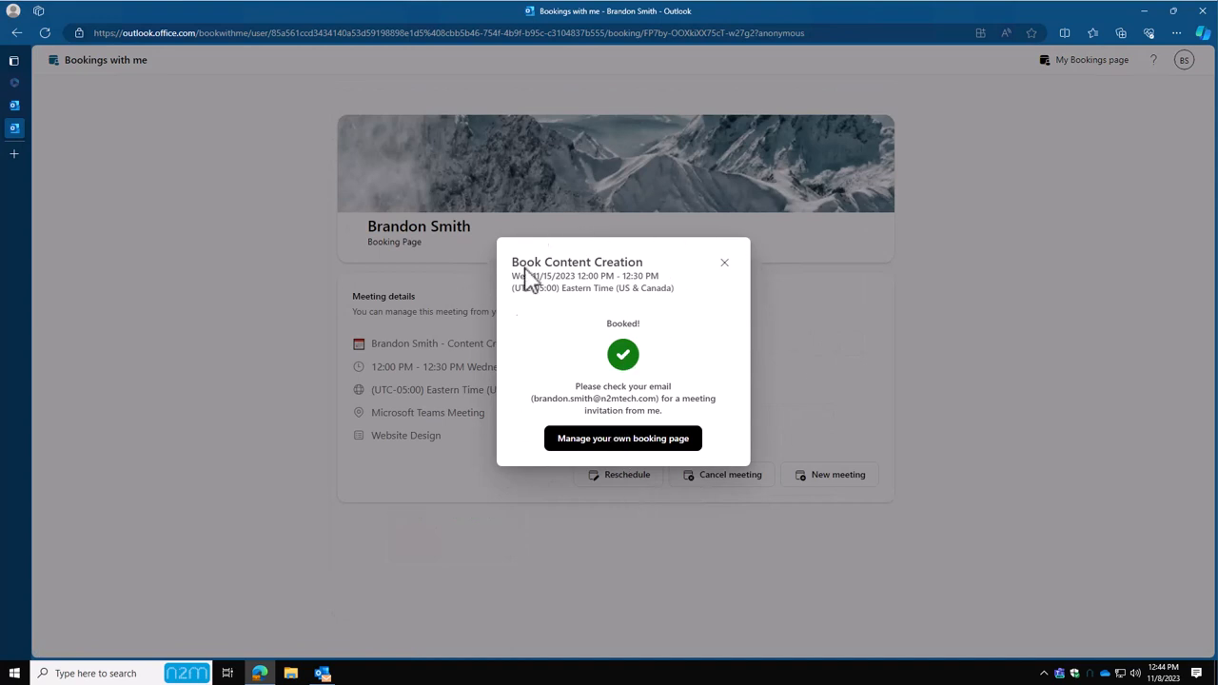
{"action": "mouse_move", "coordinate": [603, 426]}
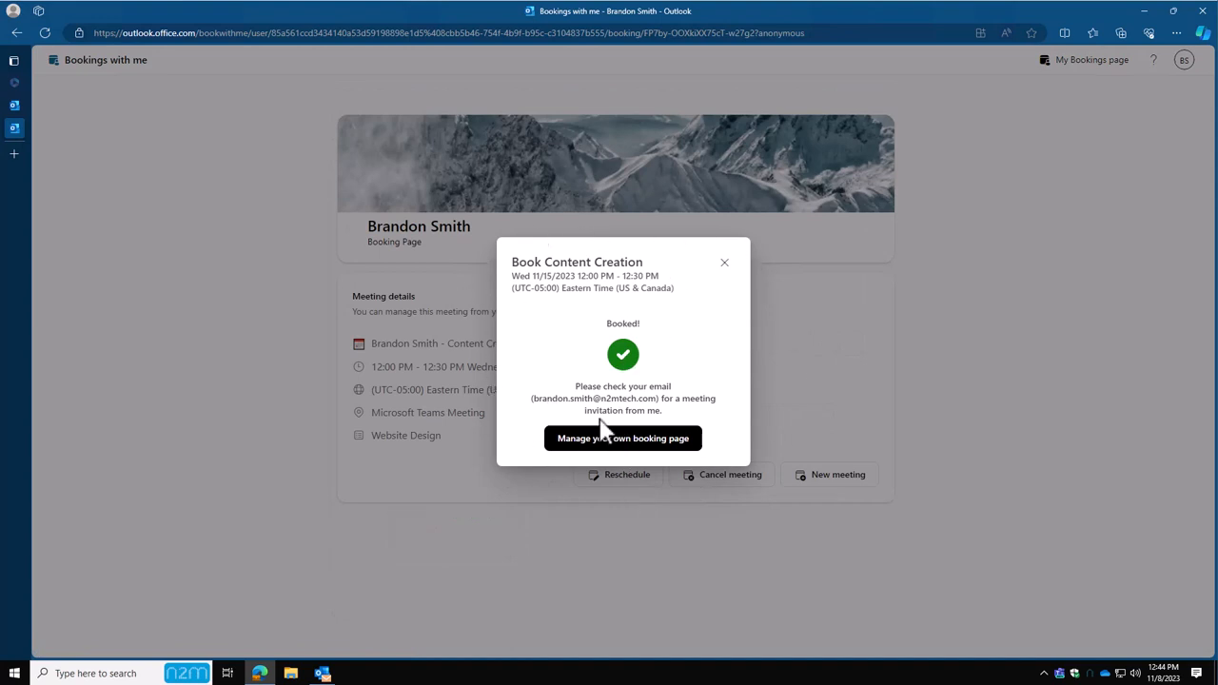
{"action": "mouse_move", "coordinate": [675, 448]}
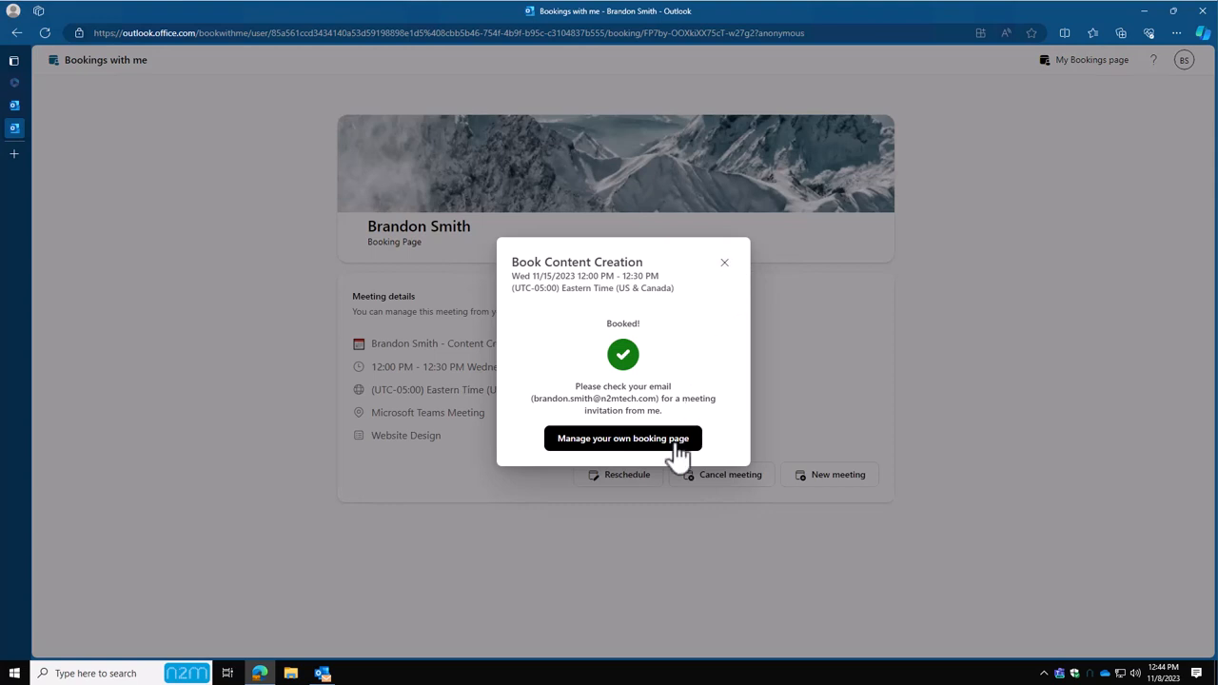
{"action": "mouse_move", "coordinate": [726, 275]}
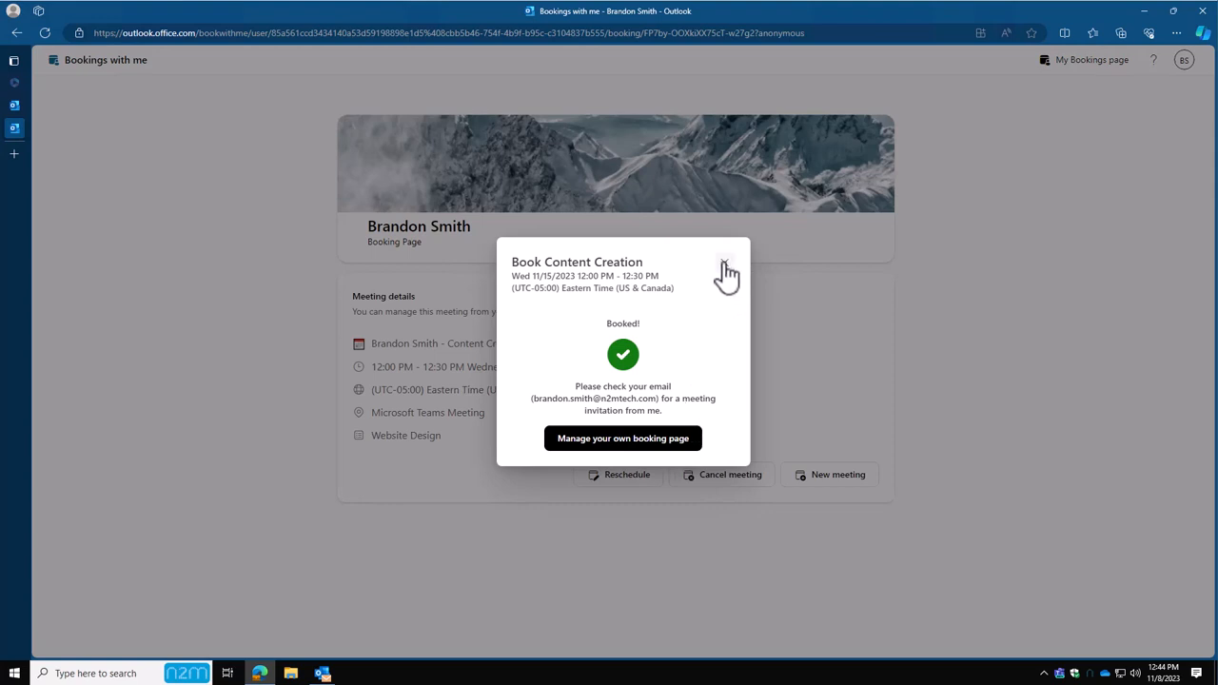
Dismiss the booking confirmation to reveal the meeting details page.
{"action": "left_click", "coordinate": [727, 270]}
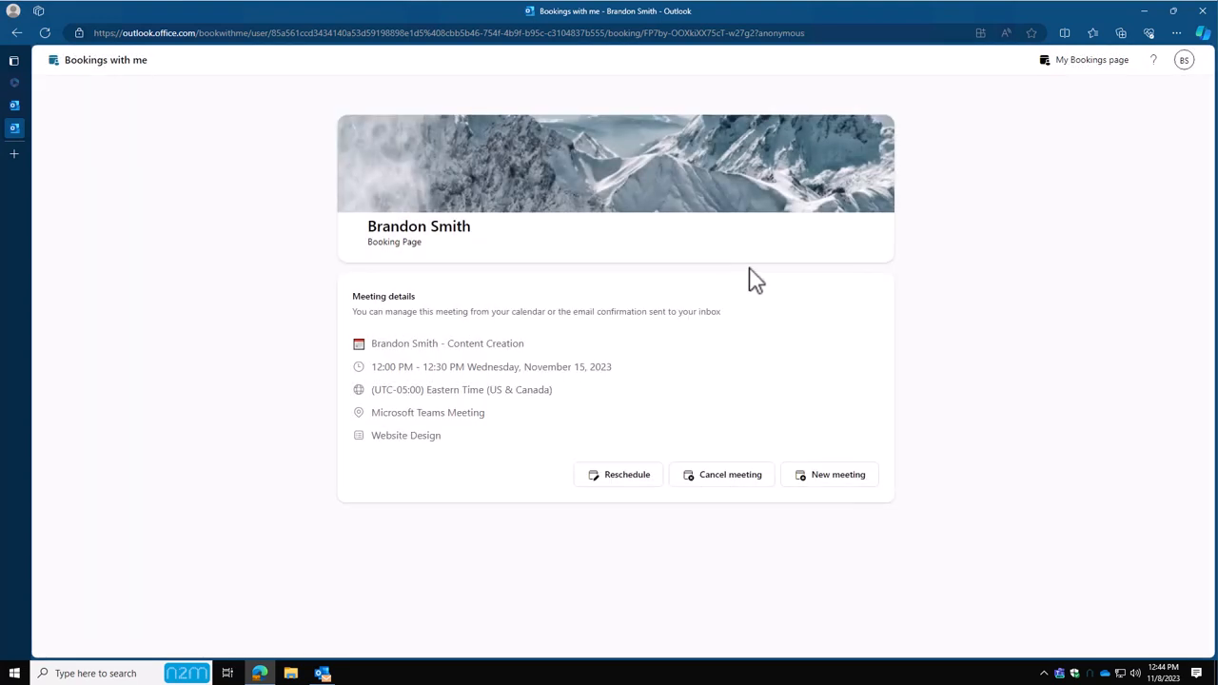
{"action": "mouse_move", "coordinate": [360, 435]}
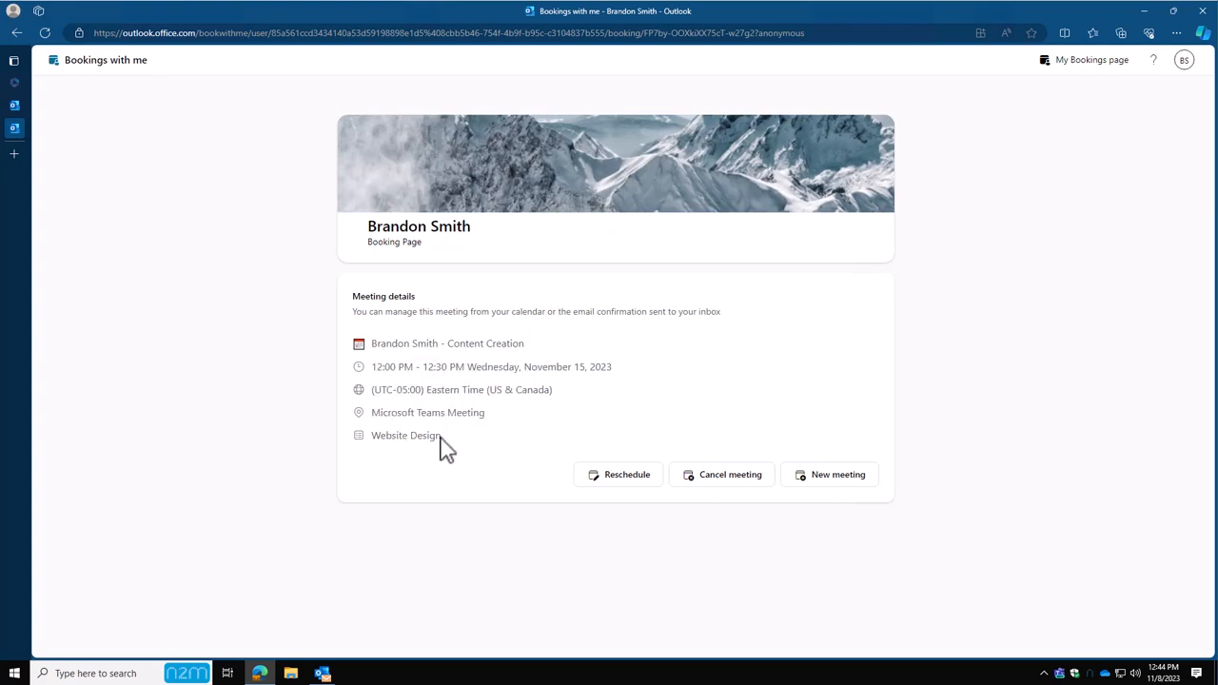
{"action": "mouse_move", "coordinate": [514, 443]}
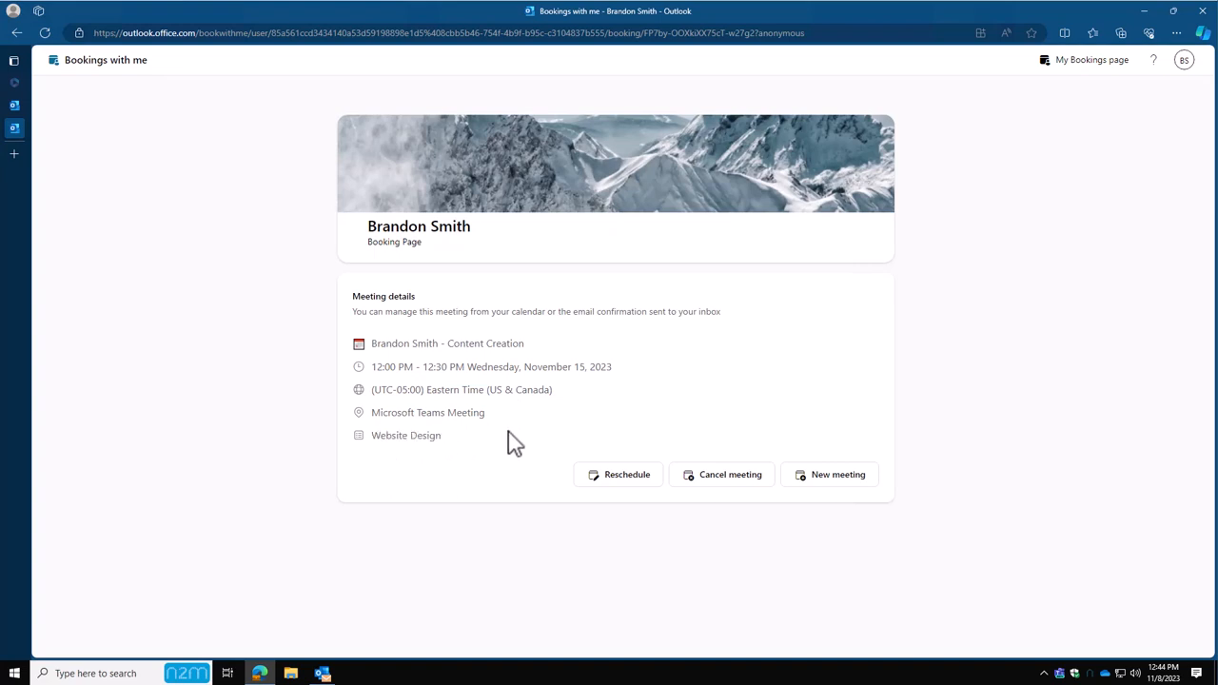
{"action": "mouse_move", "coordinate": [721, 474]}
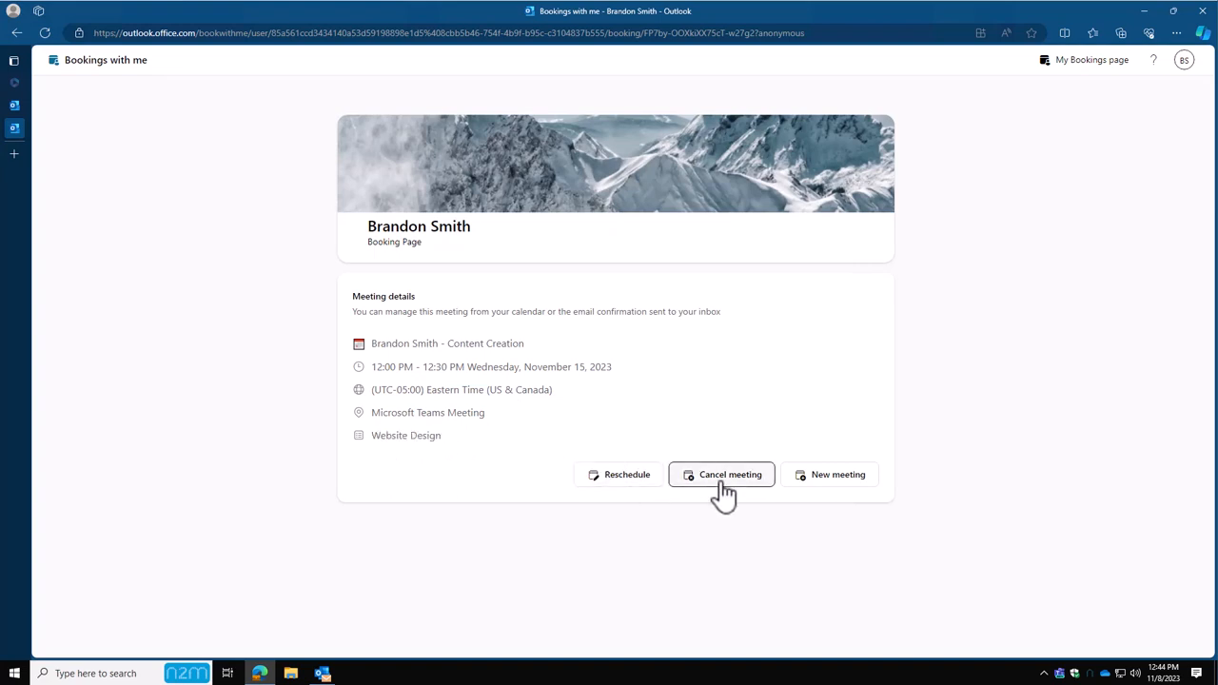
{"action": "mouse_move", "coordinate": [847, 483]}
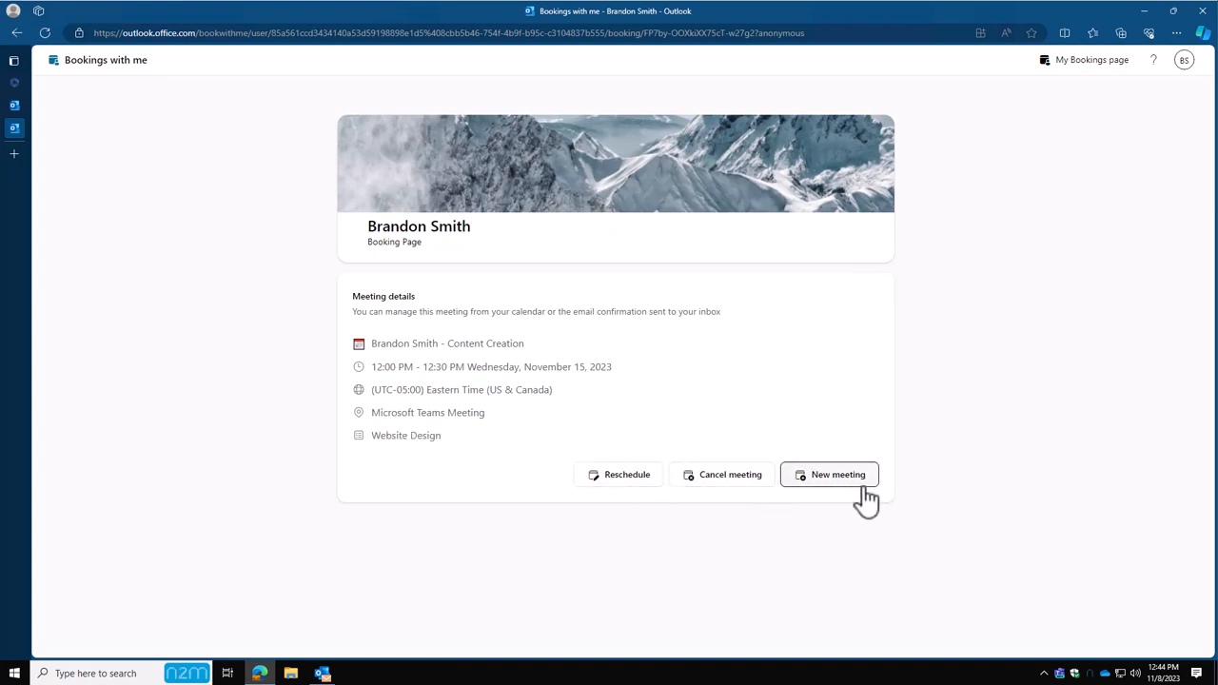
{"action": "mouse_move", "coordinate": [871, 487]}
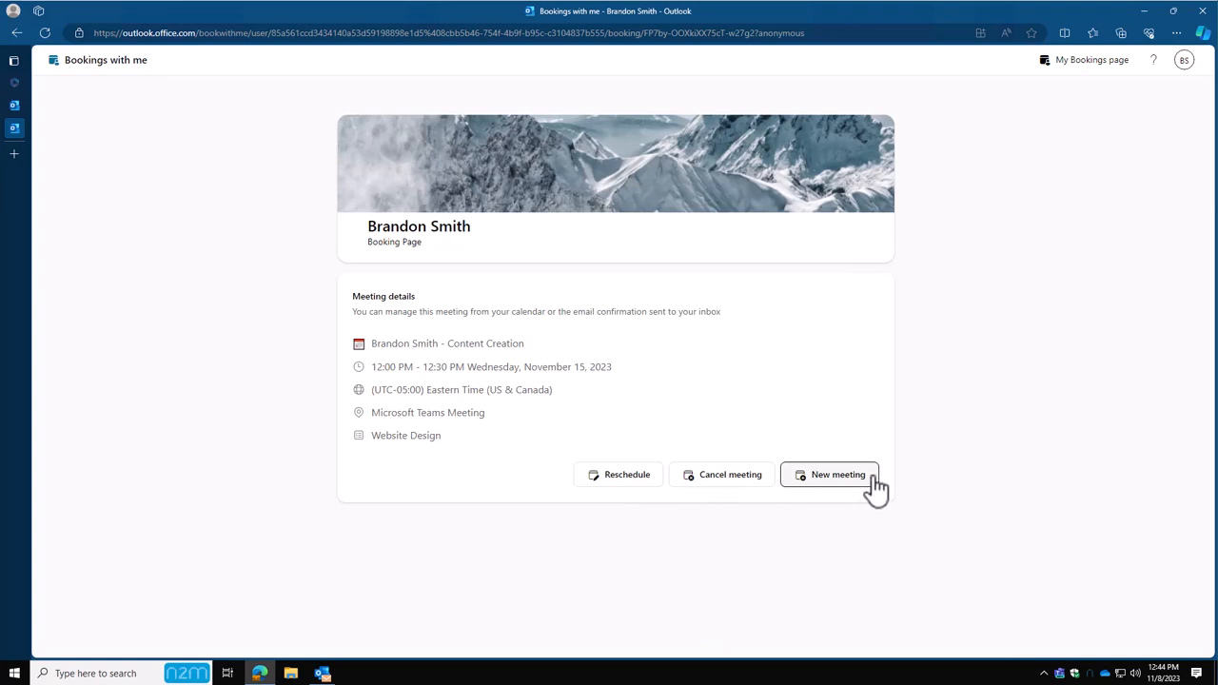
{"action": "mouse_move", "coordinate": [875, 483]}
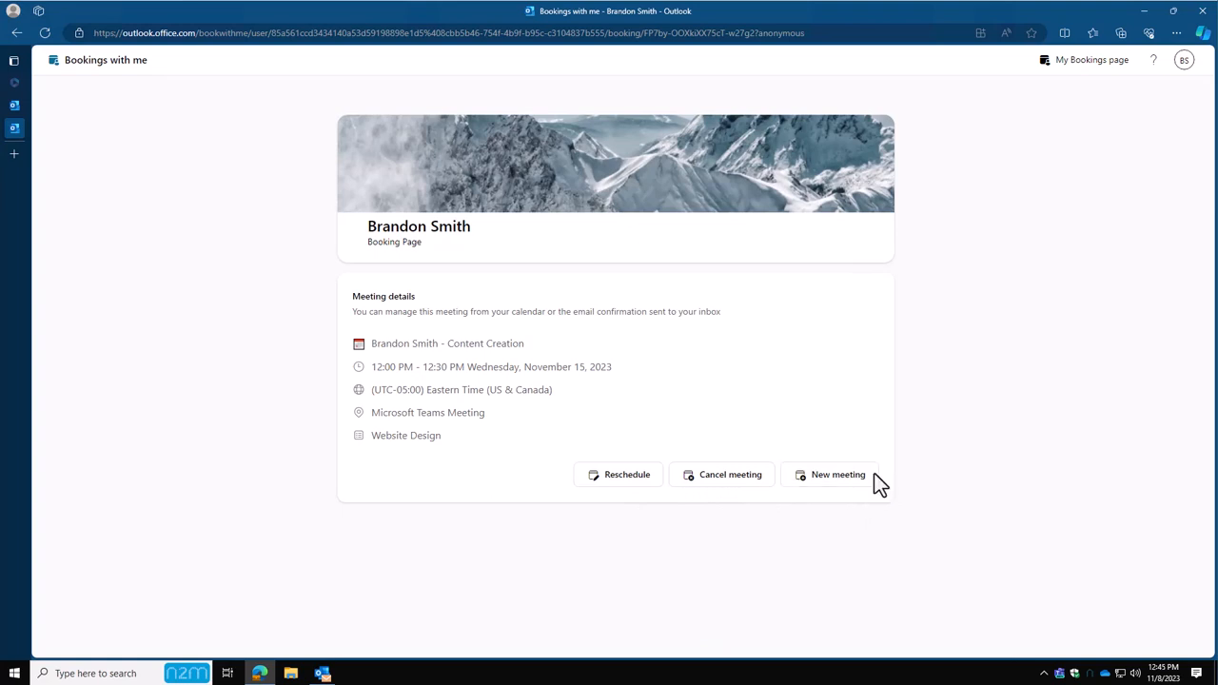